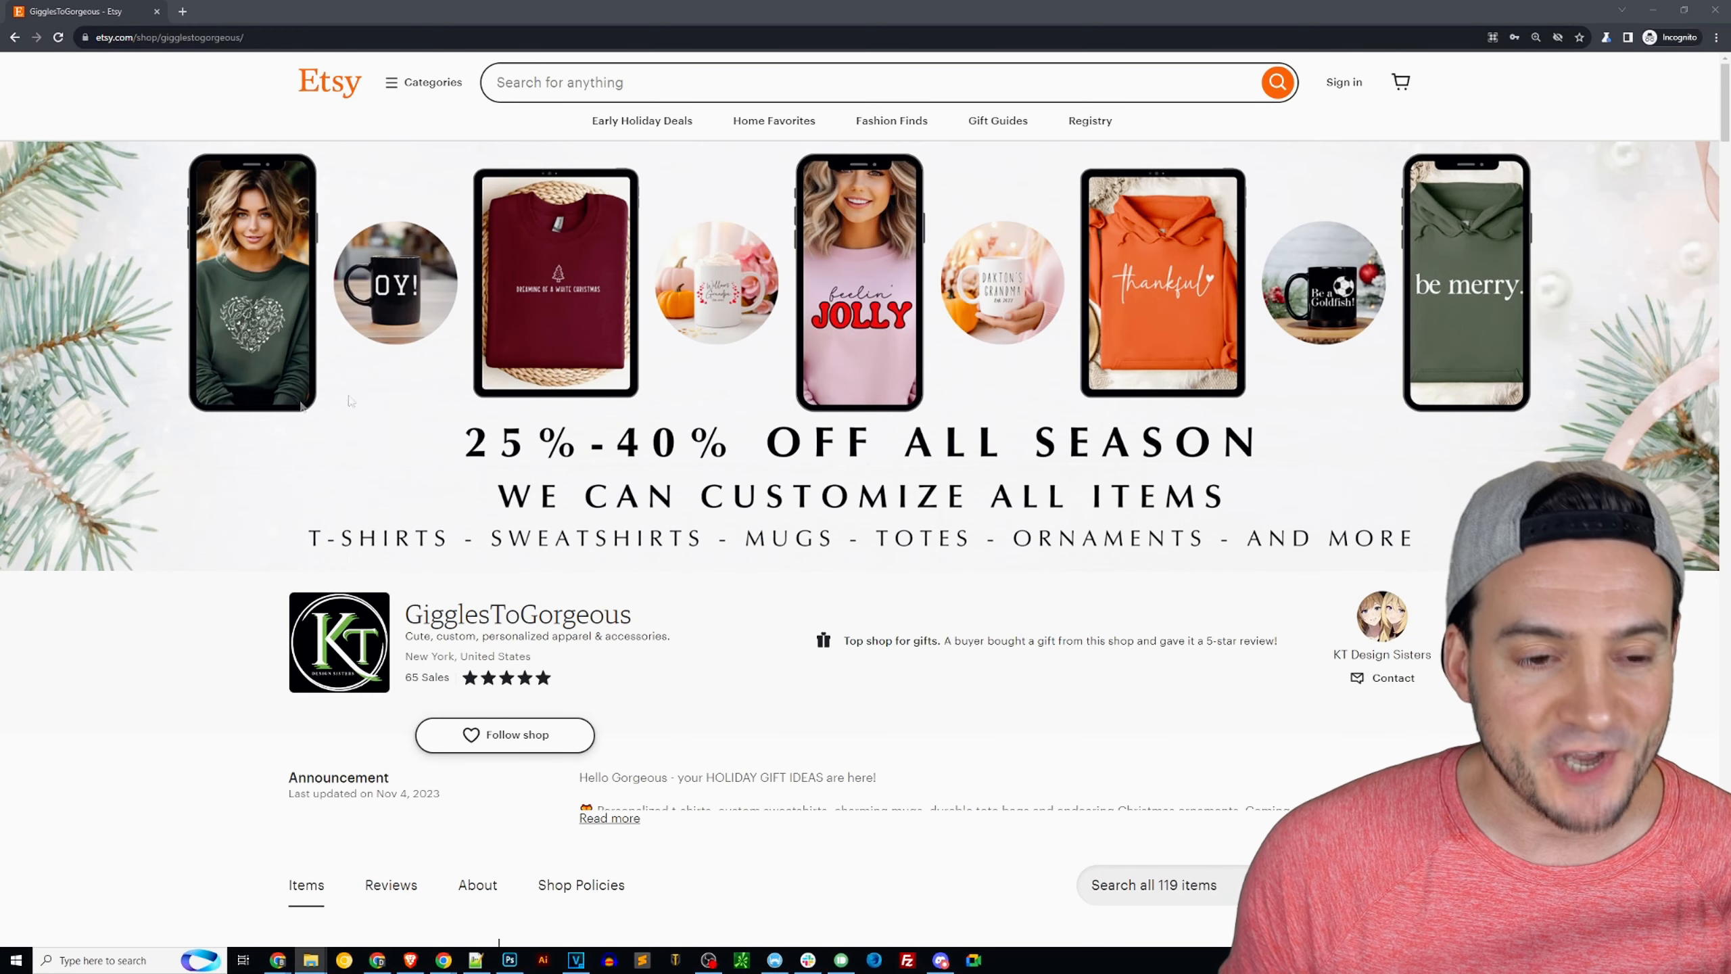
# - Expand the shop announcement with 'Read more' and highlight its Facebook group URL
pyautogui.scroll(-3)
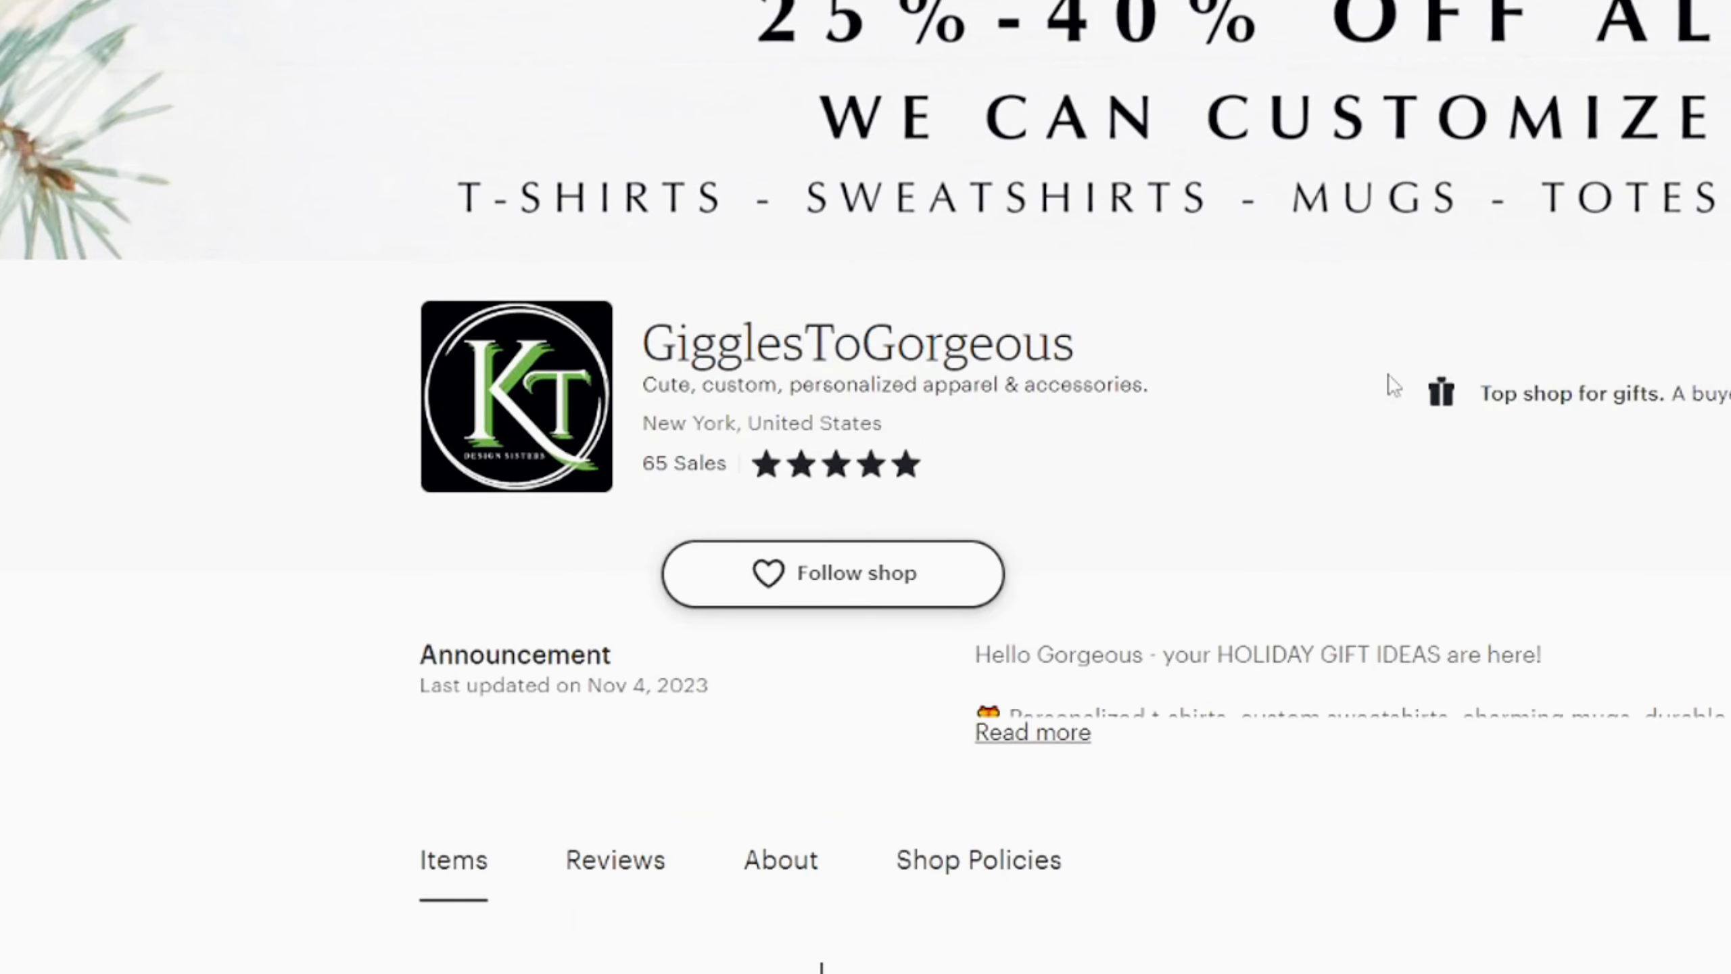
pyautogui.moveTo(1357, 395)
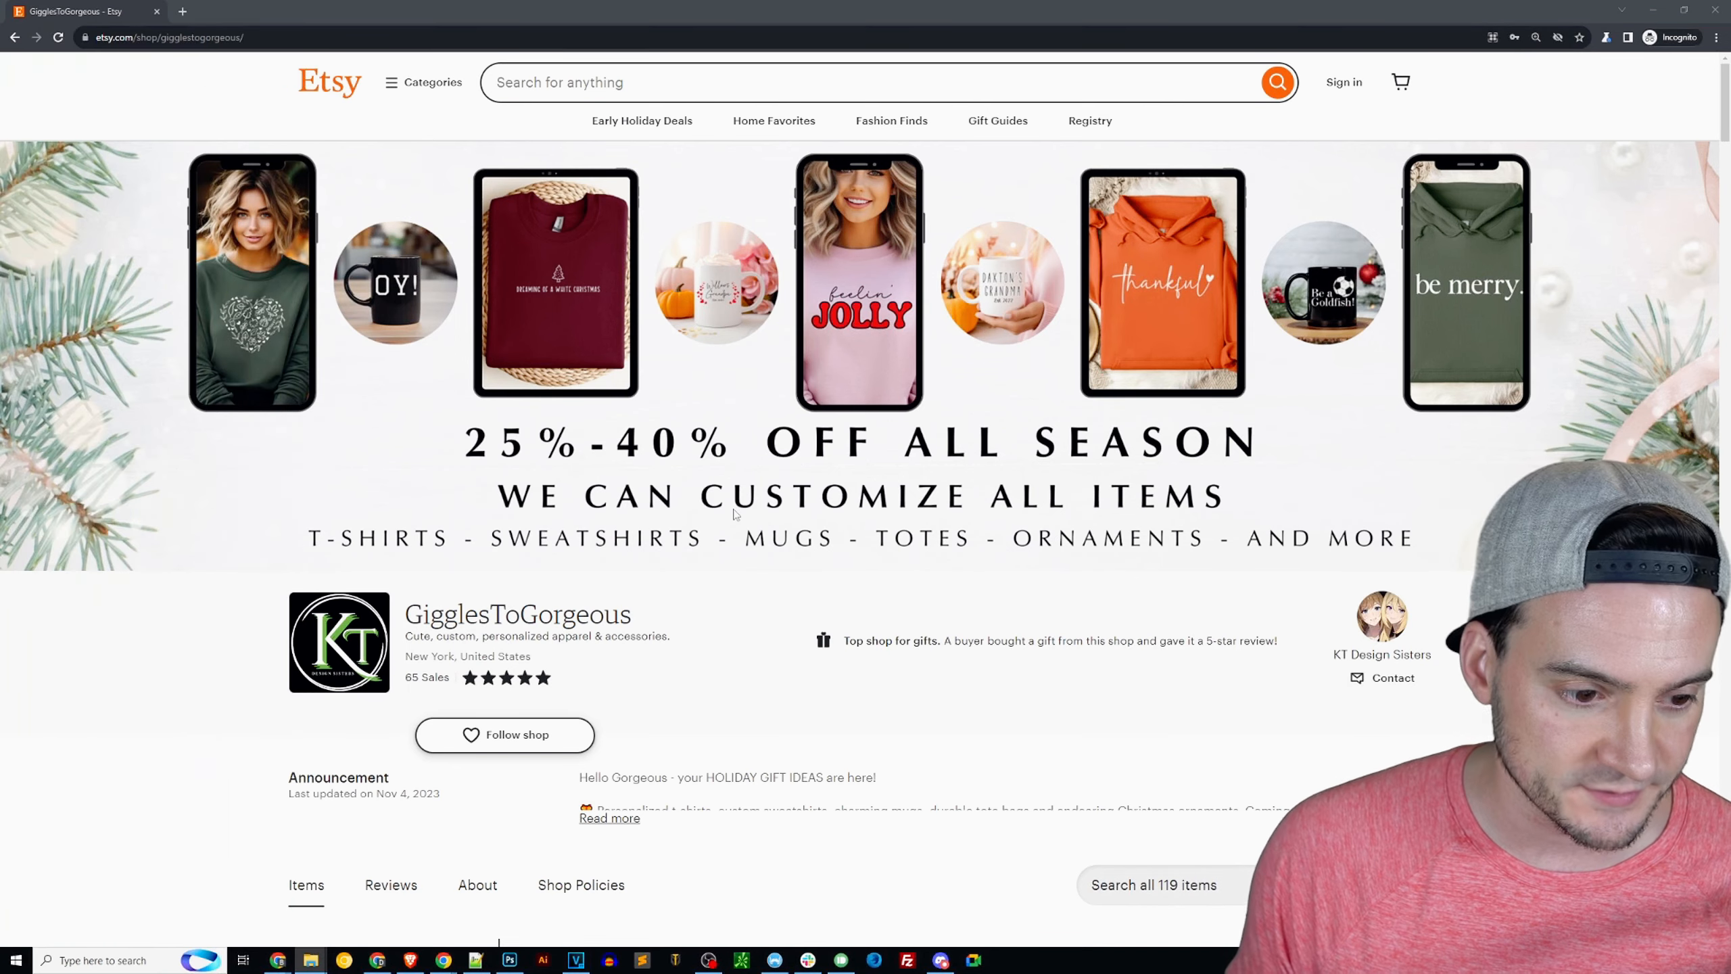
pyautogui.scroll(-3)
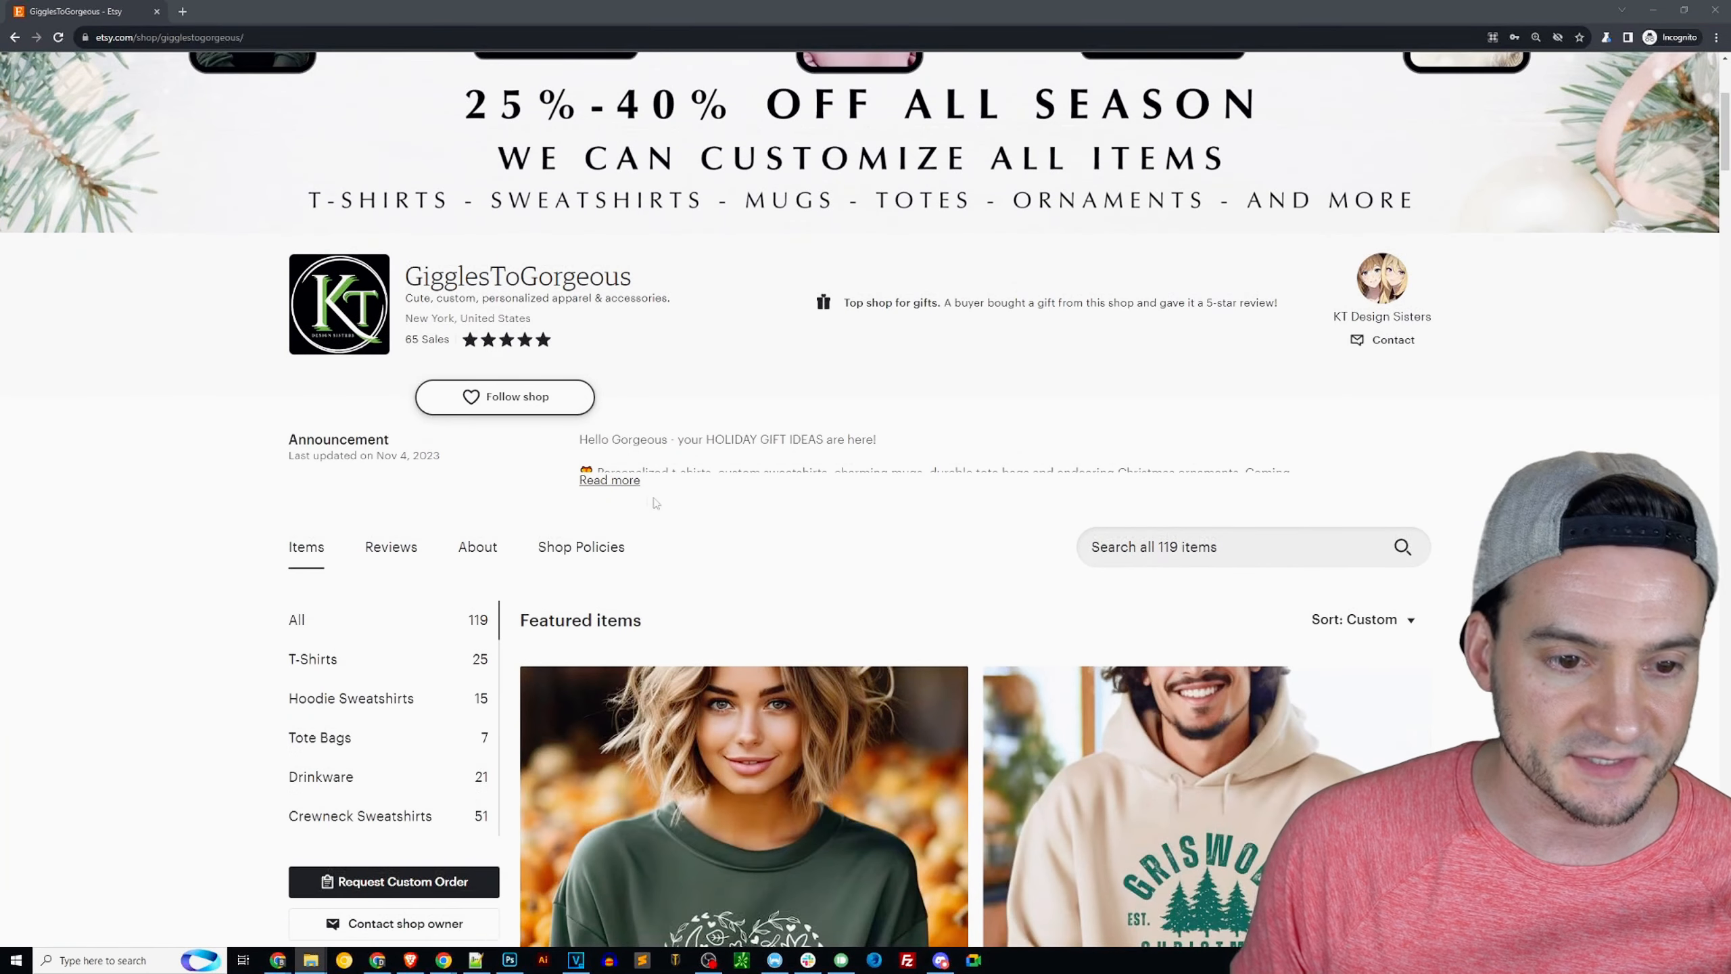
pyautogui.click(609, 479)
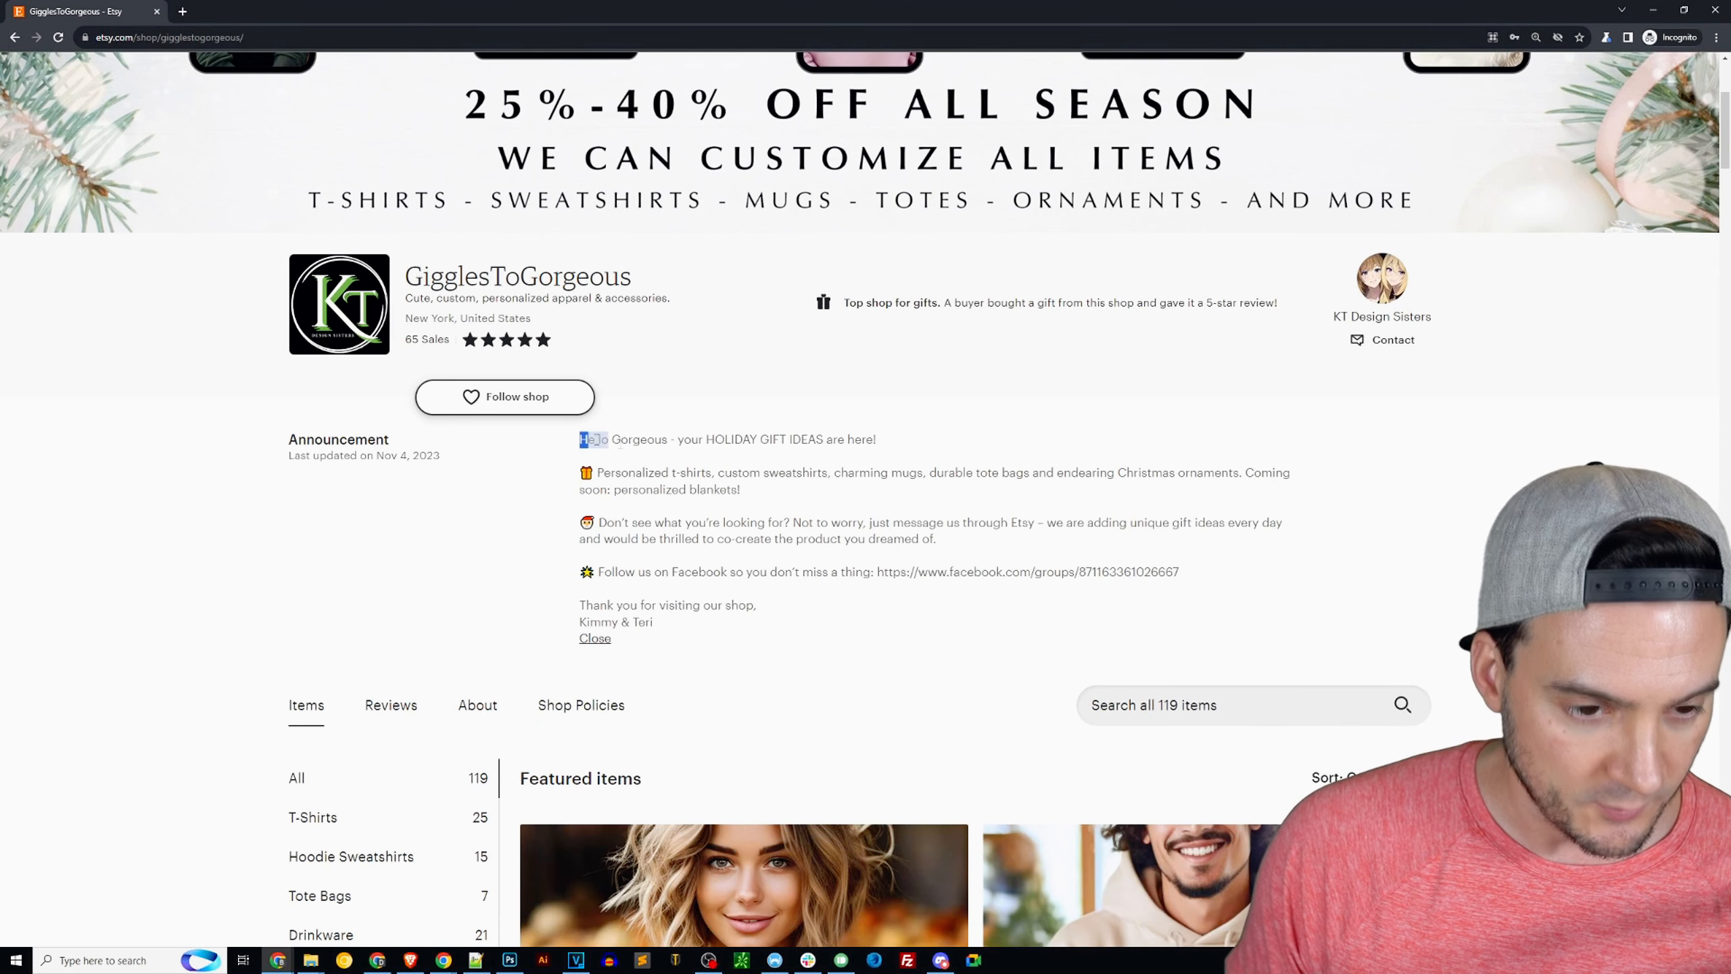
pyautogui.moveTo(582, 438); pyautogui.dragTo(652, 621)
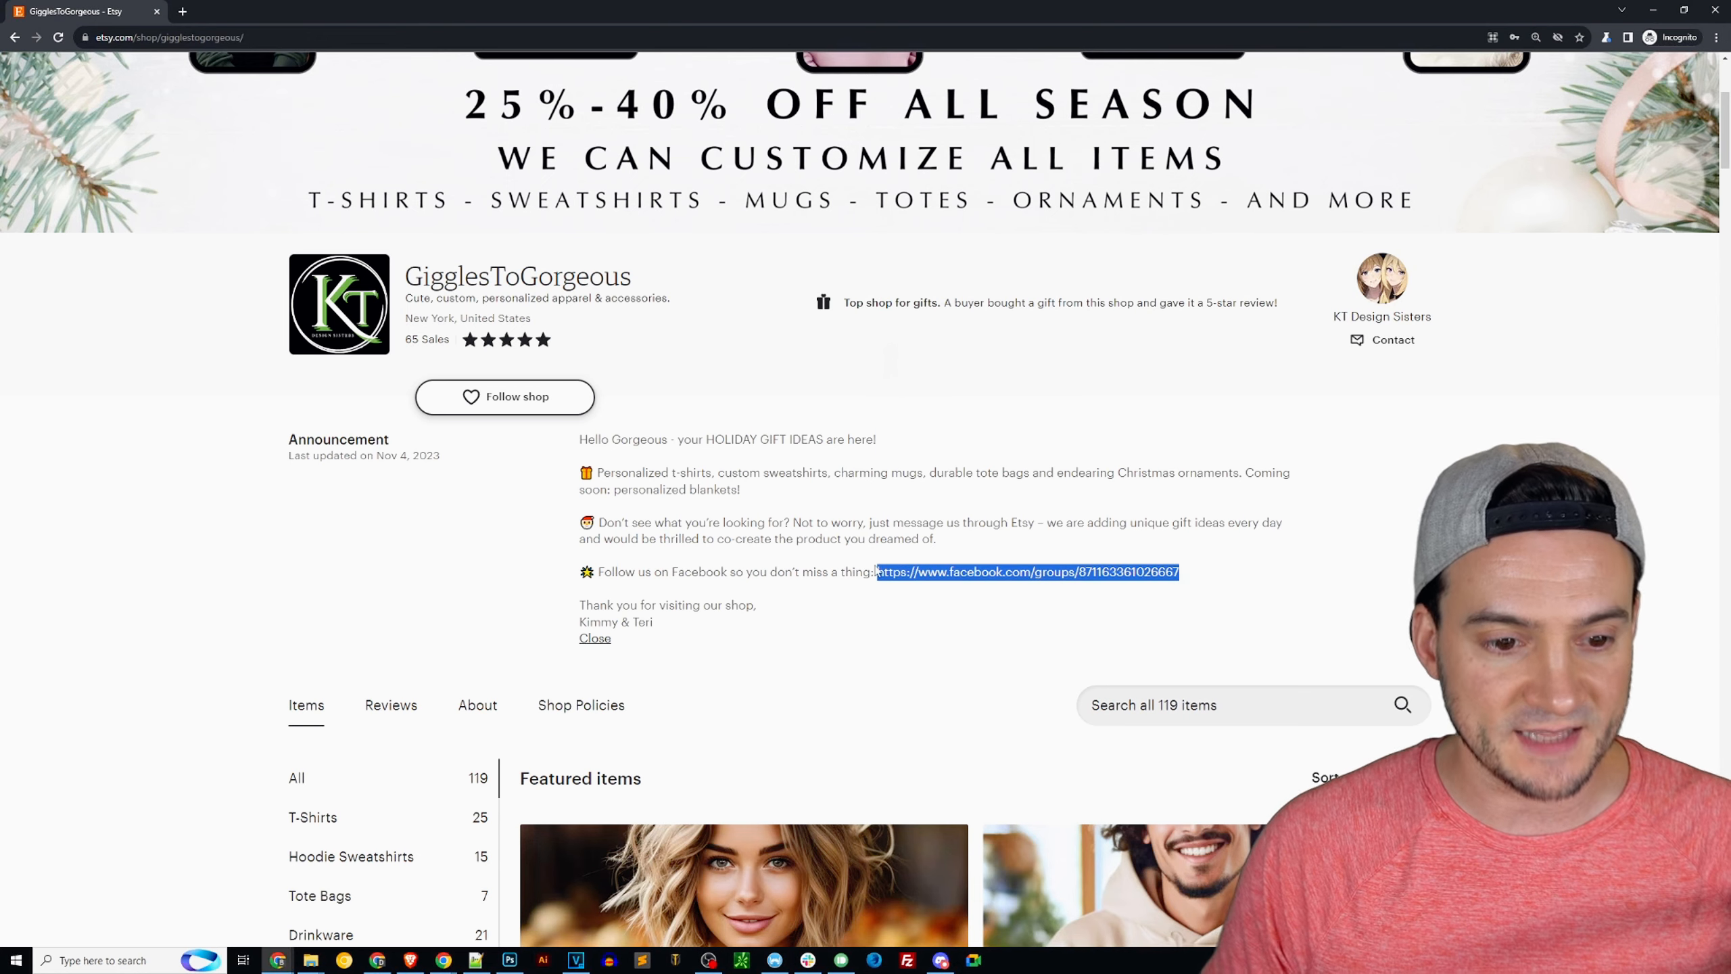
pyautogui.click(1027, 572)
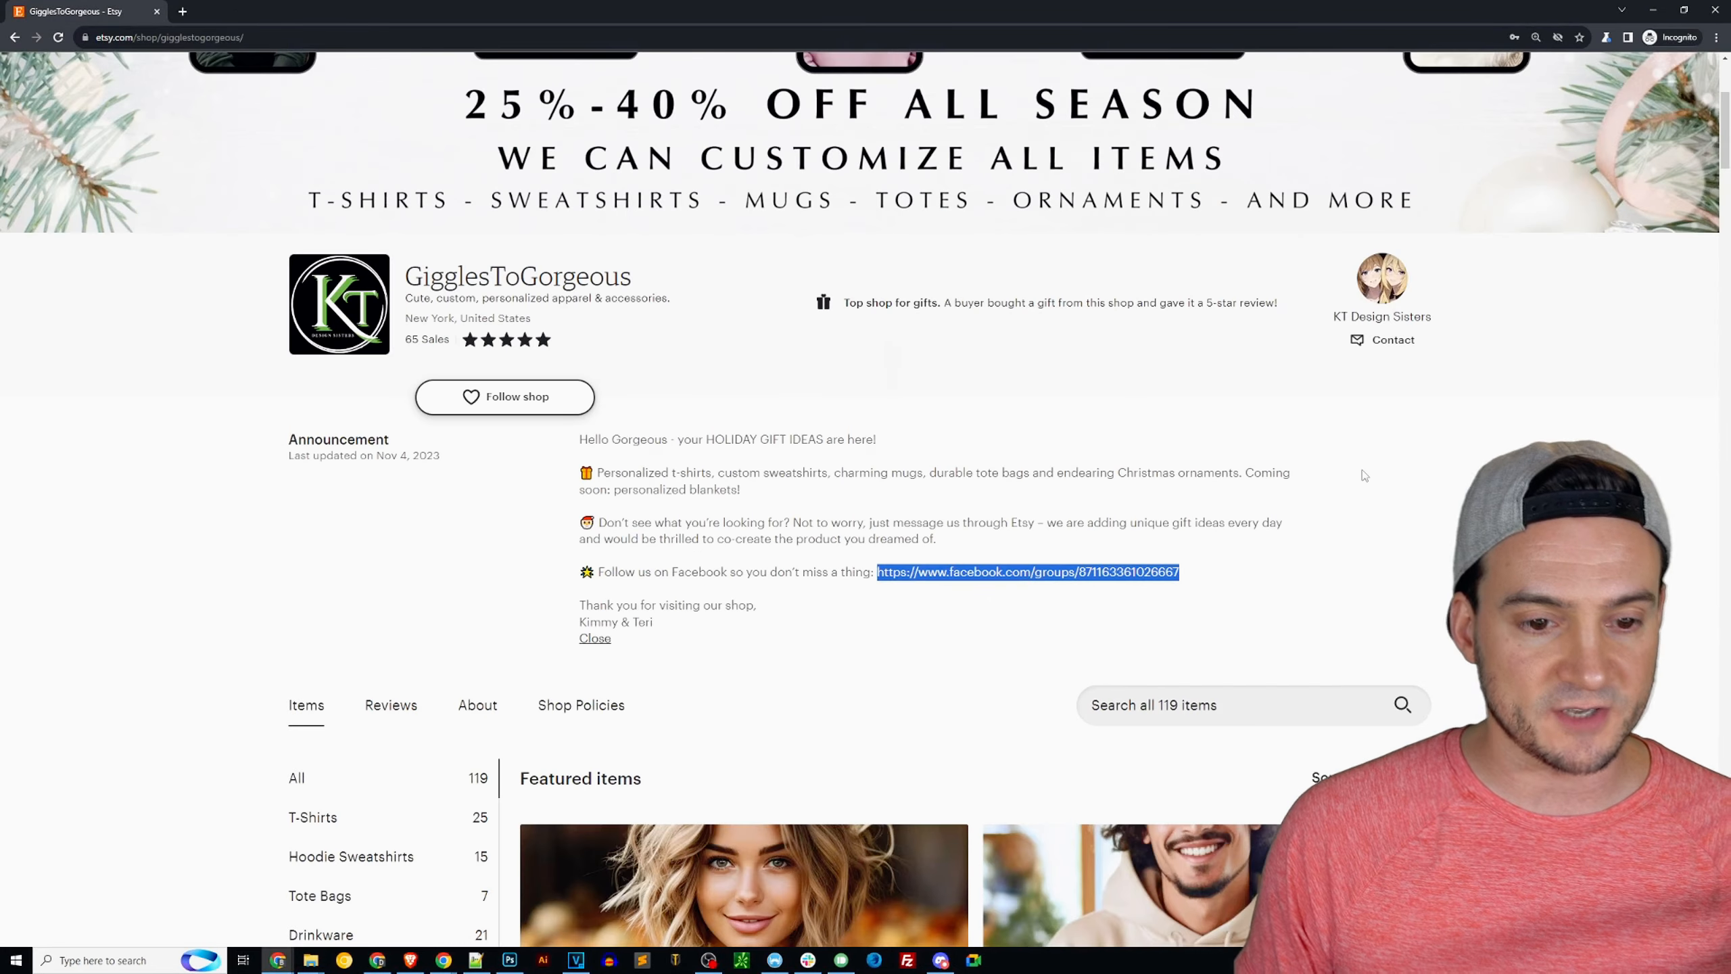
# - Scroll to the Featured items: fall and Christmas sweatshirts, hoodies and family shirts
pyautogui.scroll(-3)
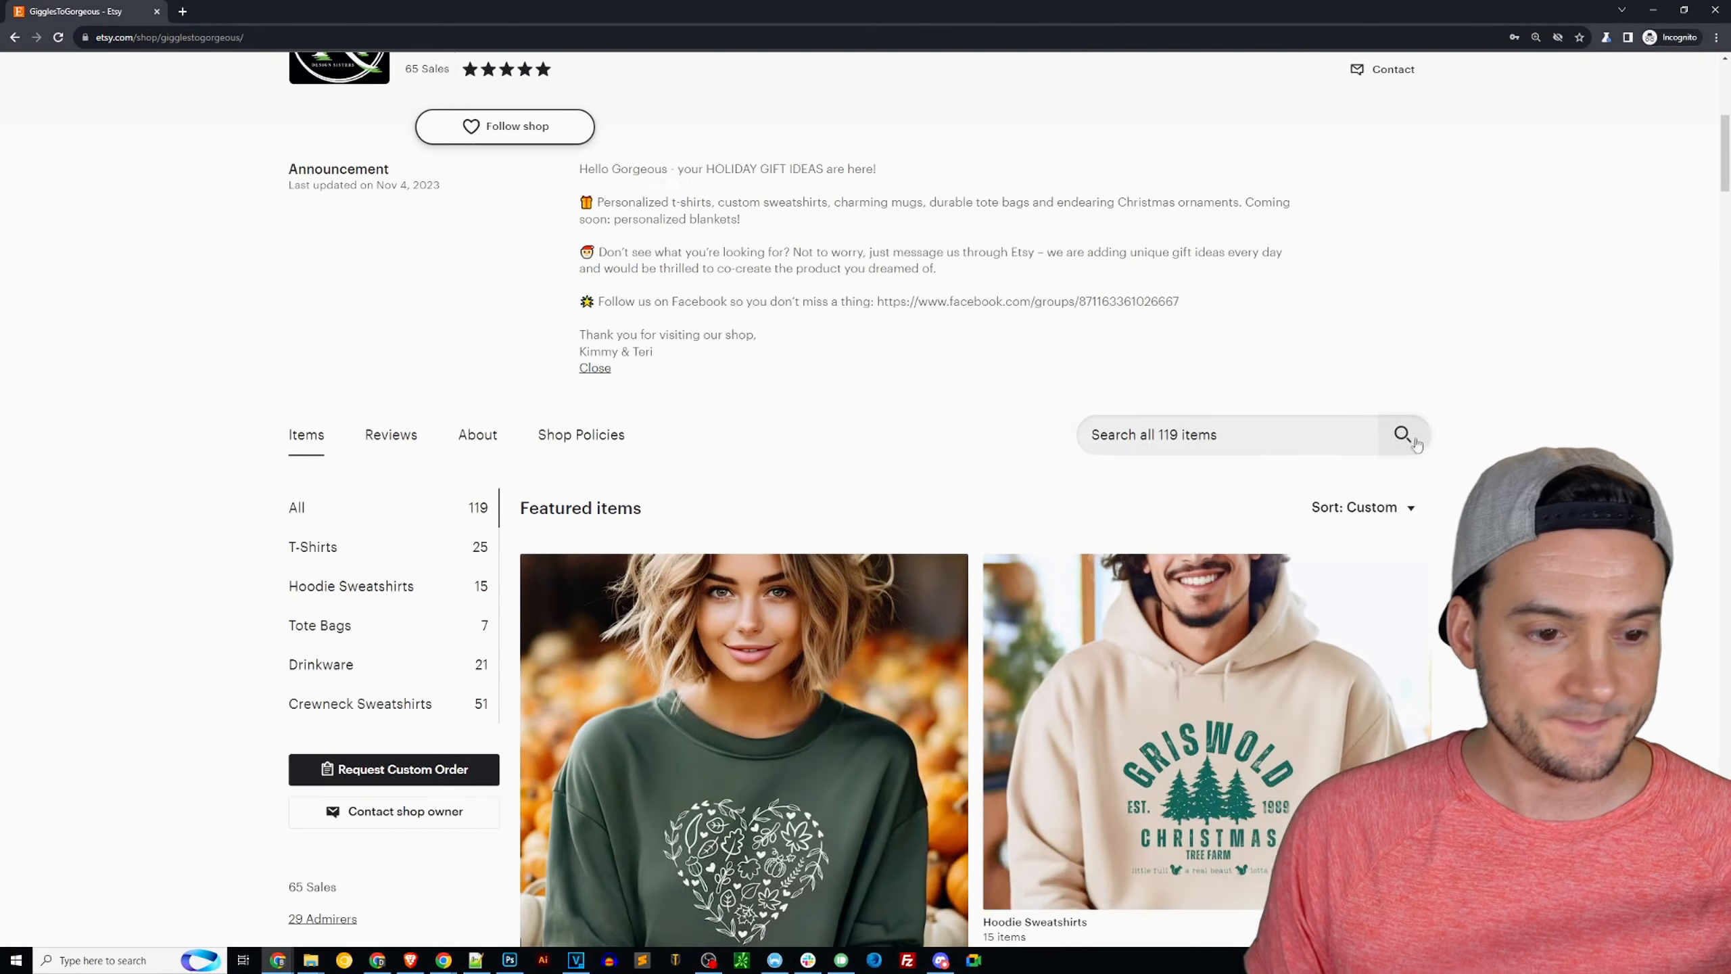
pyautogui.scroll(-3)
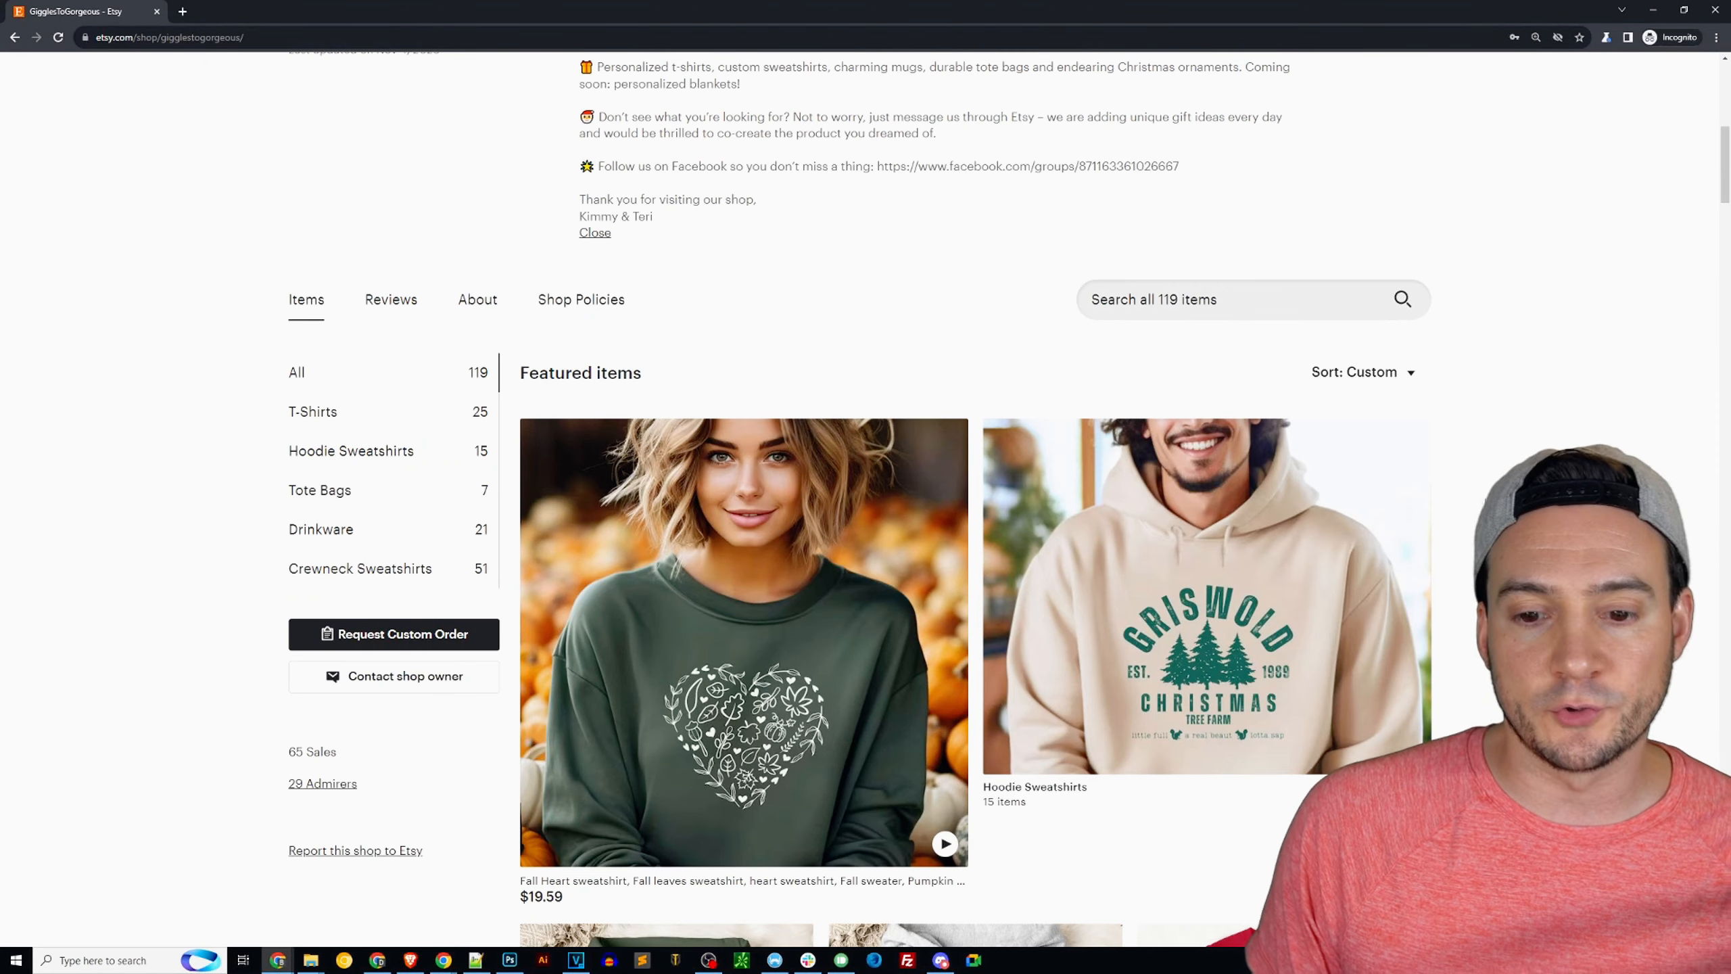
pyautogui.scroll(-3)
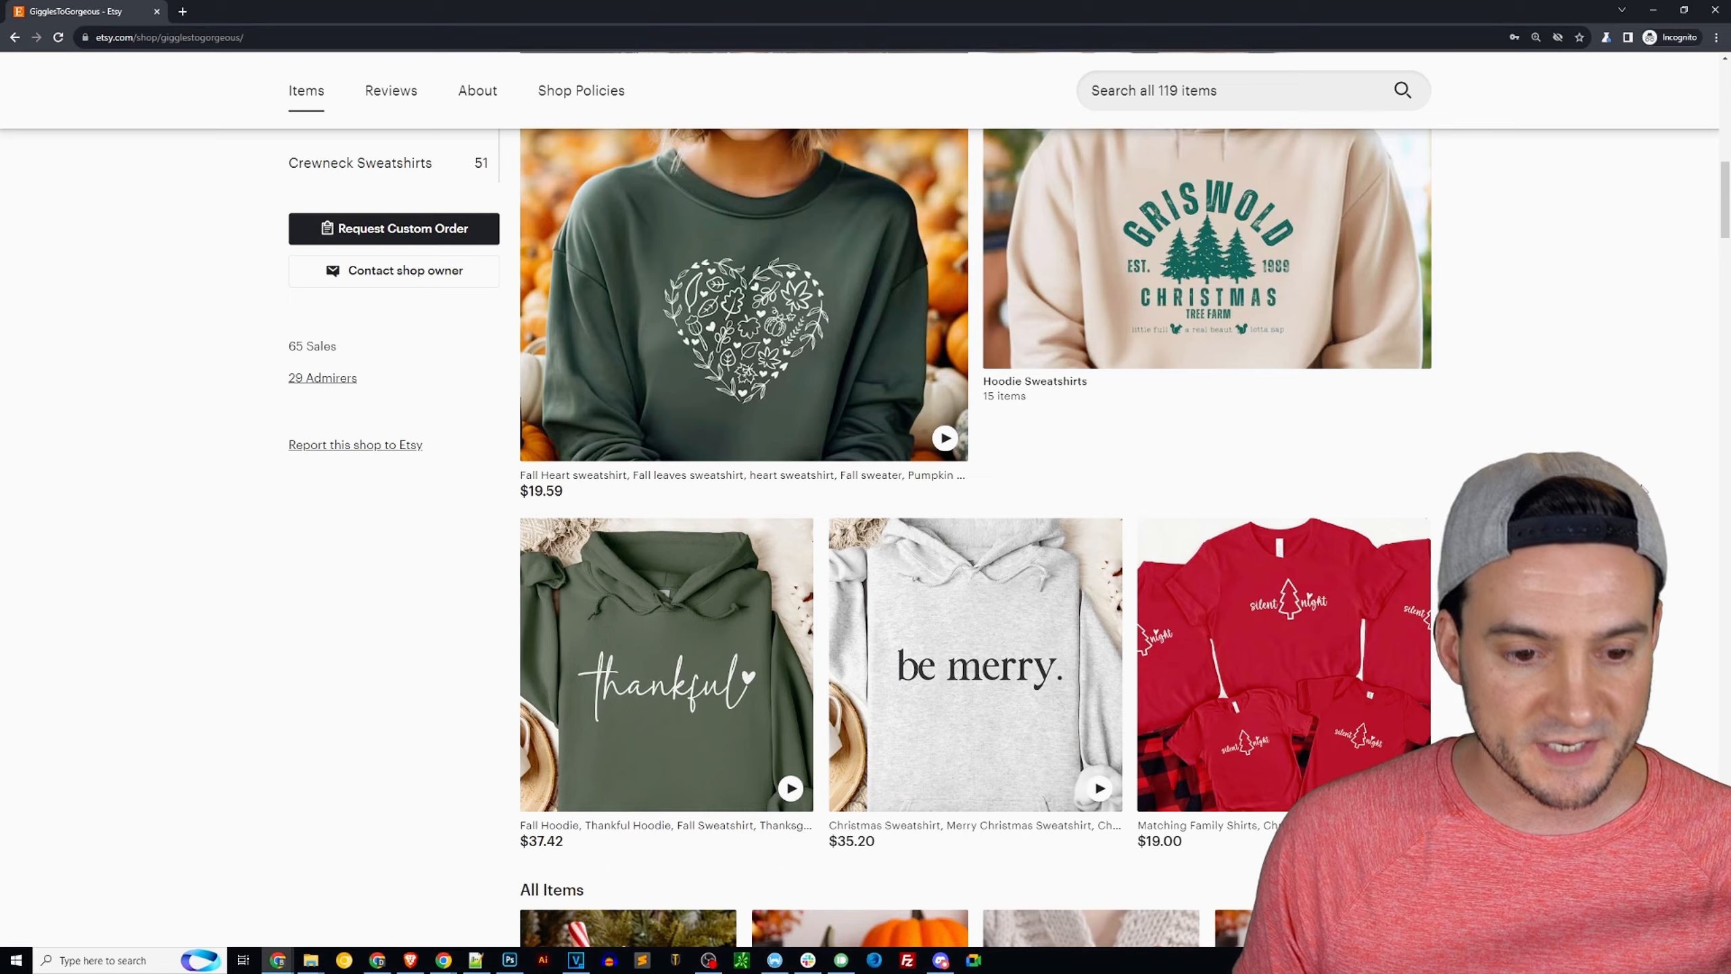
pyautogui.scroll(-3)
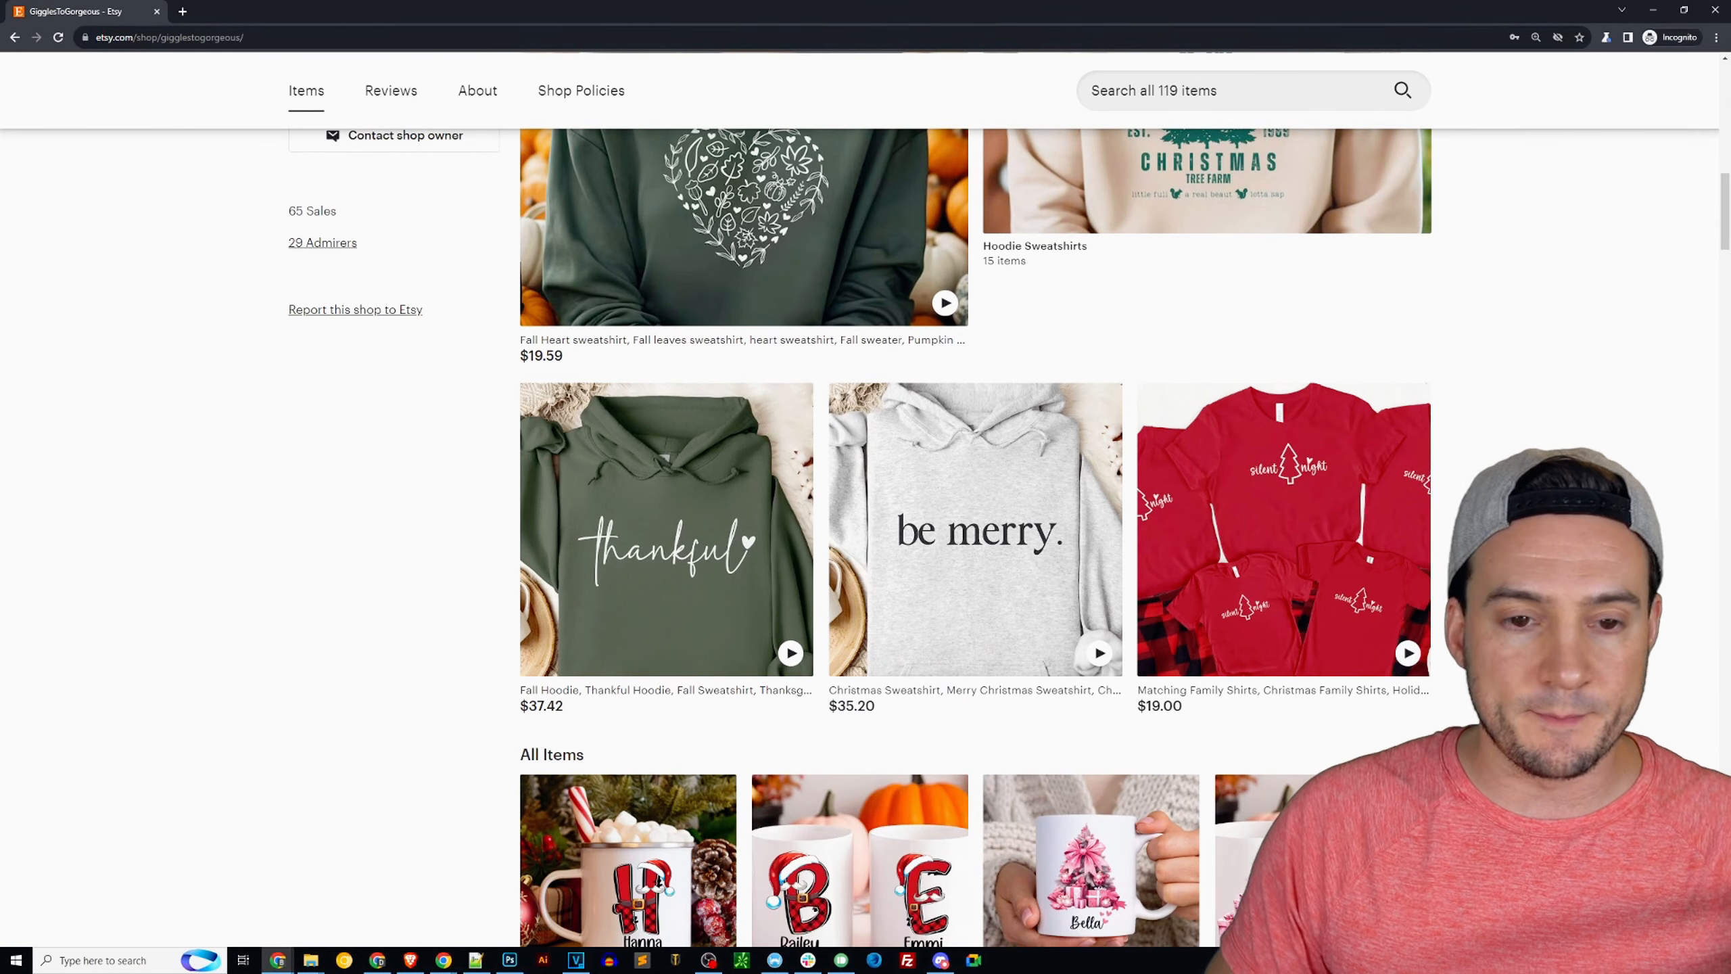
pyautogui.scroll(3)
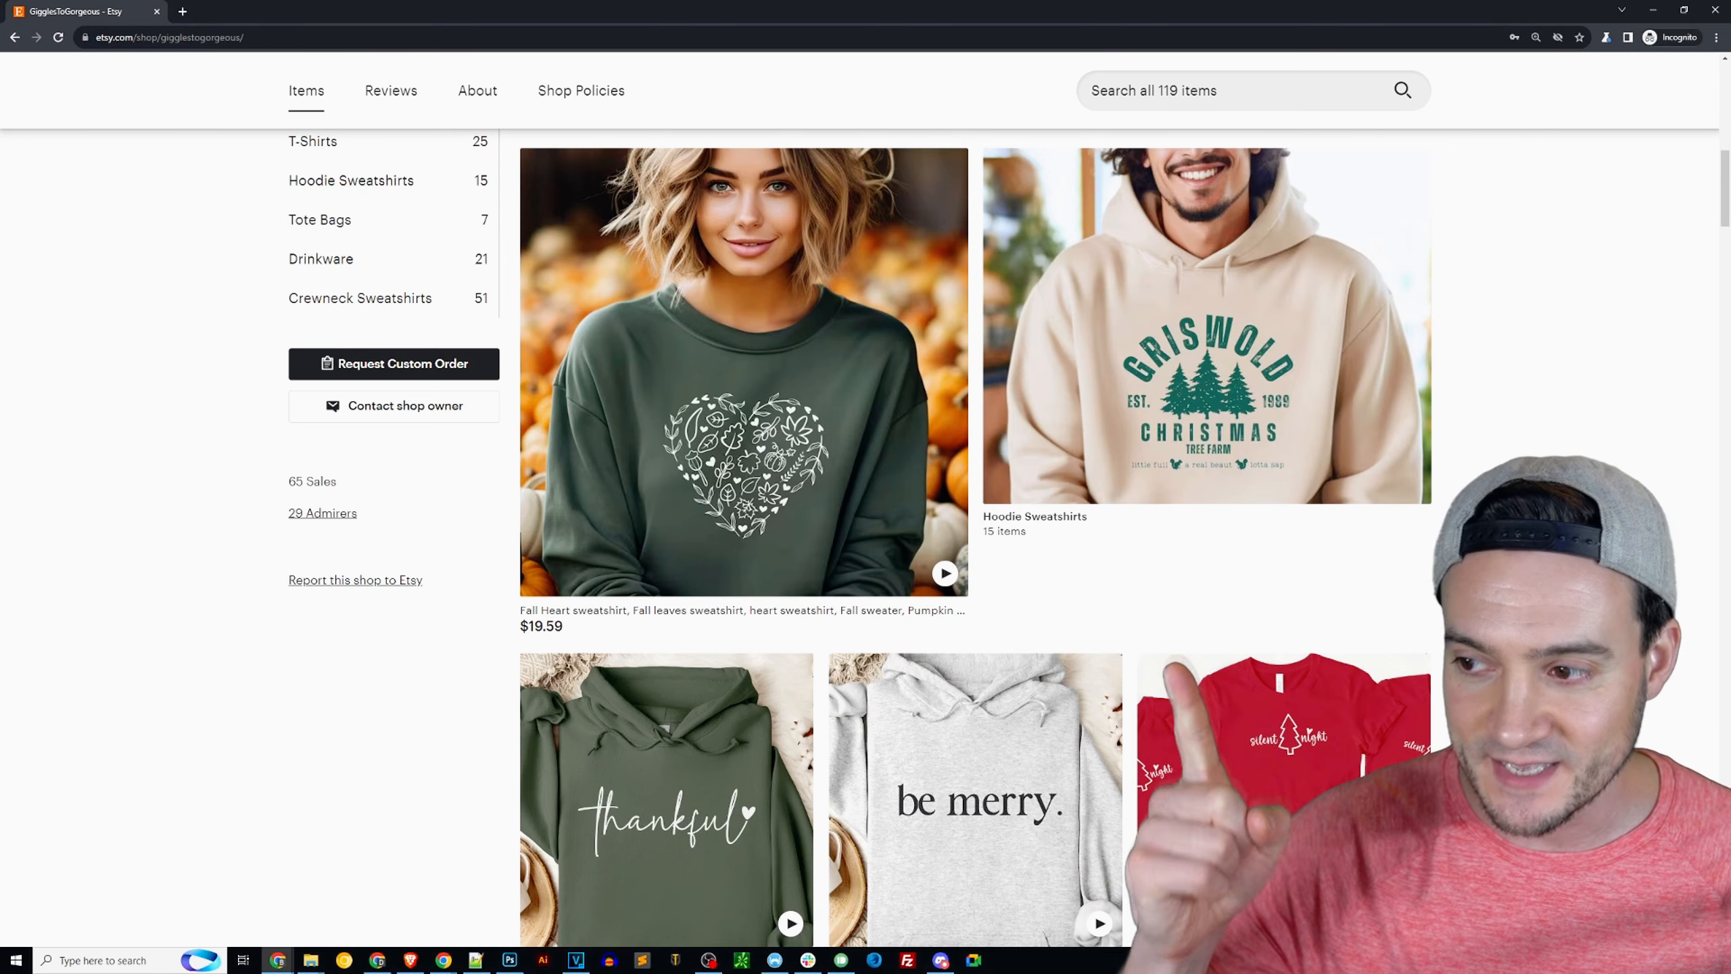
# - Open the first All Items mug listing, the Personalized Christmas Mug priced $19.95
pyautogui.scroll(-3)
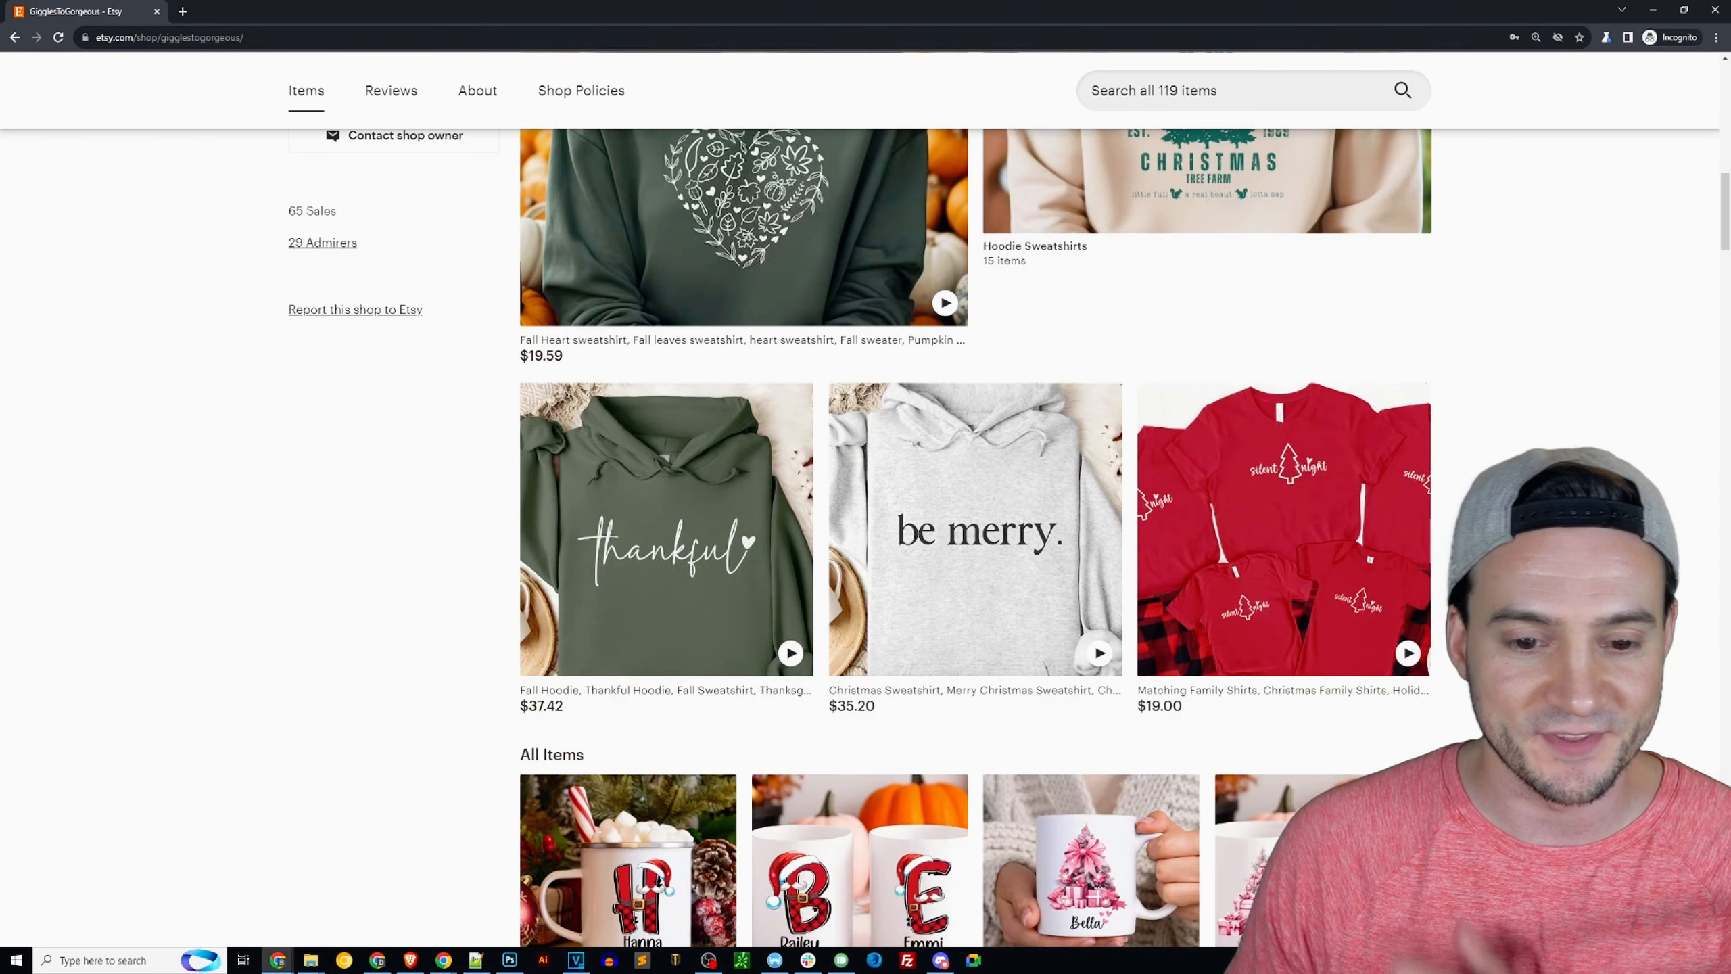
pyautogui.scroll(-3)
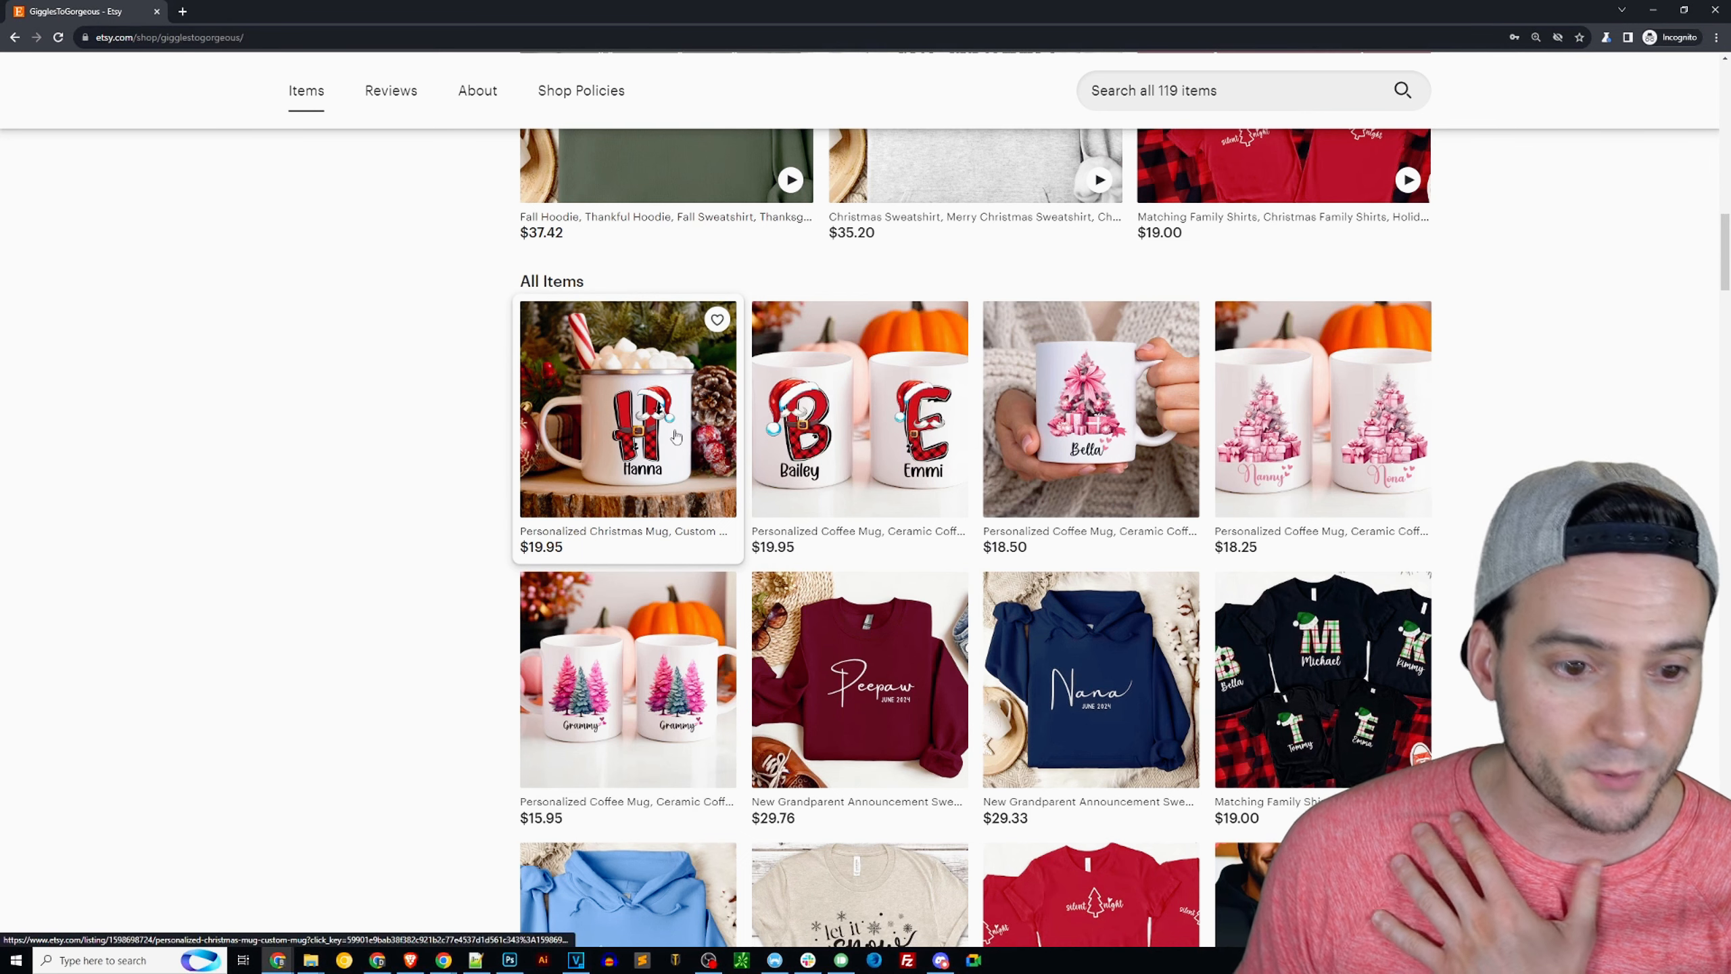
pyautogui.moveTo(629, 447)
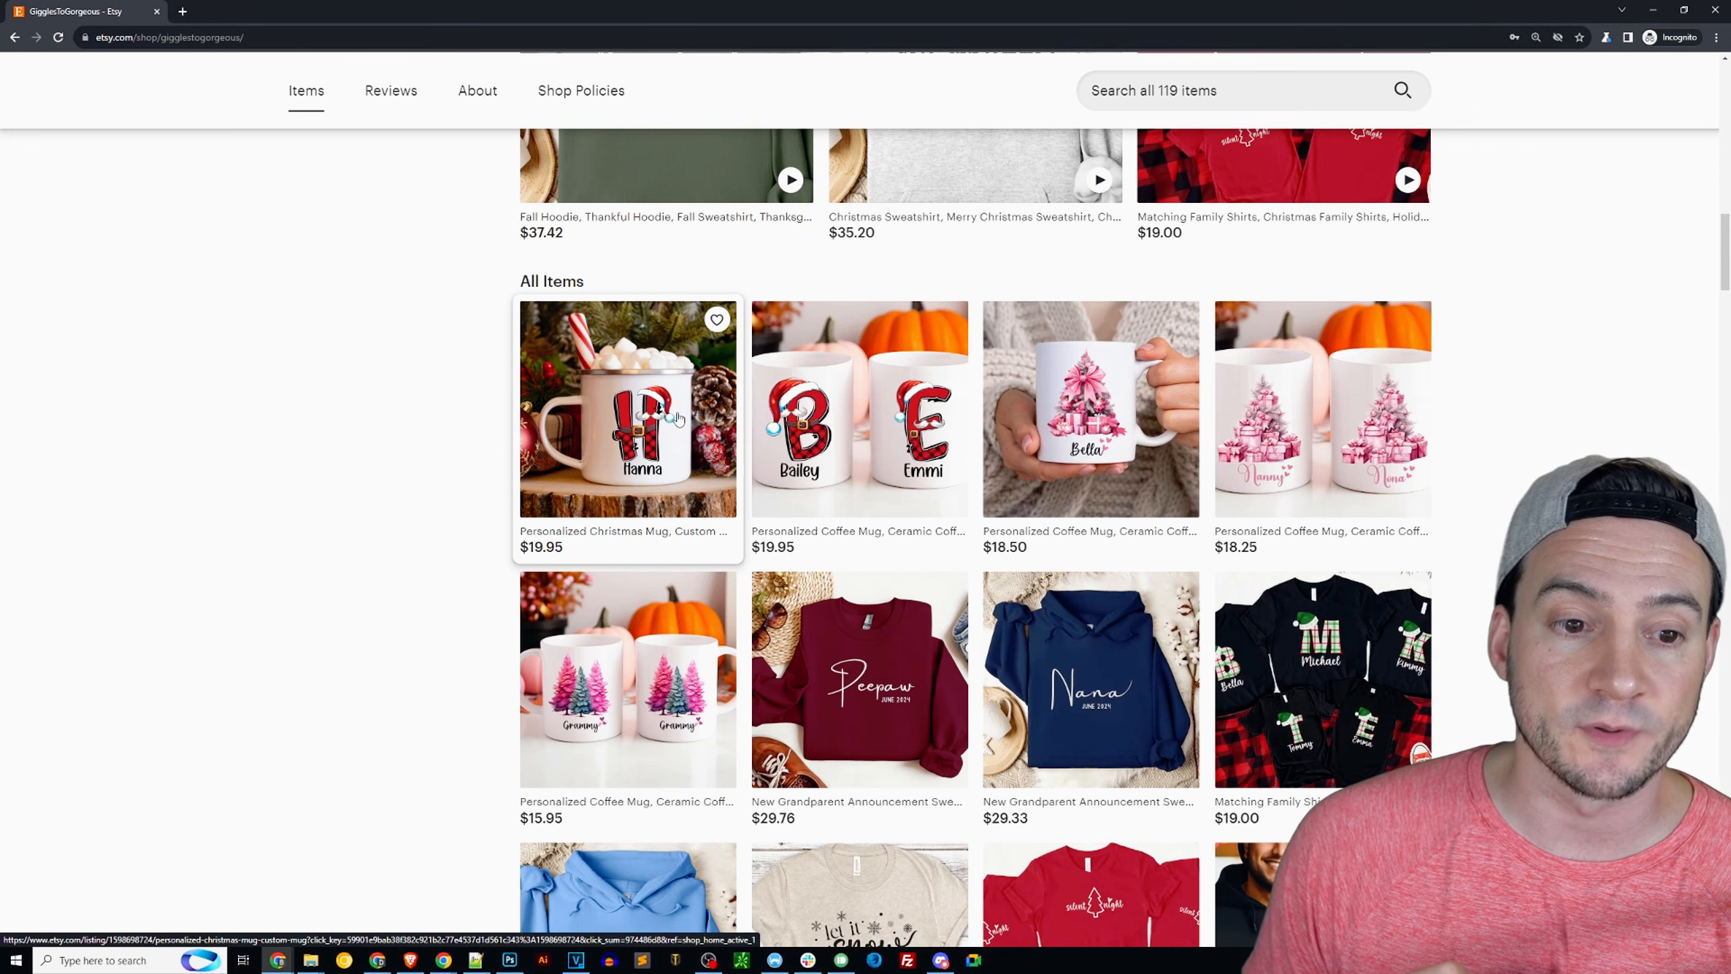
pyautogui.click(628, 408)
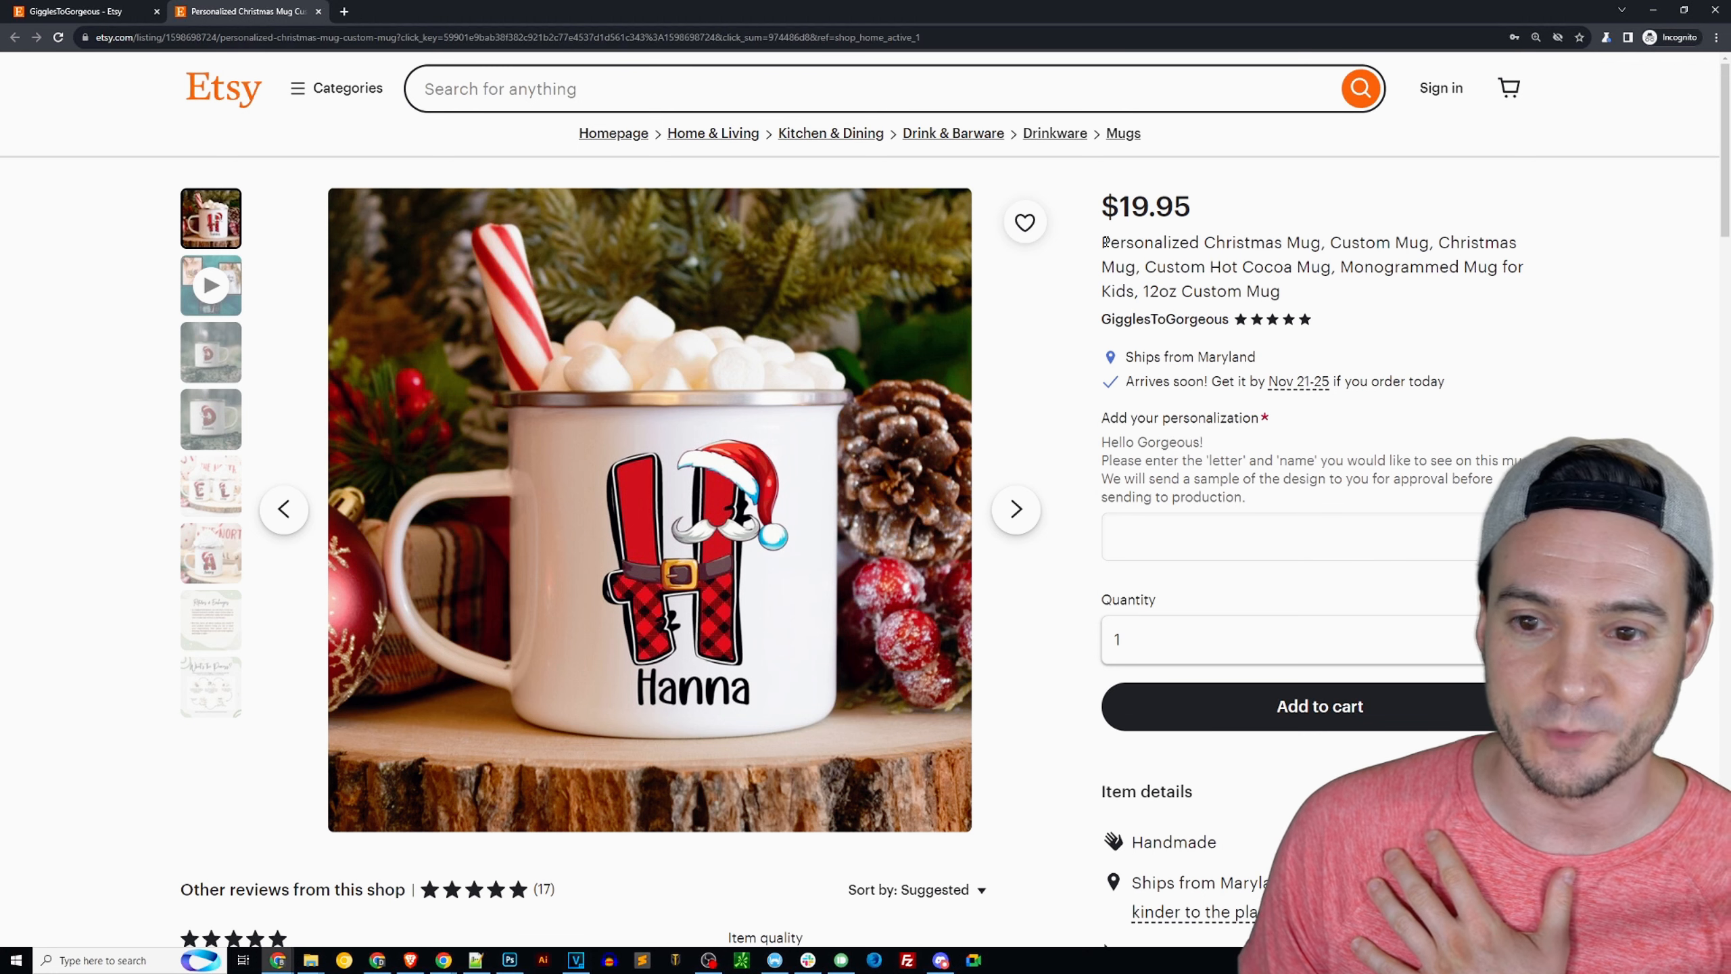
# - Browse the mug gallery photos, including the print-on-demand process graphic
pyautogui.doubleClick(1384, 242)
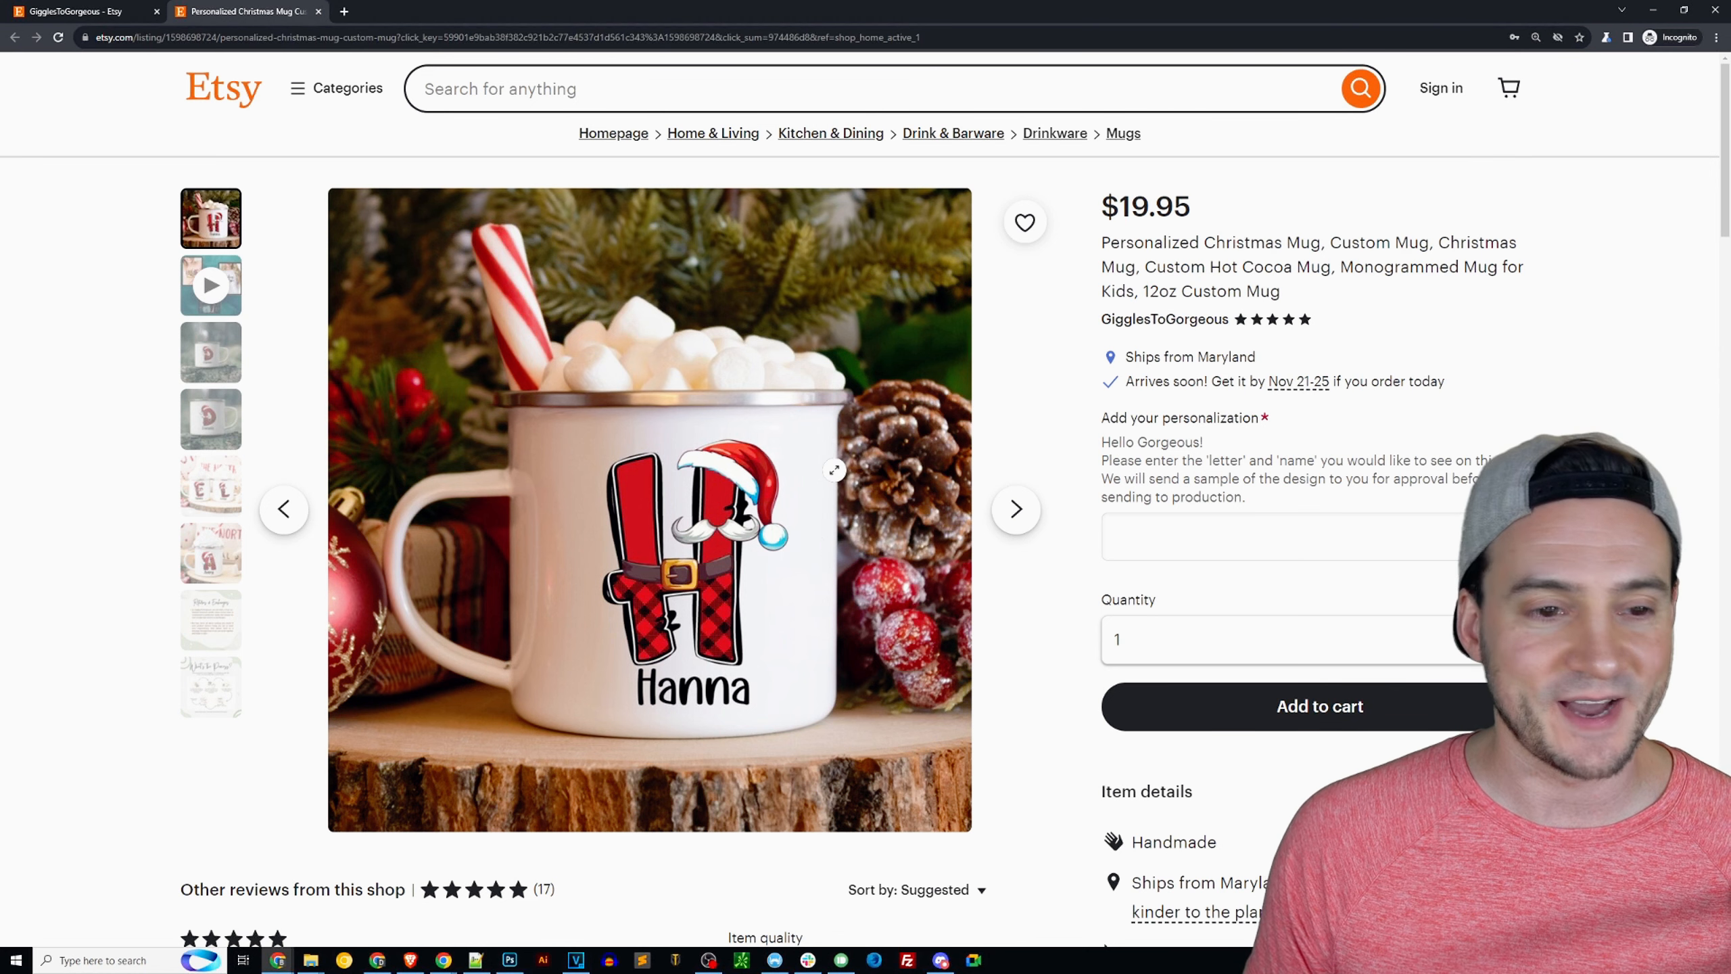
pyautogui.scroll(-3)
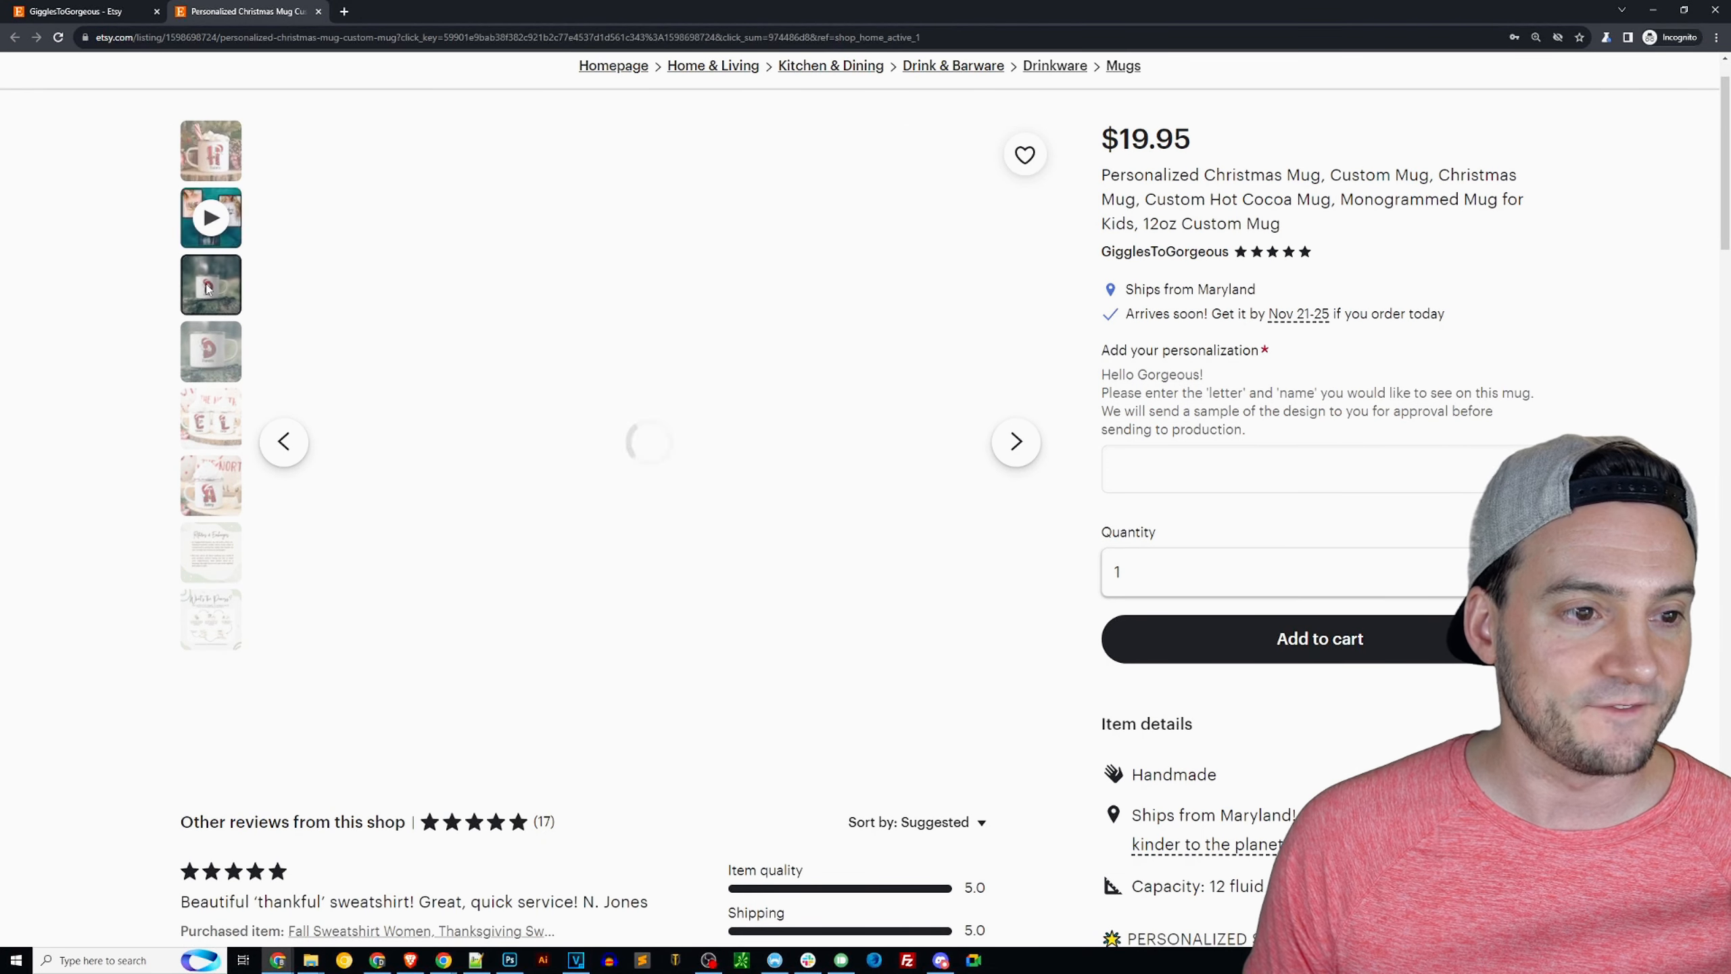
pyautogui.click(210, 417)
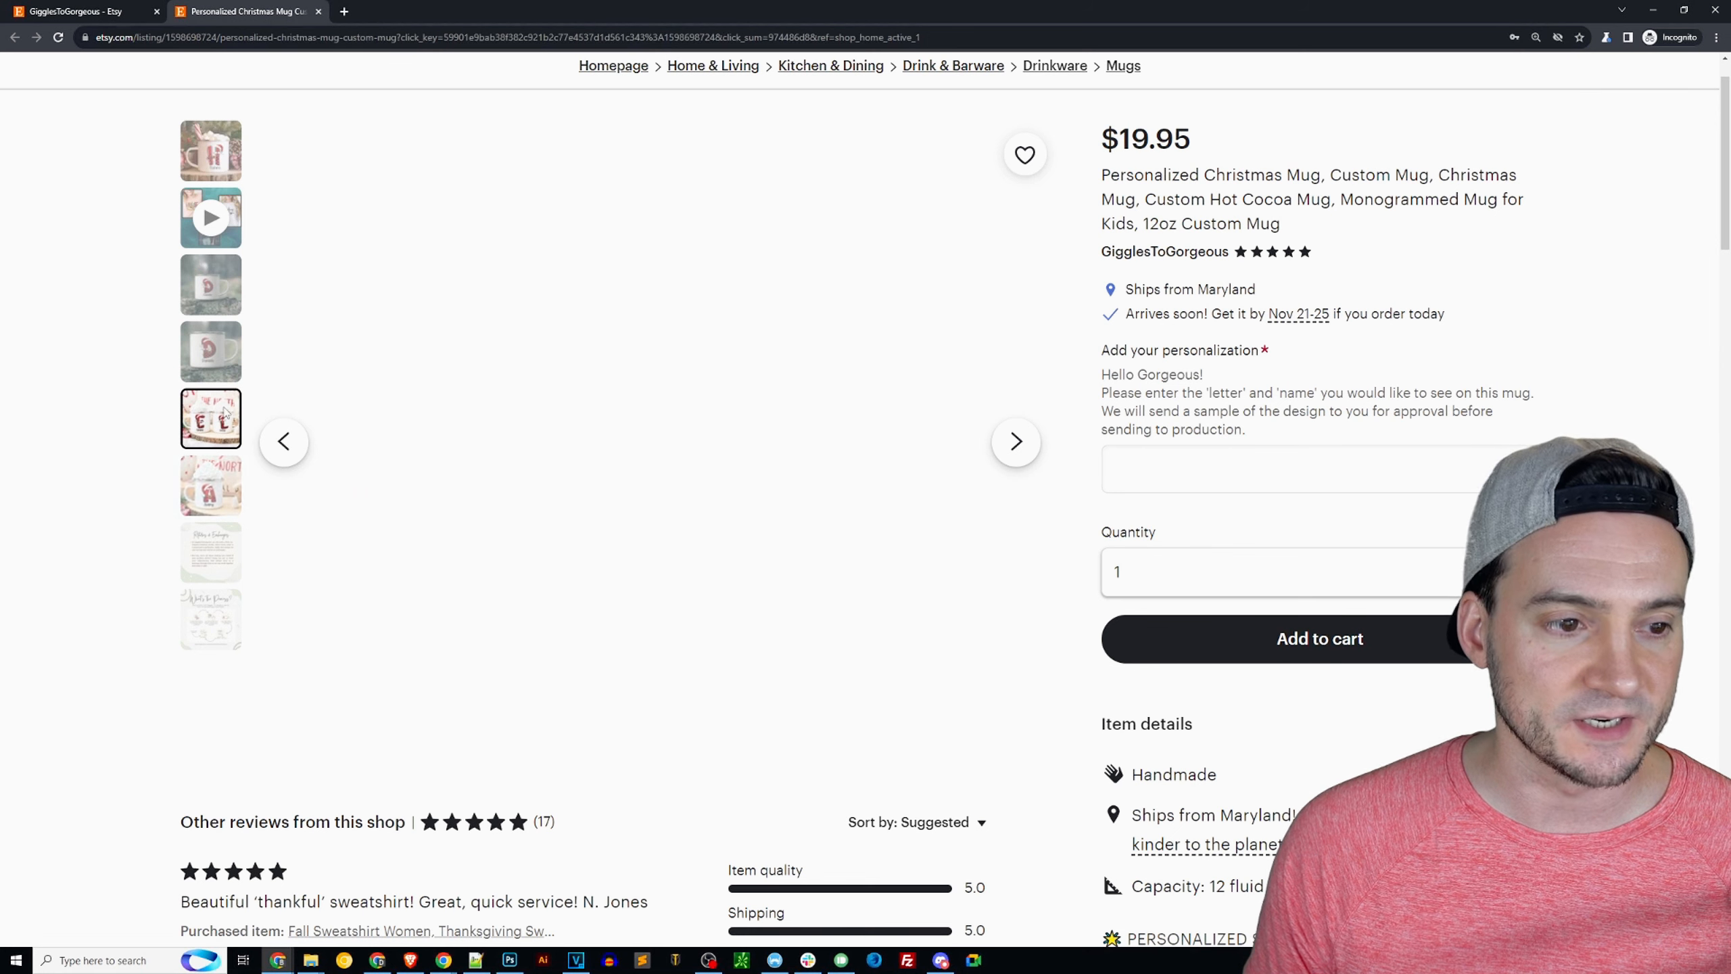
pyautogui.click(210, 552)
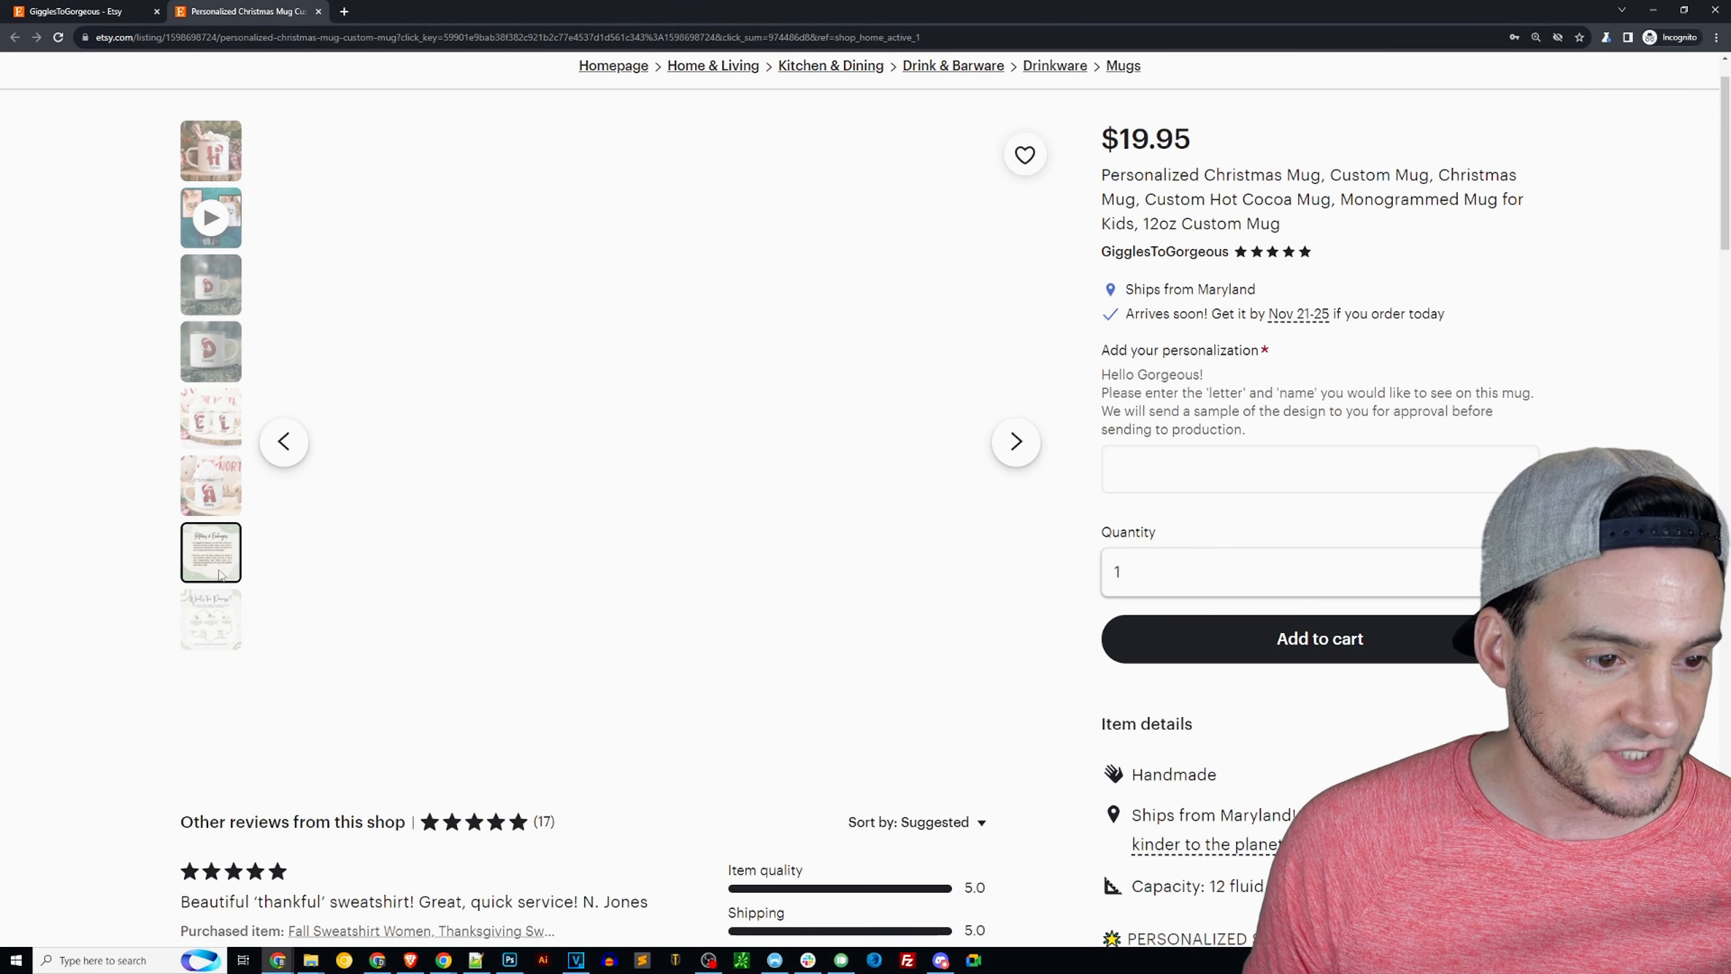
pyautogui.click(210, 552)
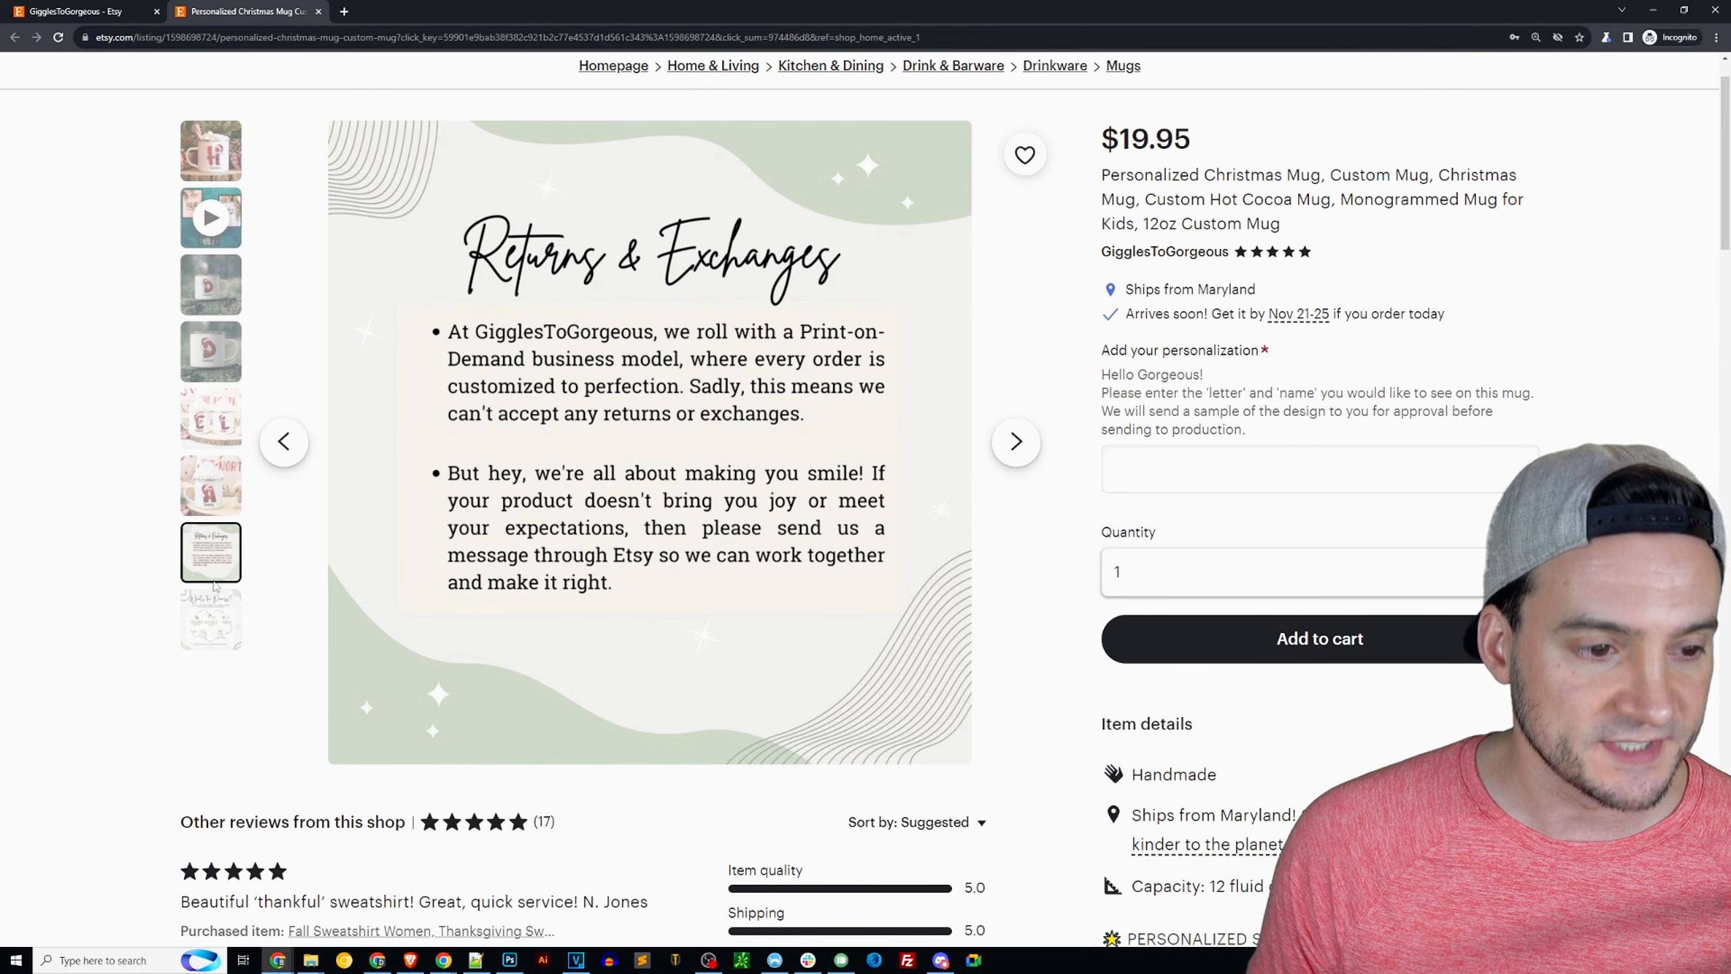
pyautogui.click(209, 619)
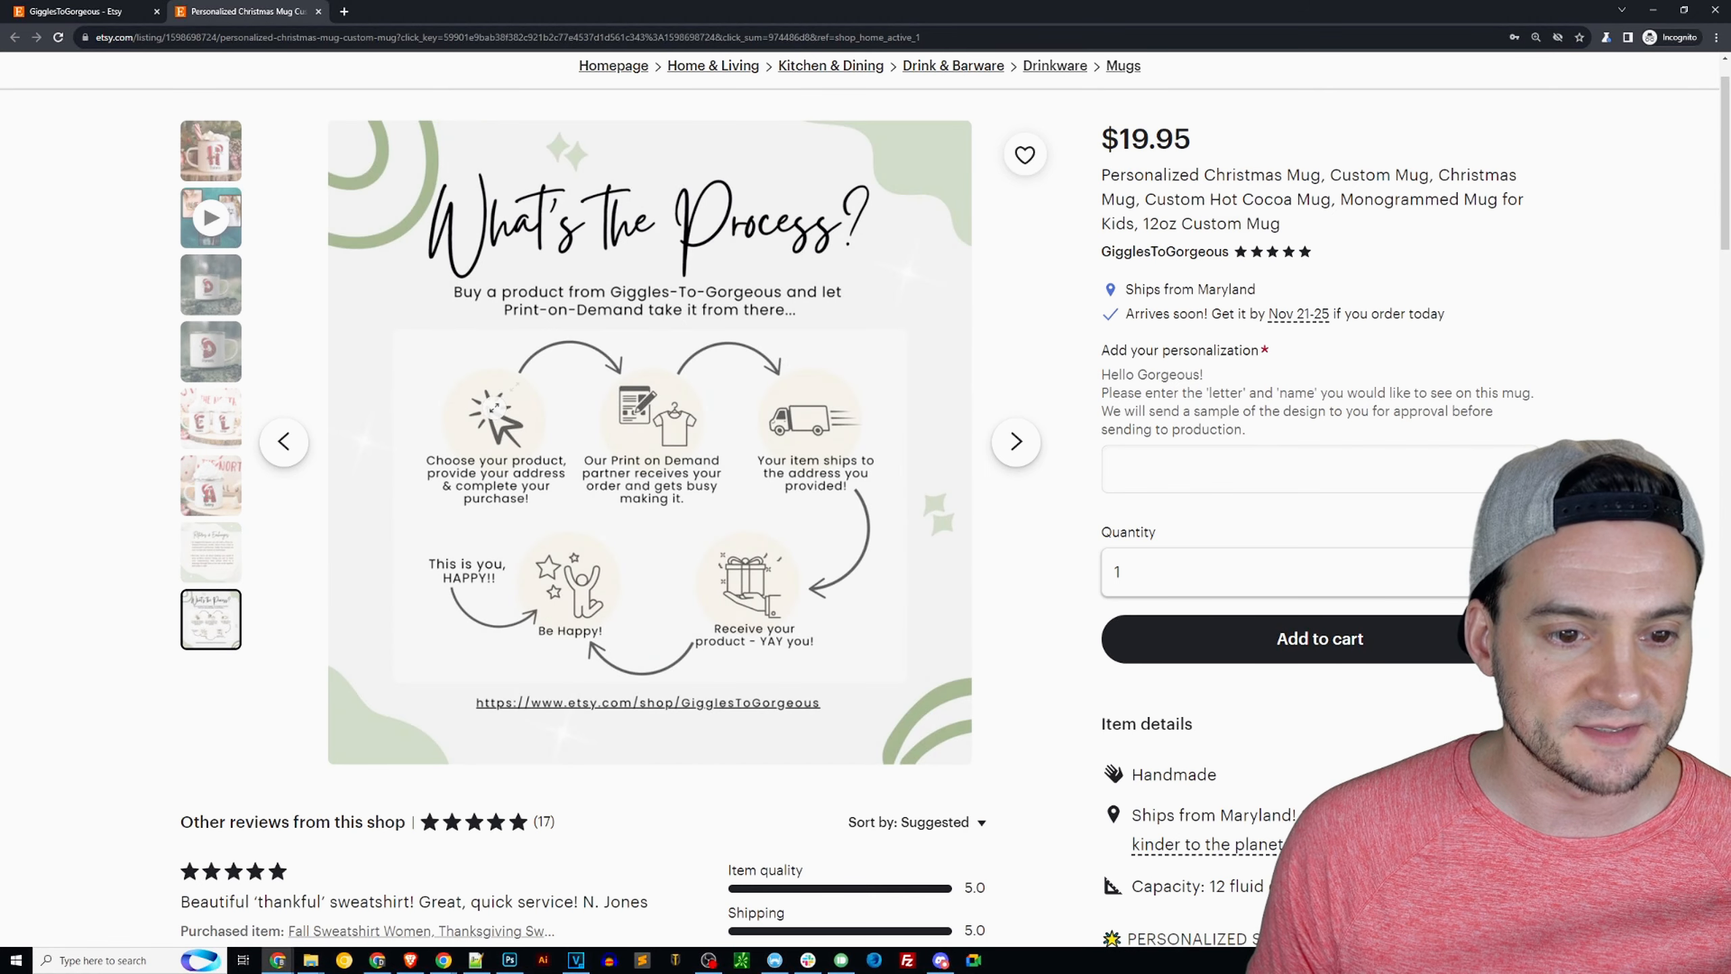
pyautogui.moveTo(1112, 301)
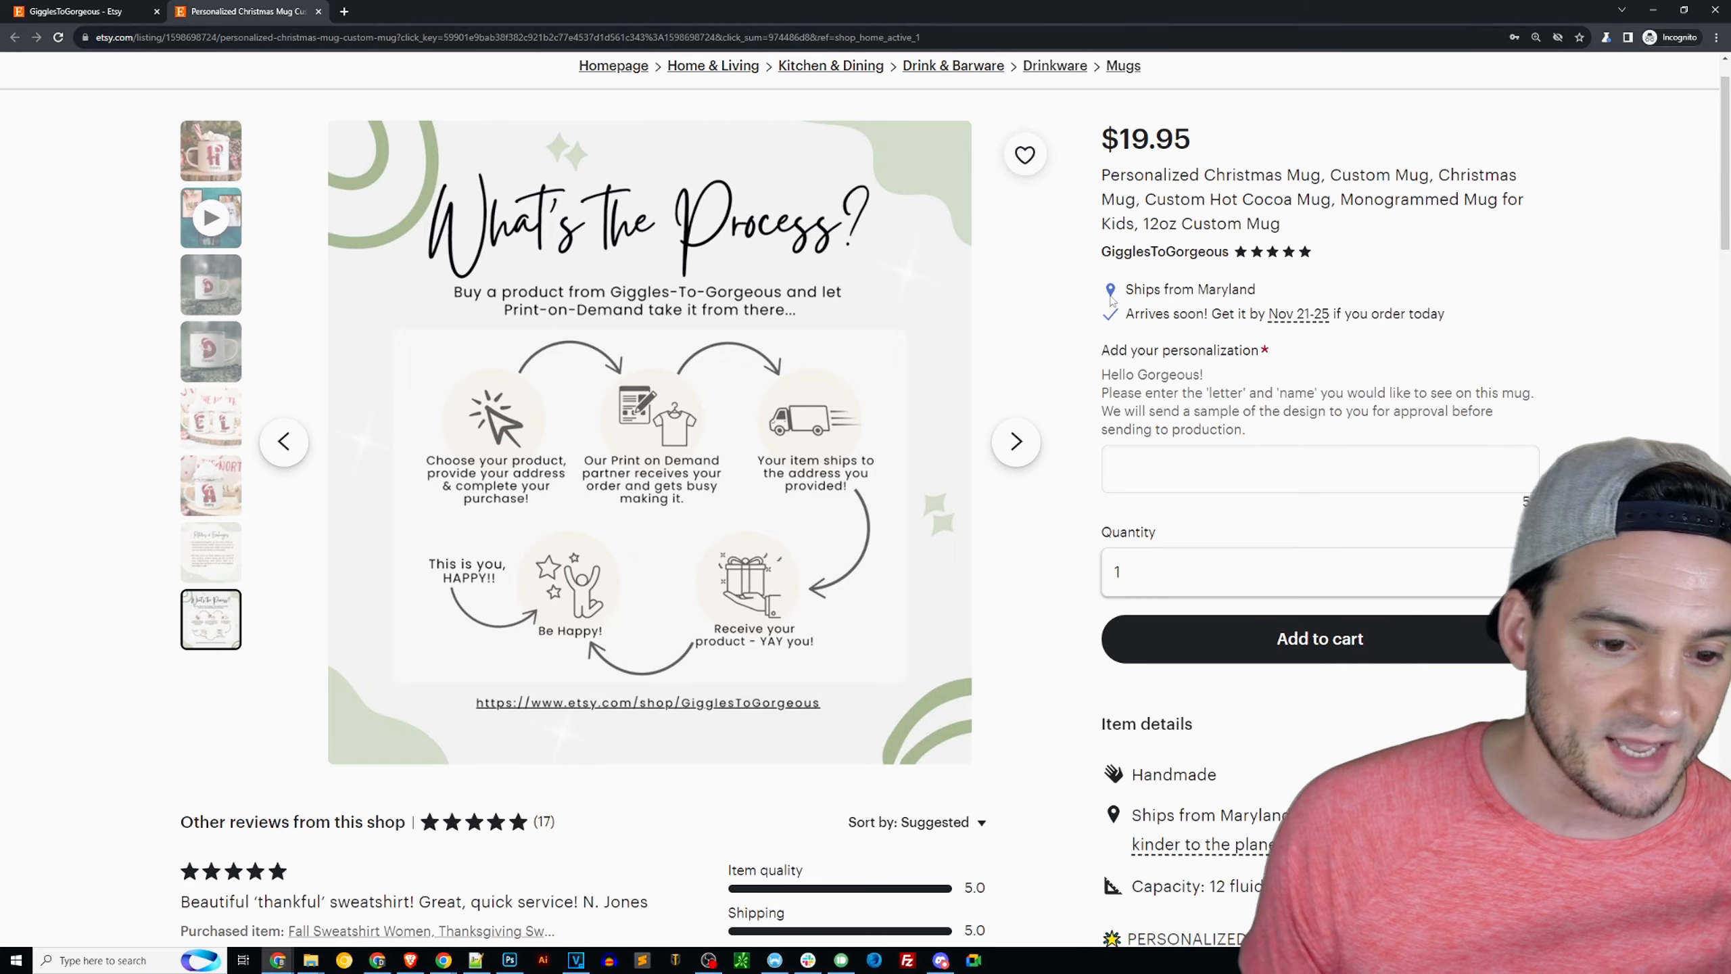
# - Show the Returns & Exchanges policy image in the mug gallery
pyautogui.scroll(-3)
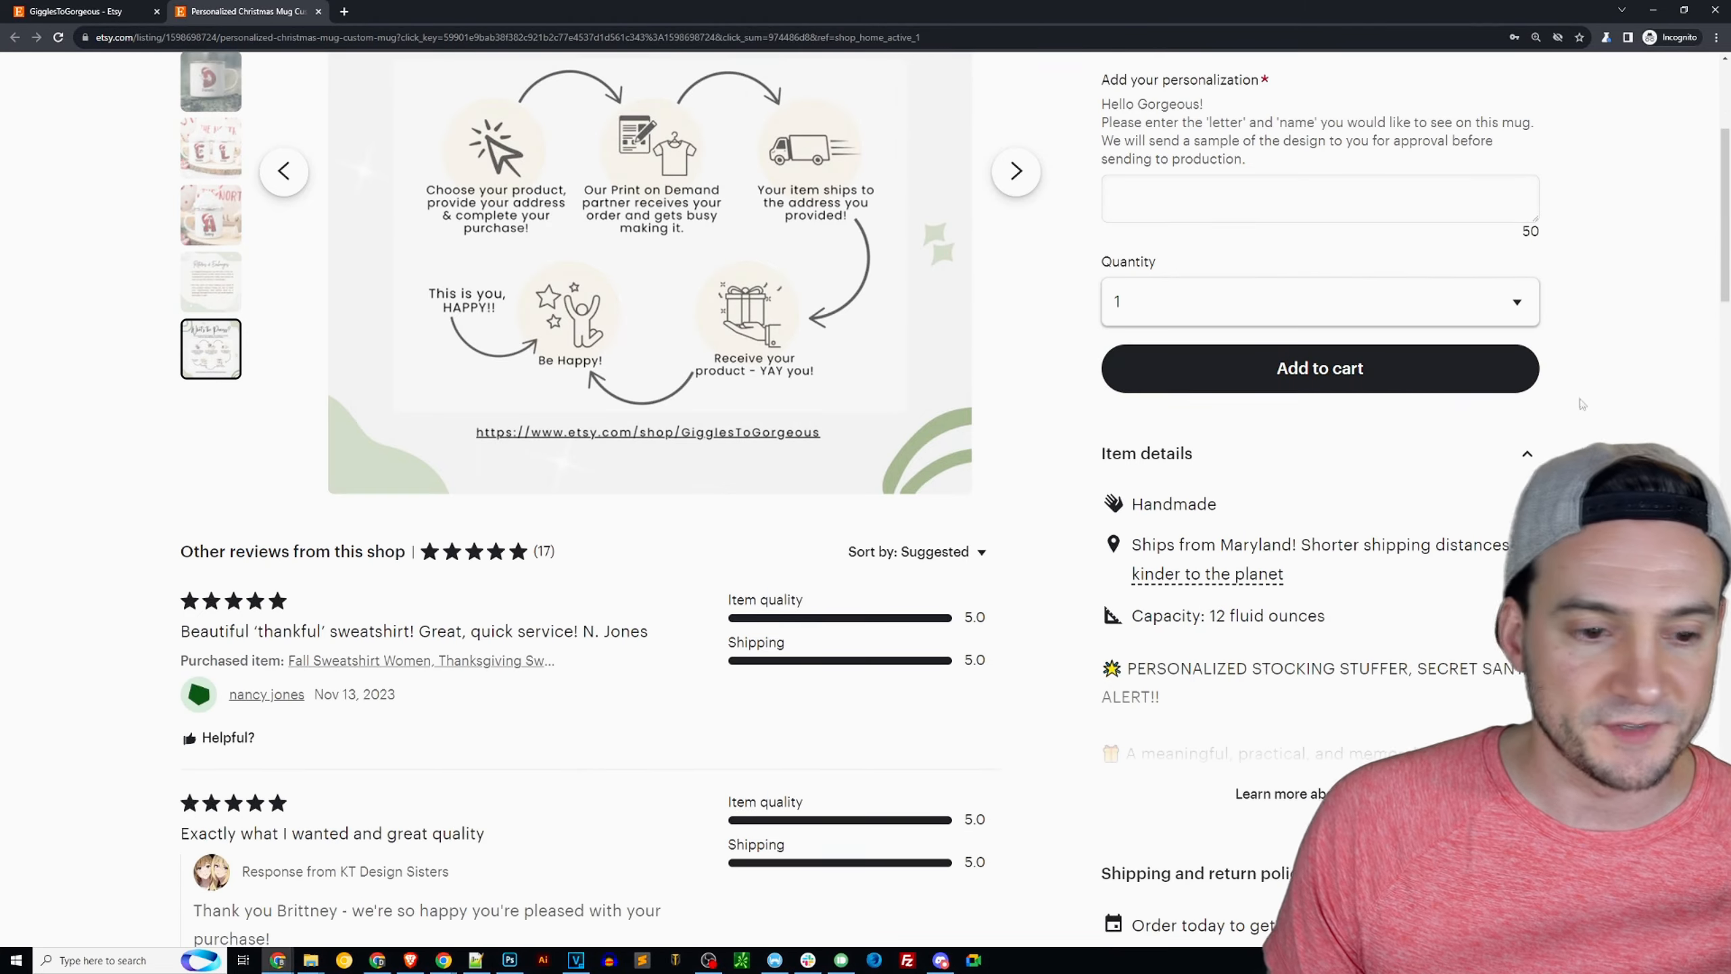
pyautogui.scroll(-3)
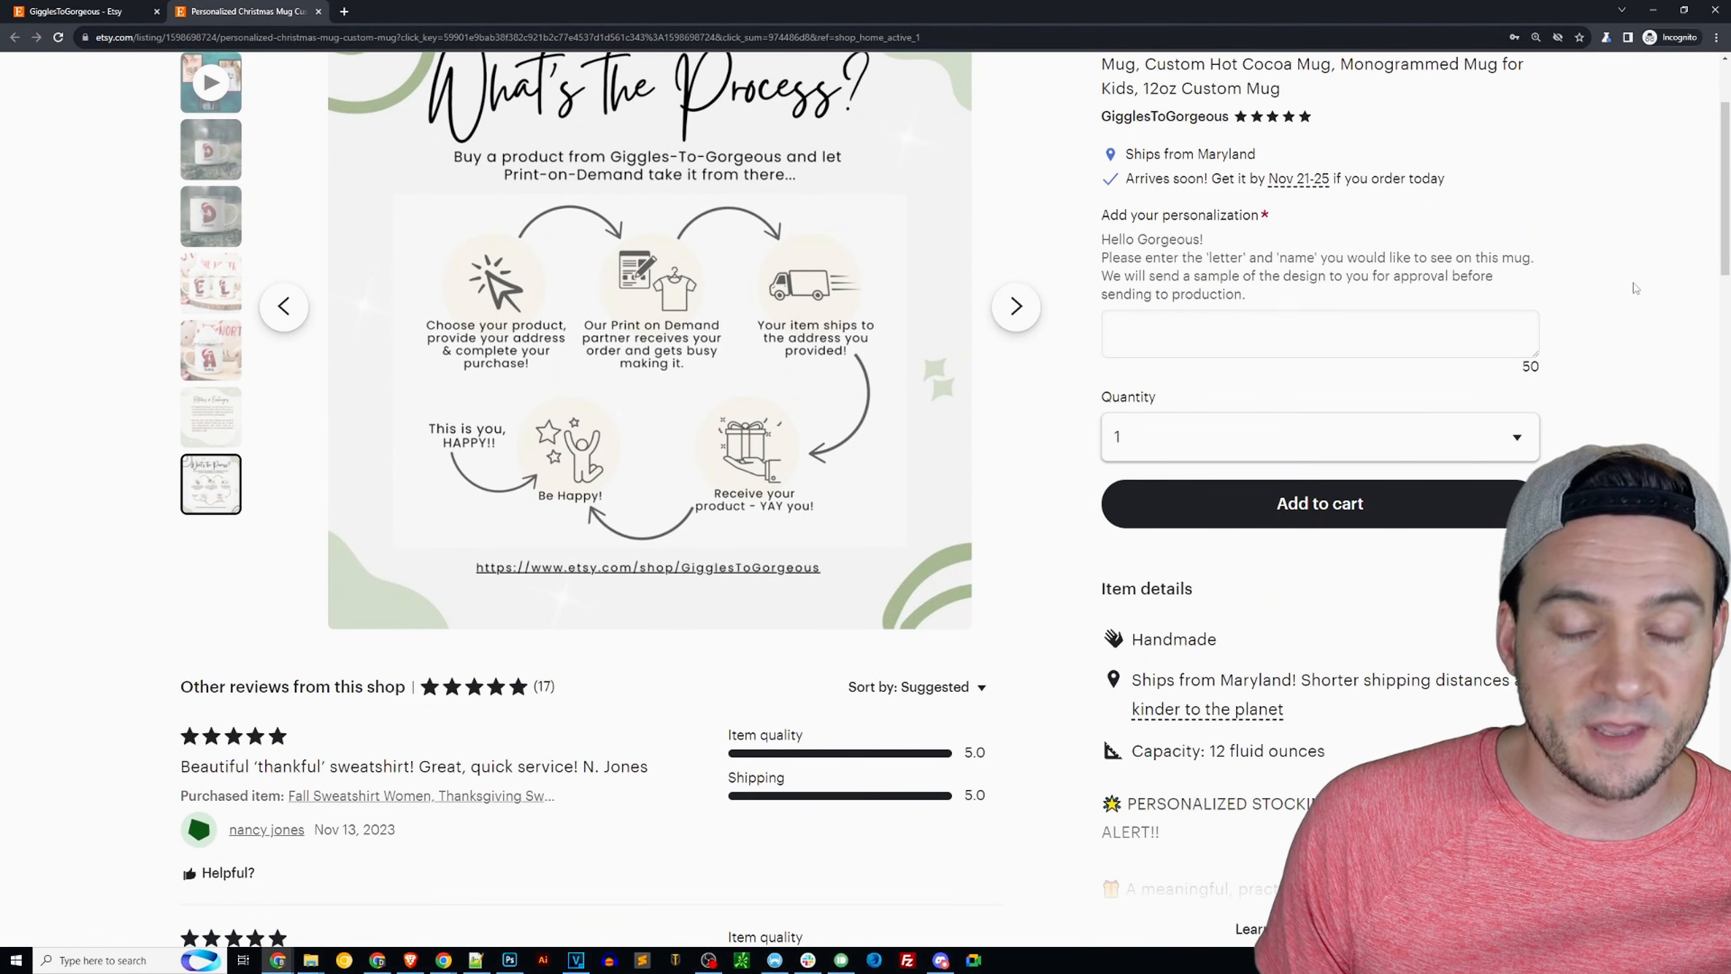
pyautogui.scroll(3)
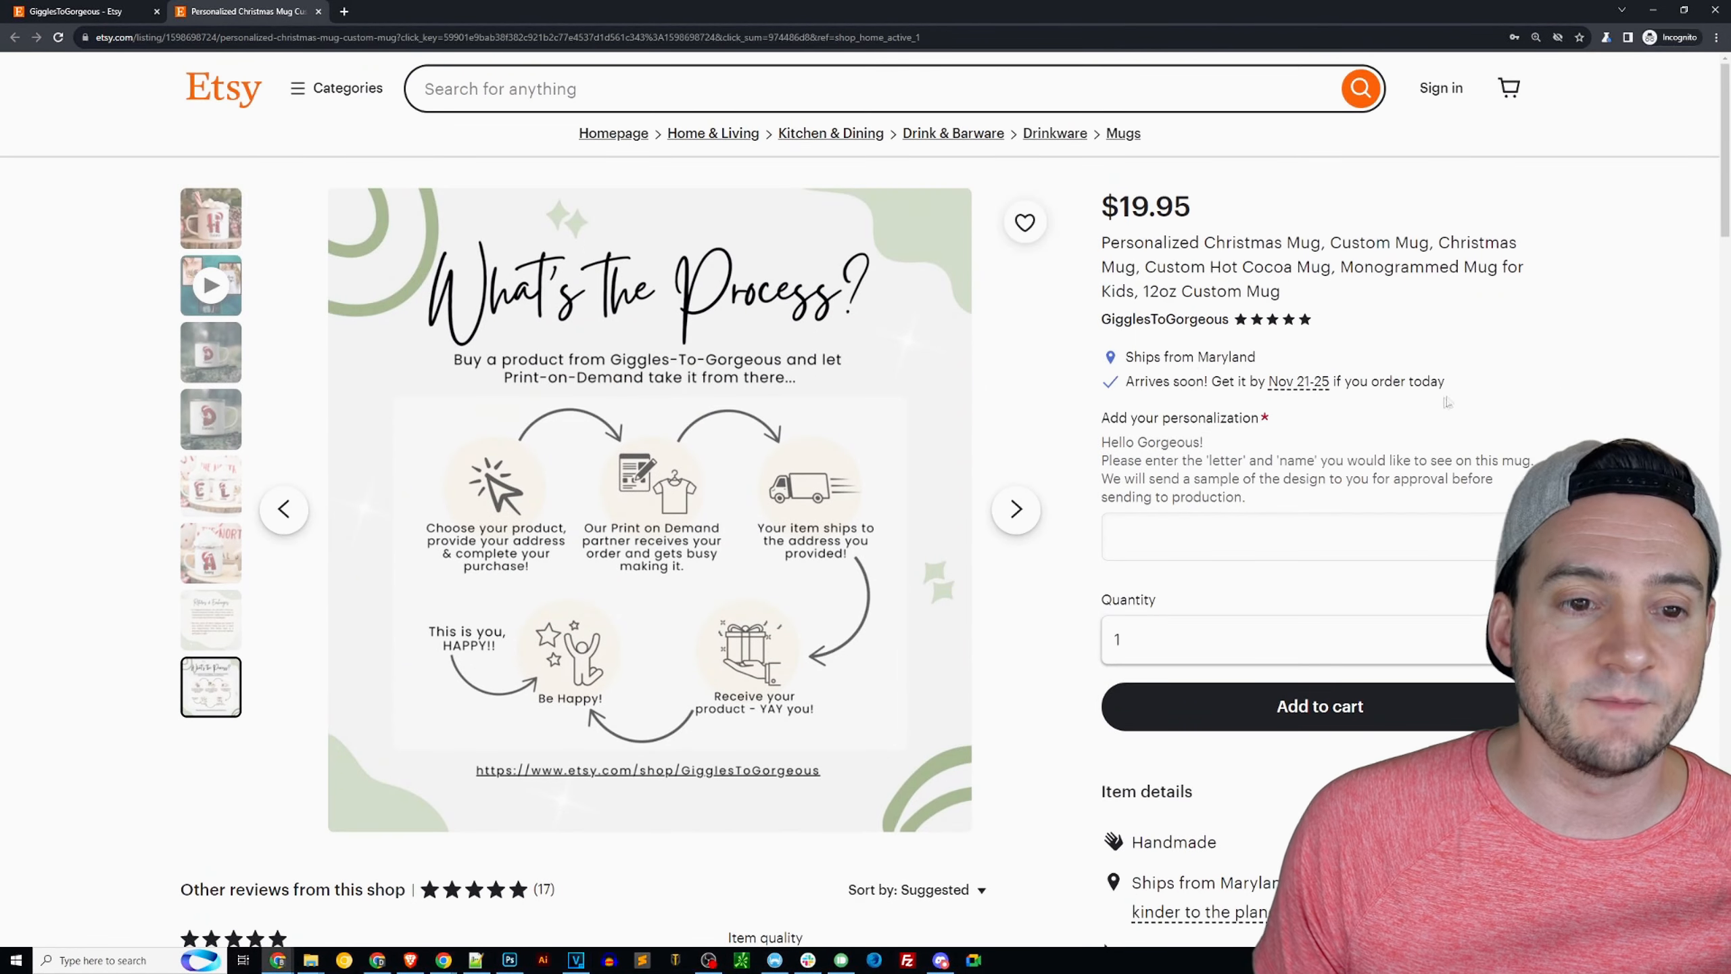
pyautogui.click(210, 217)
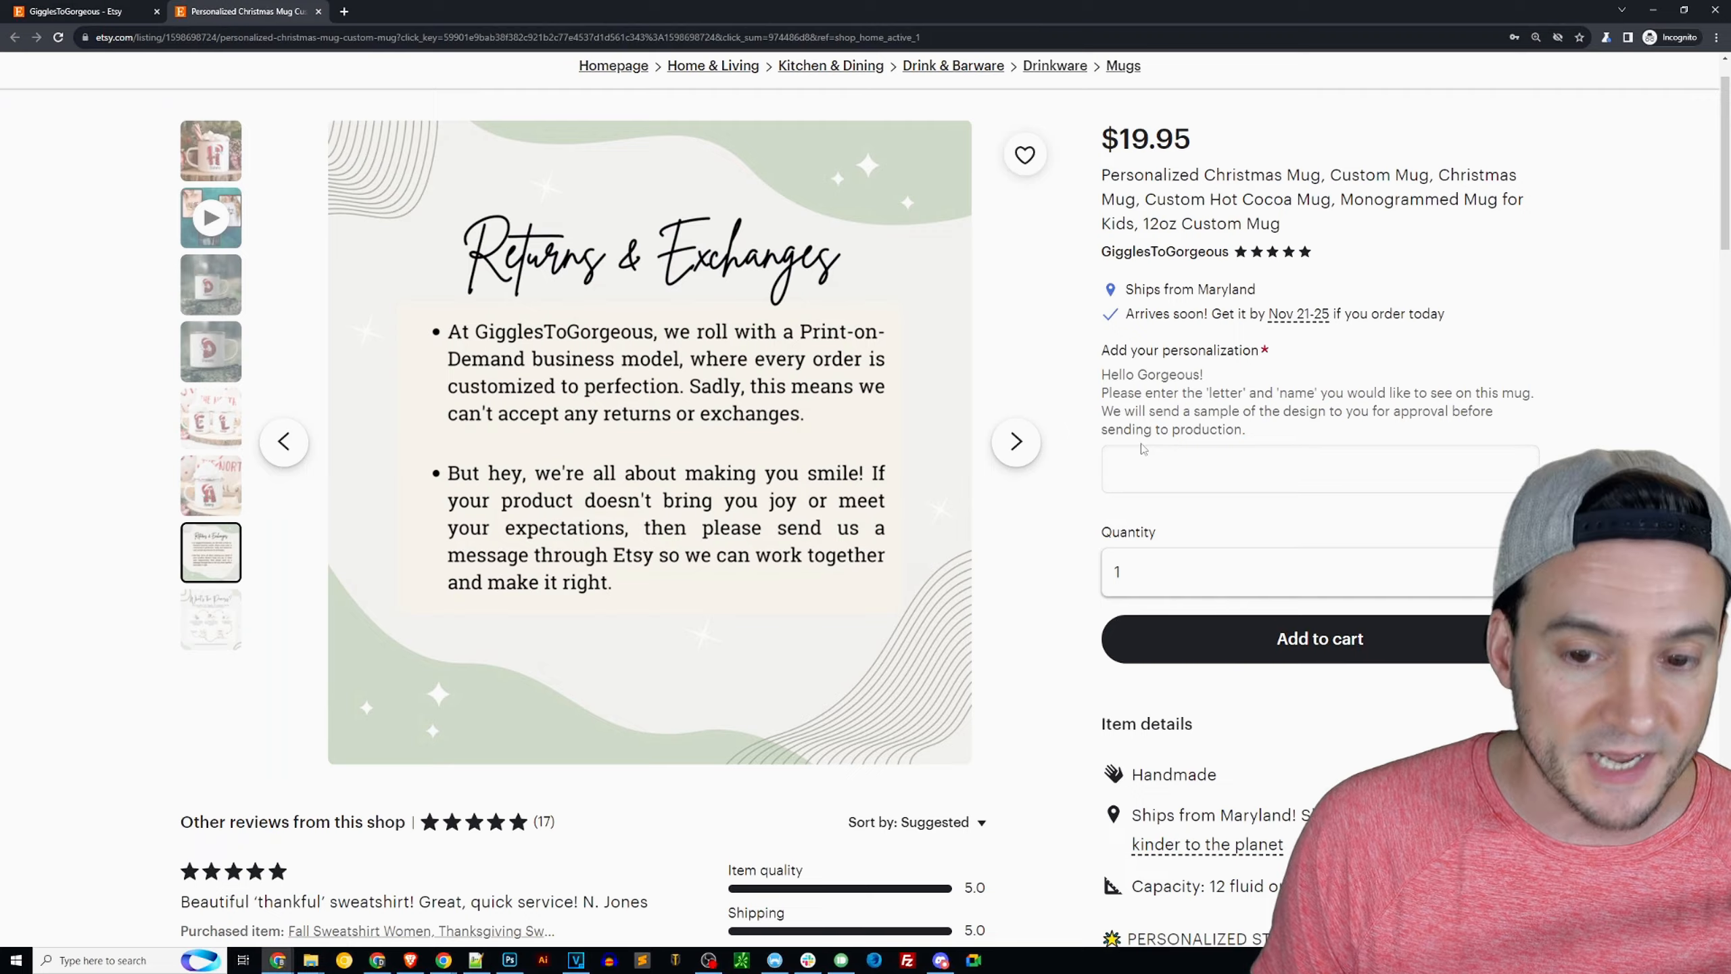
# - Scroll past the mug's shop reviews and item description to the email-marketing promo
pyautogui.scroll(-3)
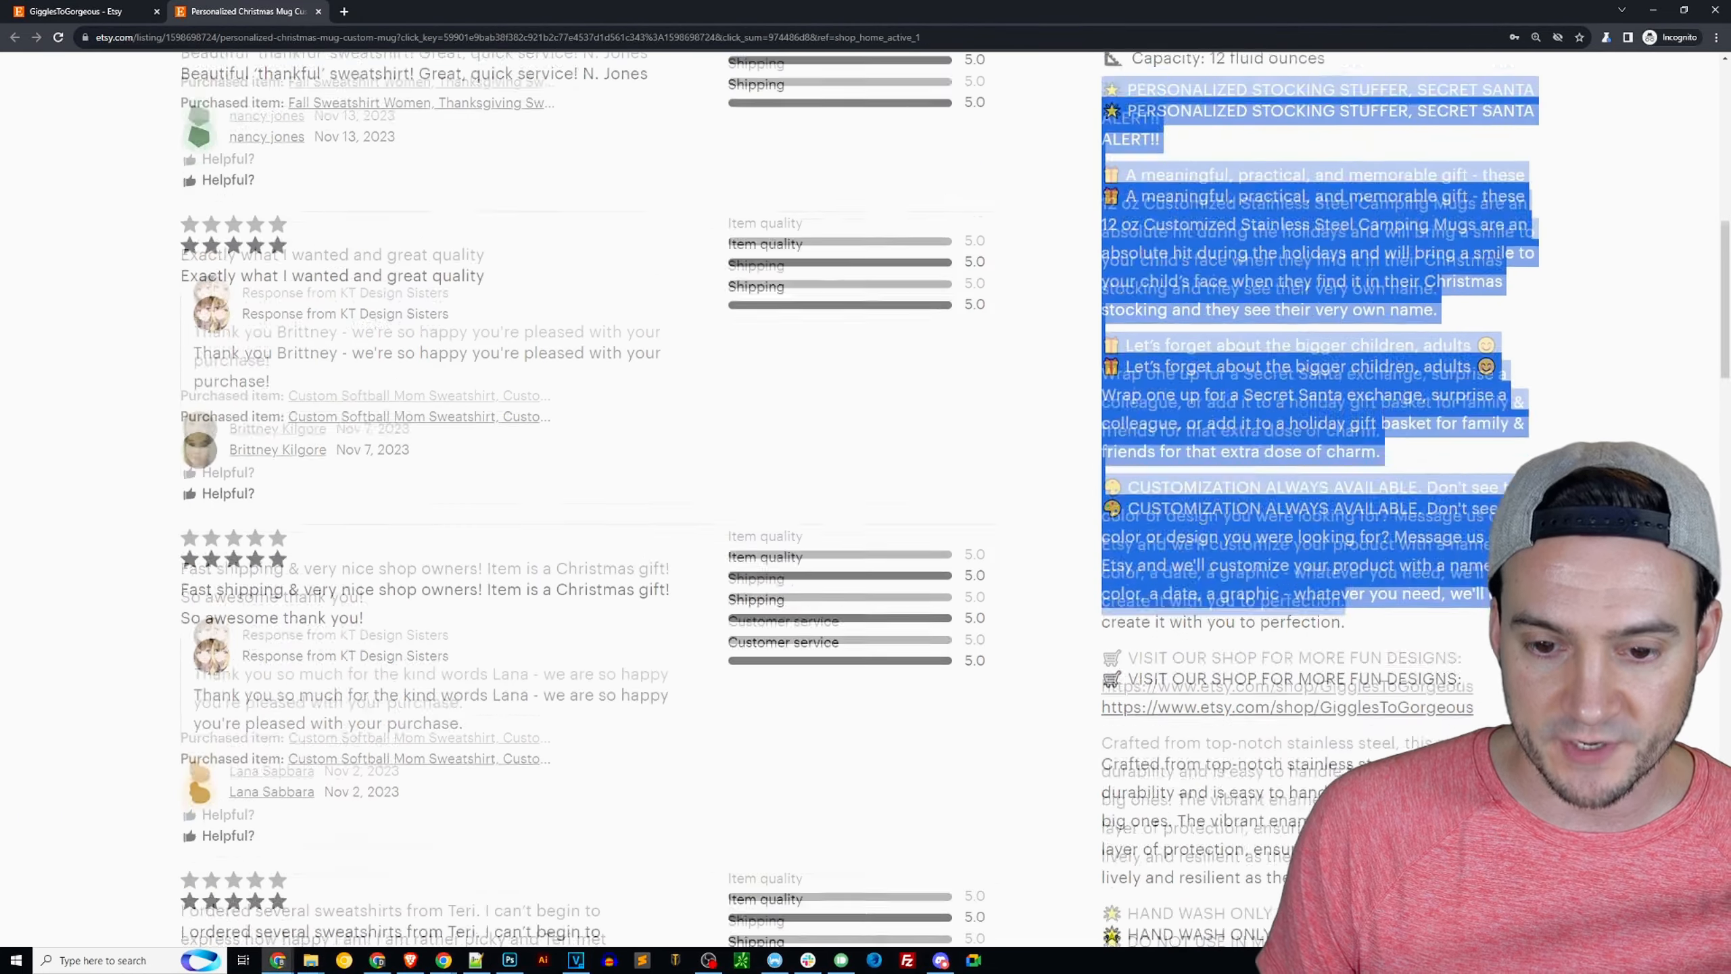
pyautogui.scroll(-3)
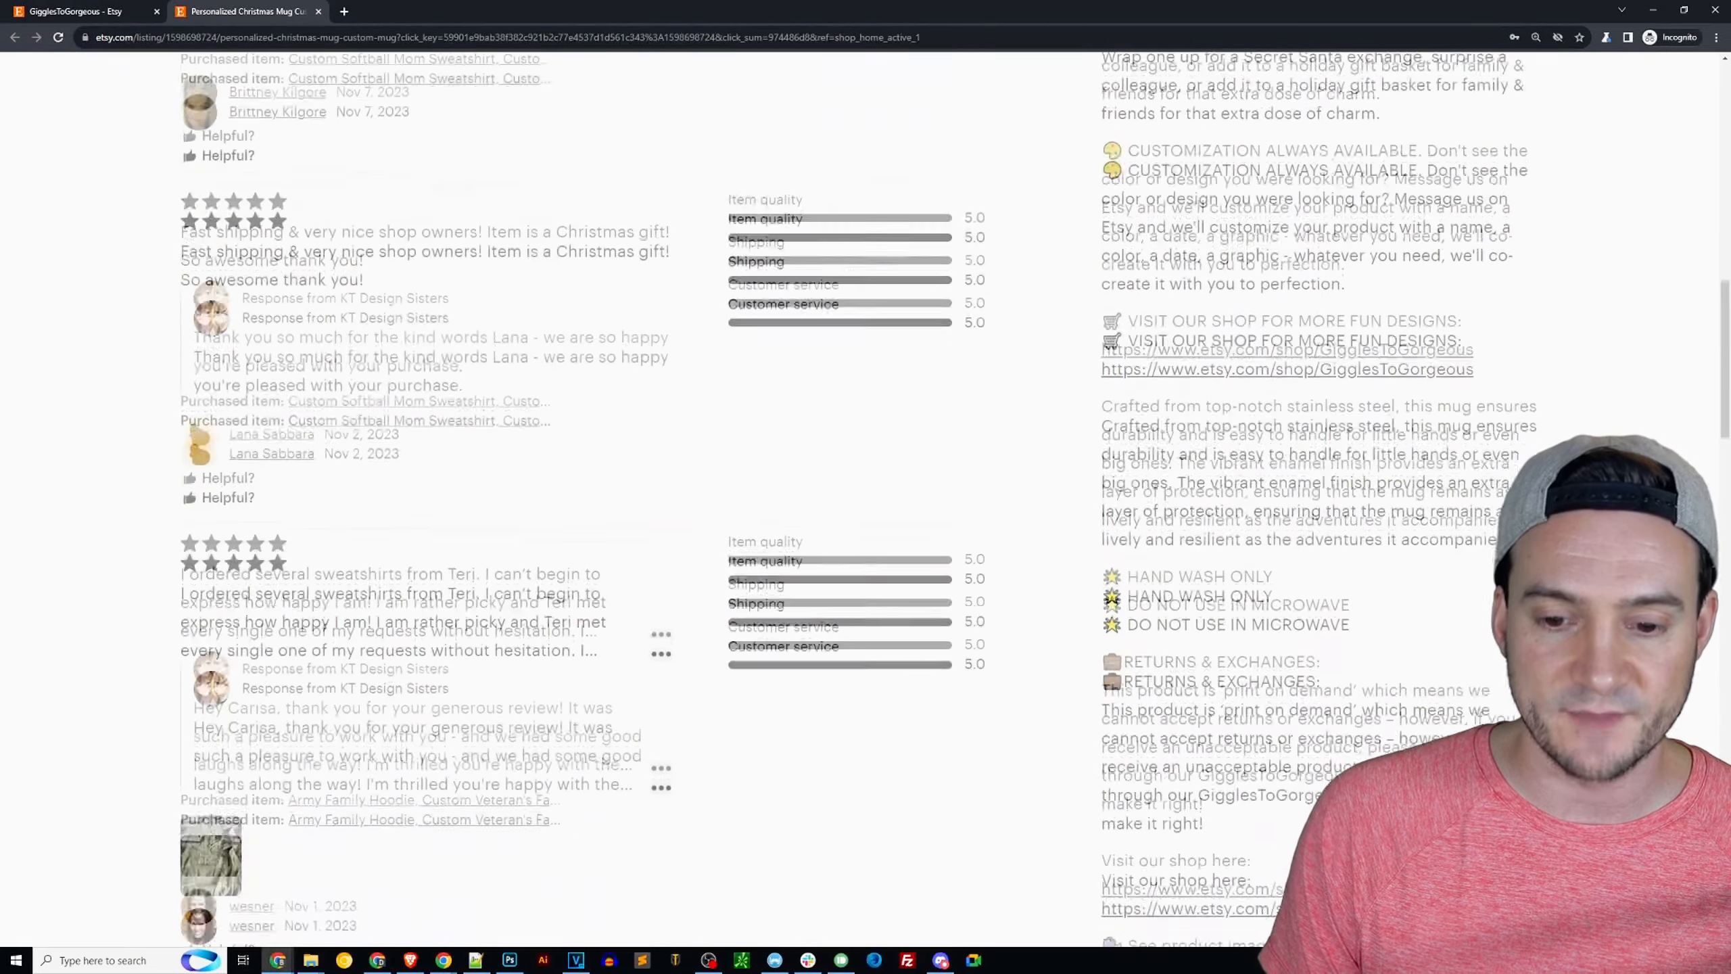
pyautogui.scroll(-3)
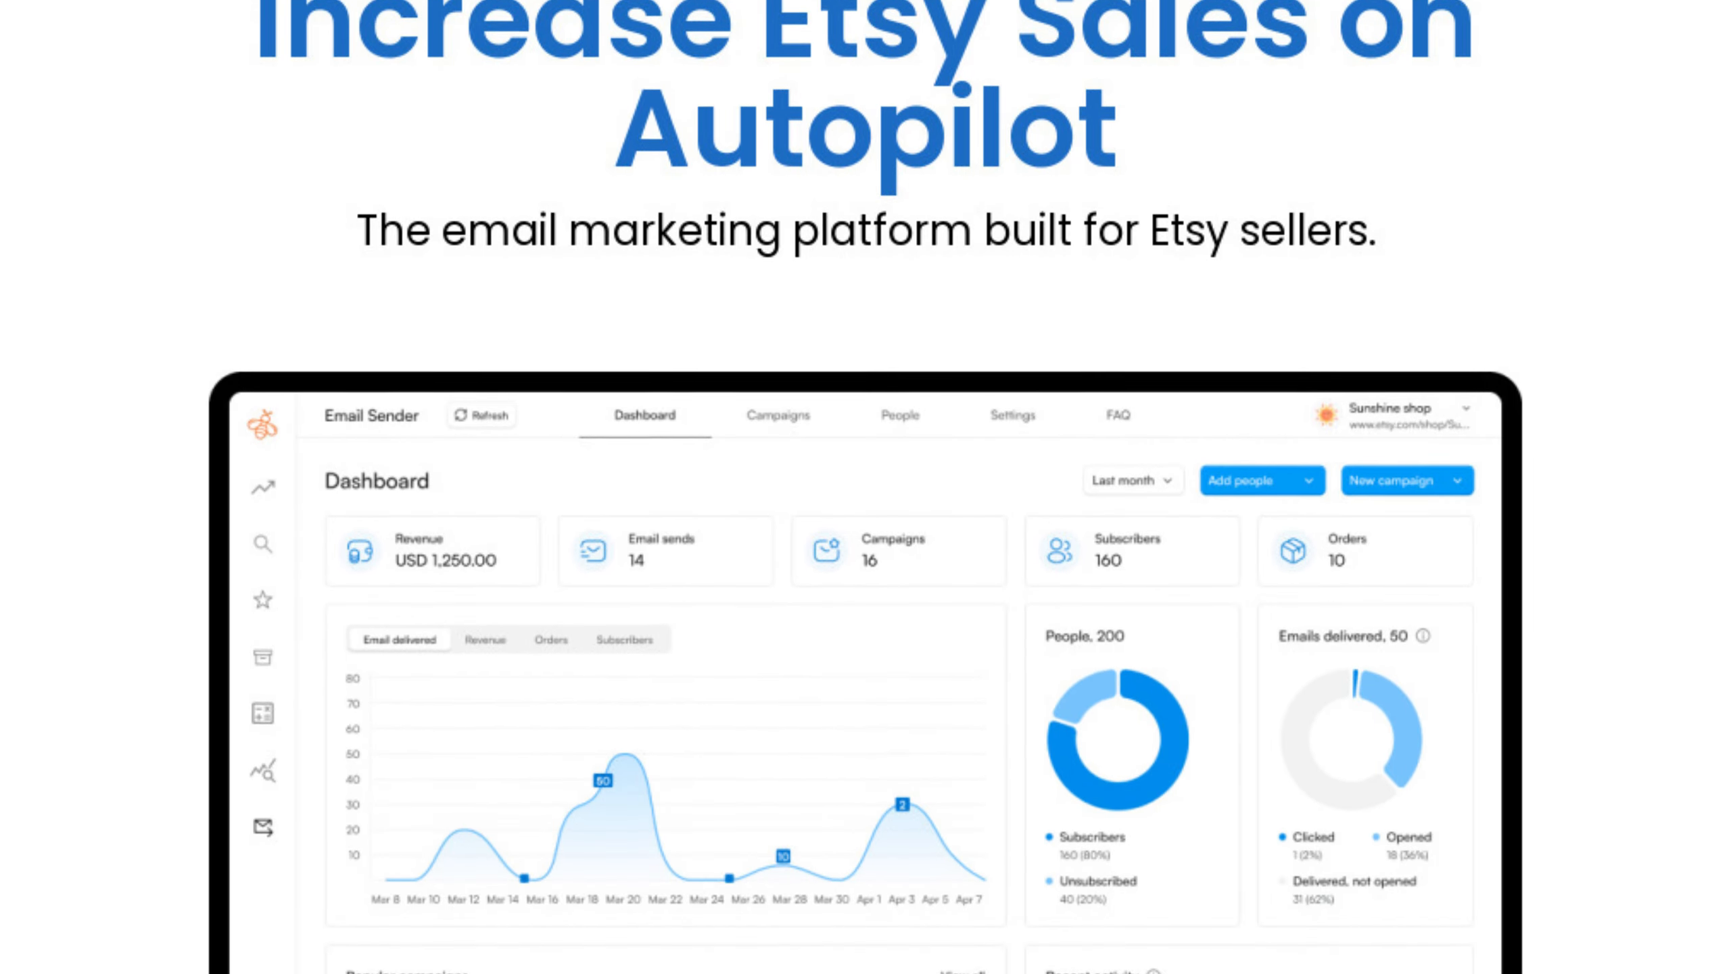
# - Scroll the All Items grid to the maroon New Grandparent Announcement Sweatshirt ($29.76+)
pyautogui.scroll(-3)
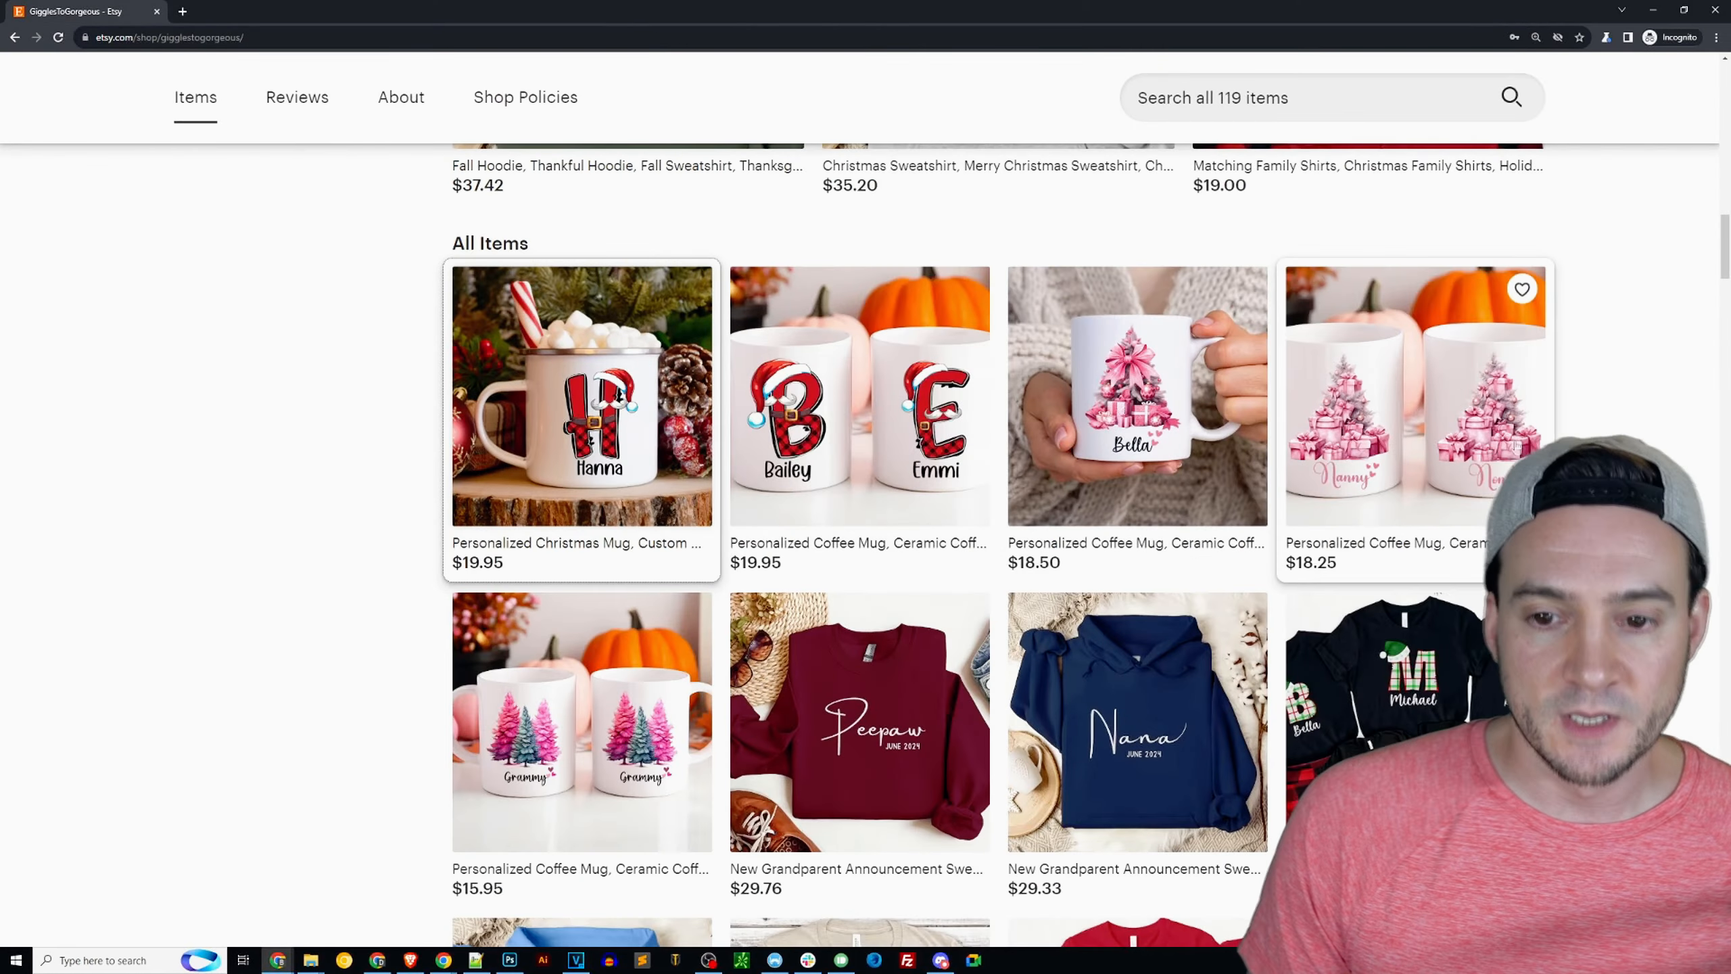
pyautogui.scroll(-3)
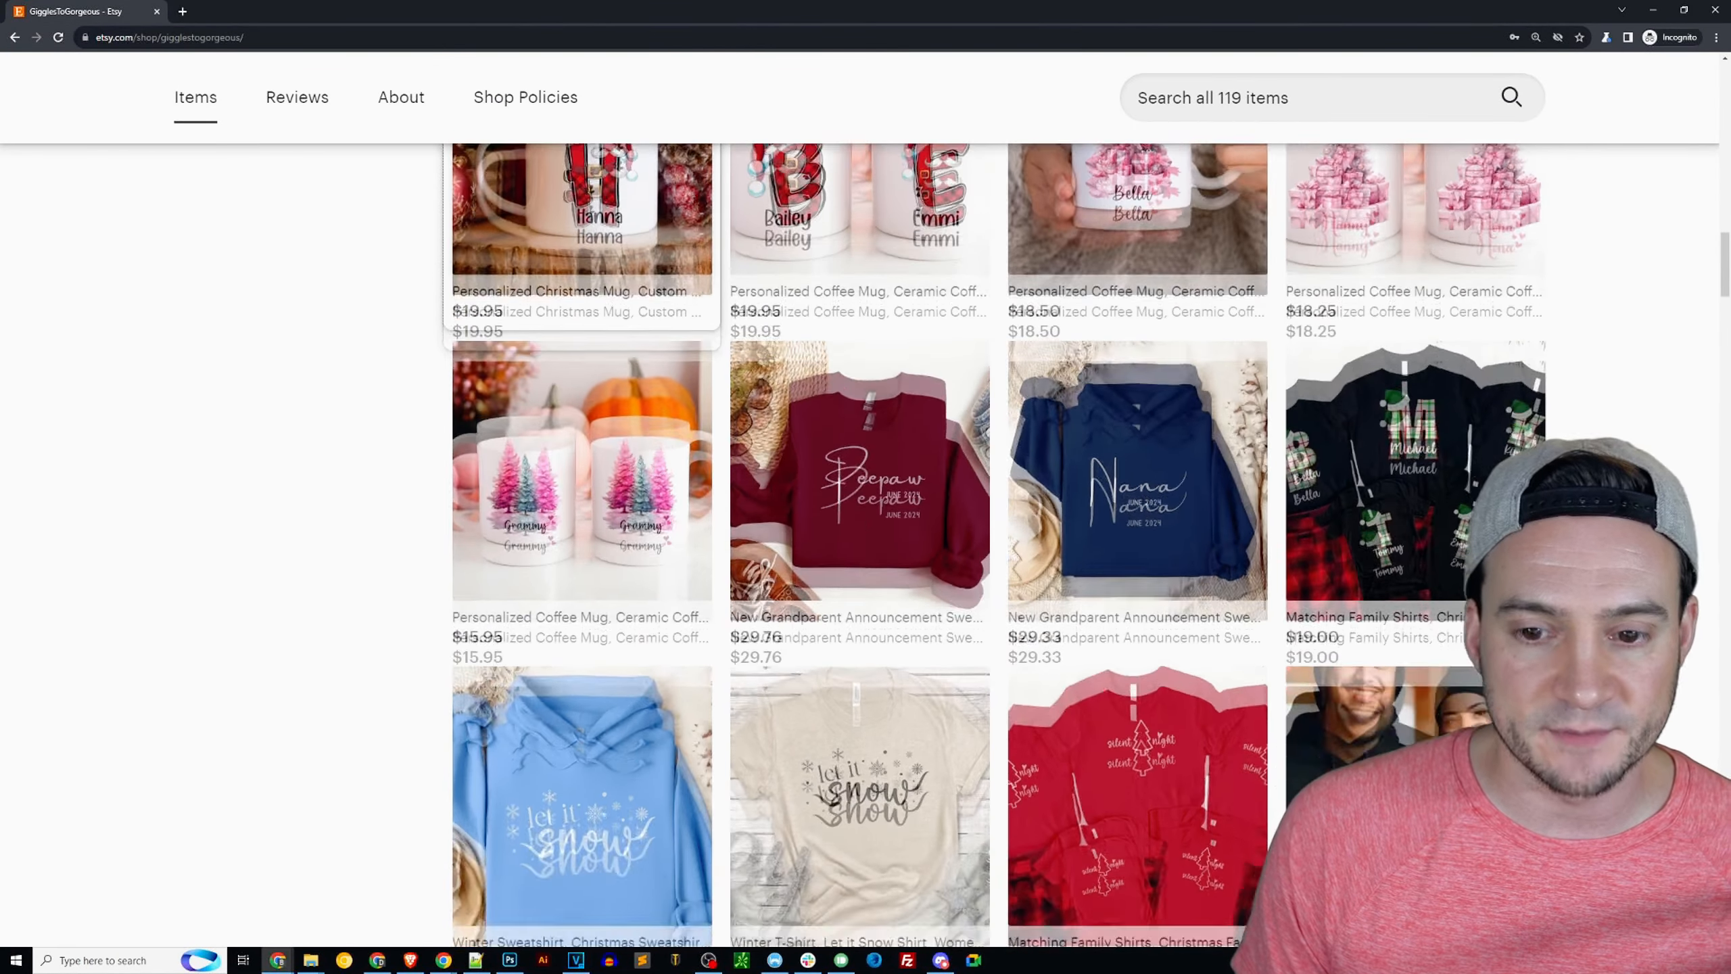
pyautogui.scroll(-3)
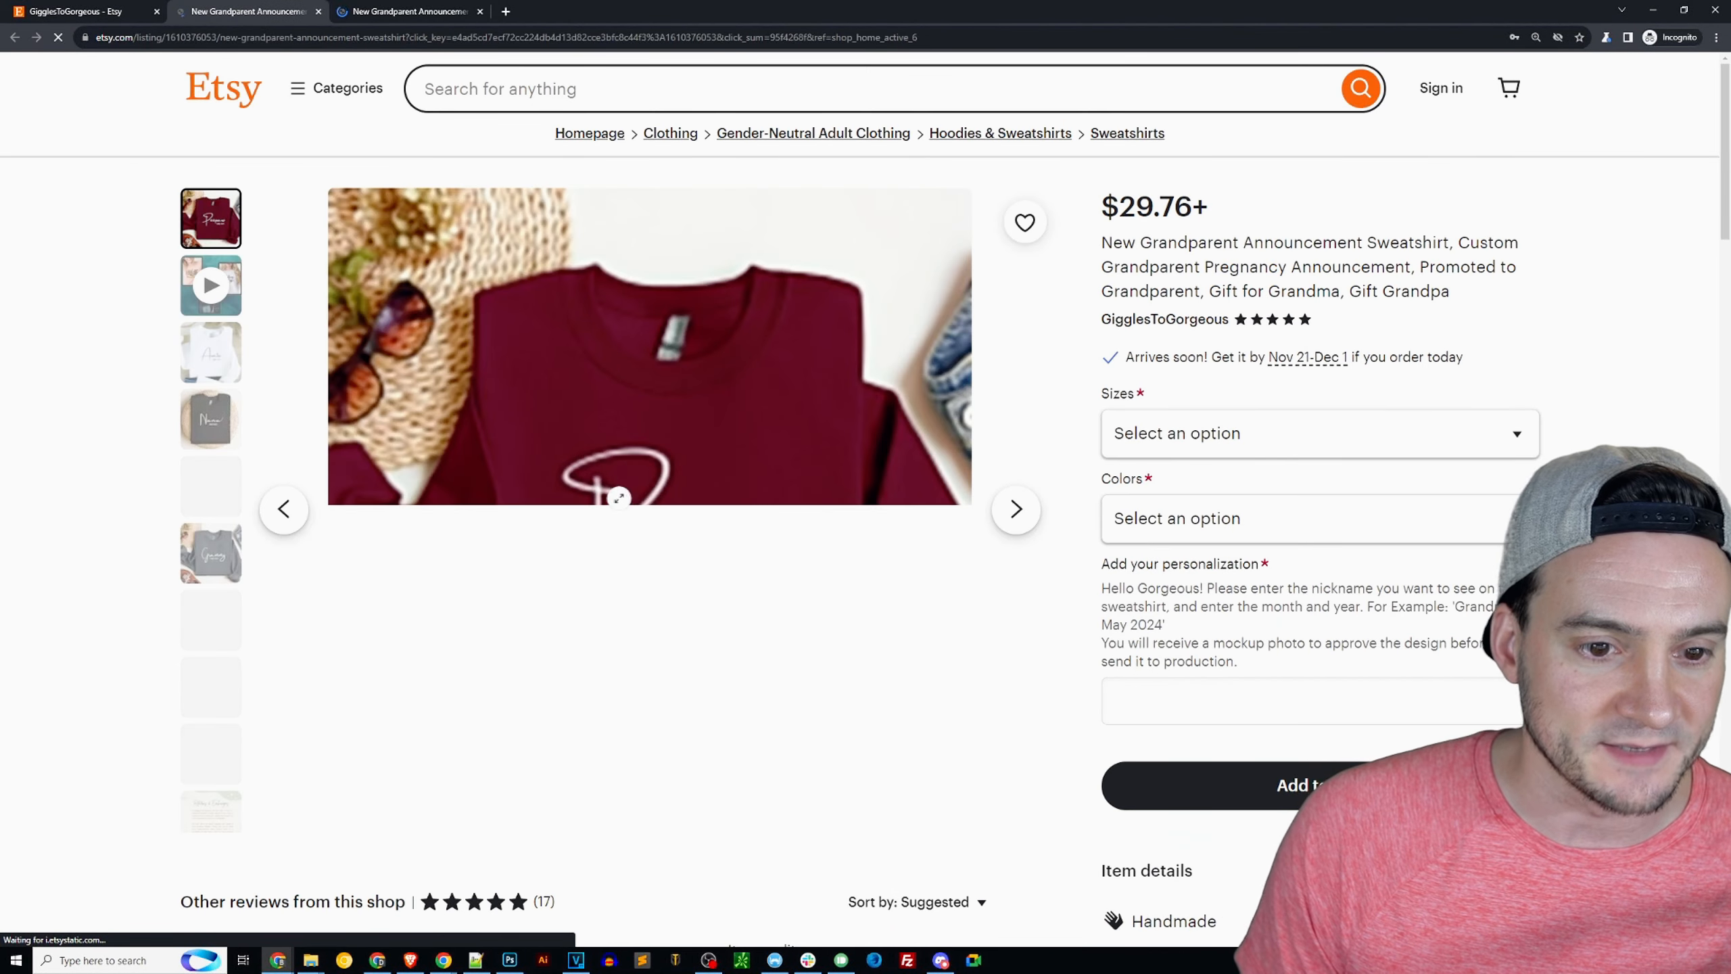
# - View the navy grandparent hoodie photos, then close the listing back to All Items
pyautogui.click(648, 345)
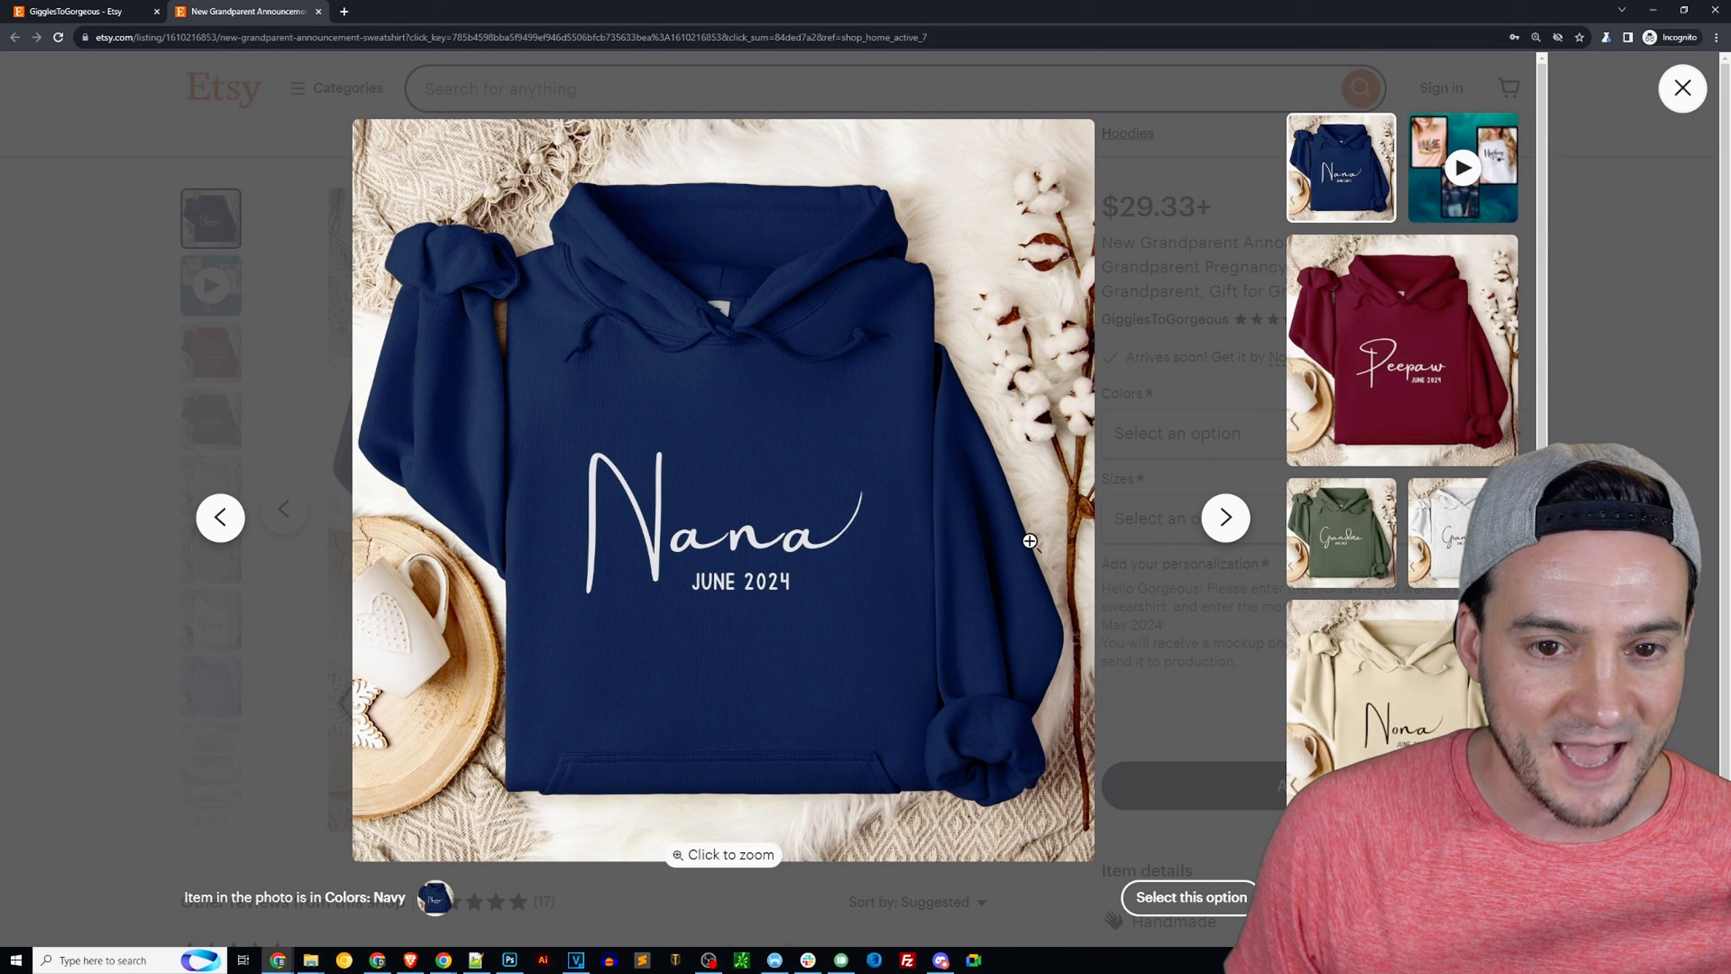
pyautogui.moveTo(988, 528)
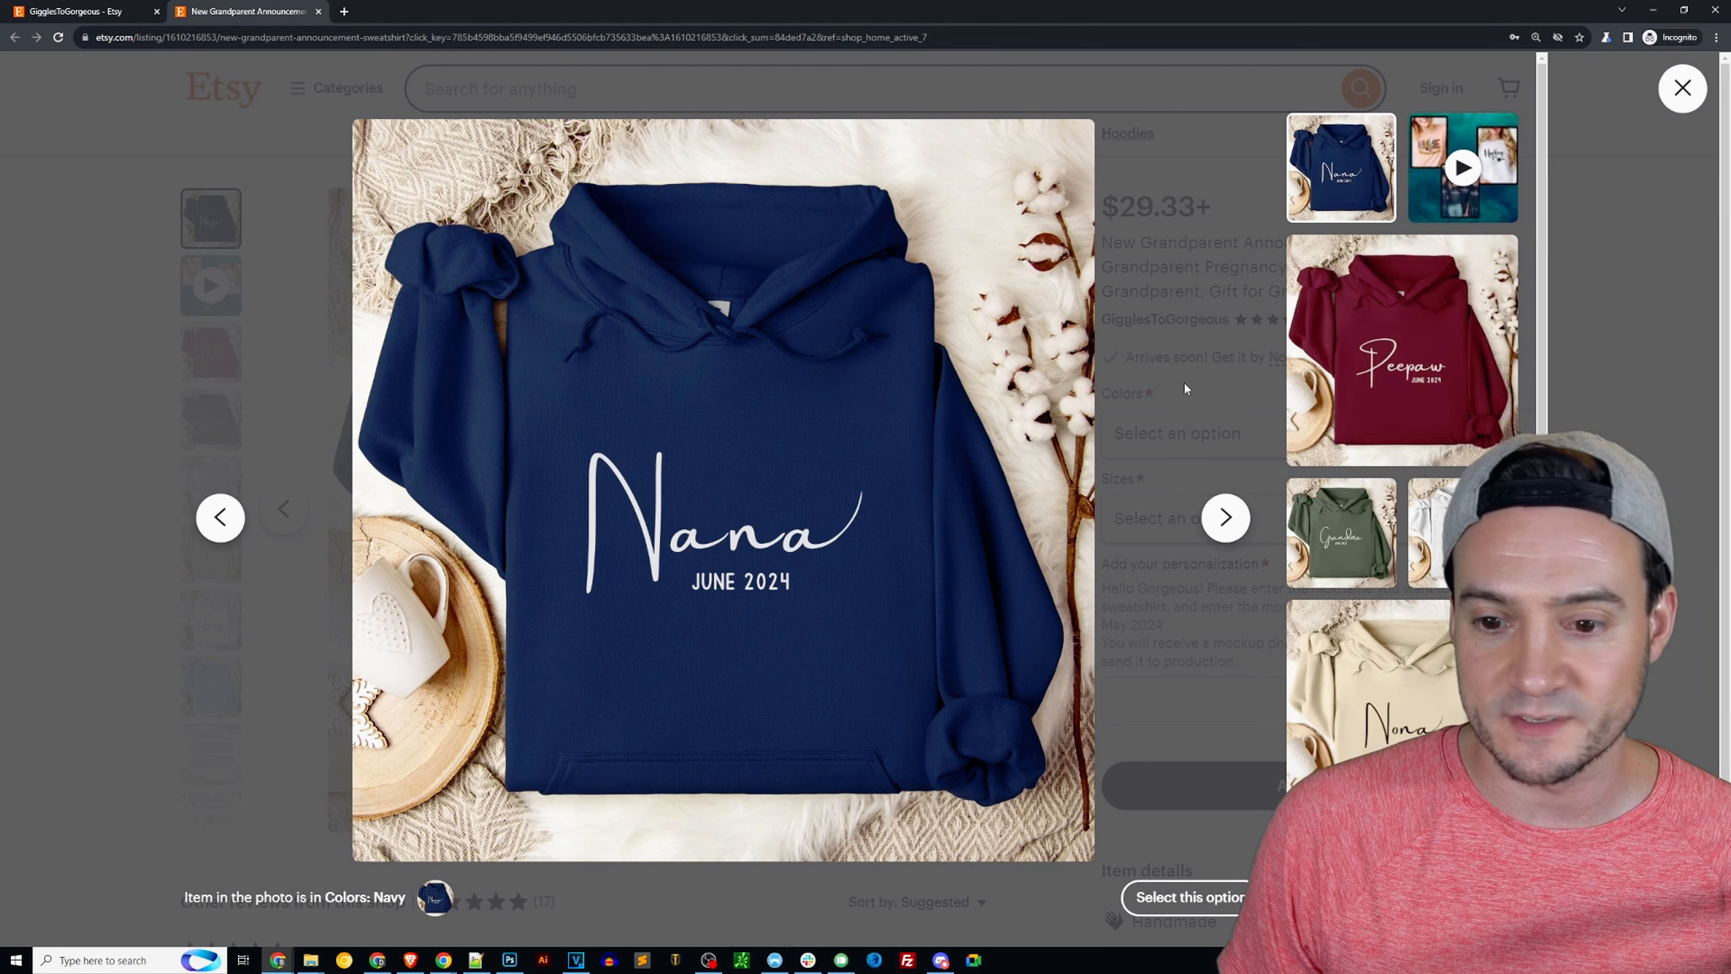
pyautogui.click(1681, 87)
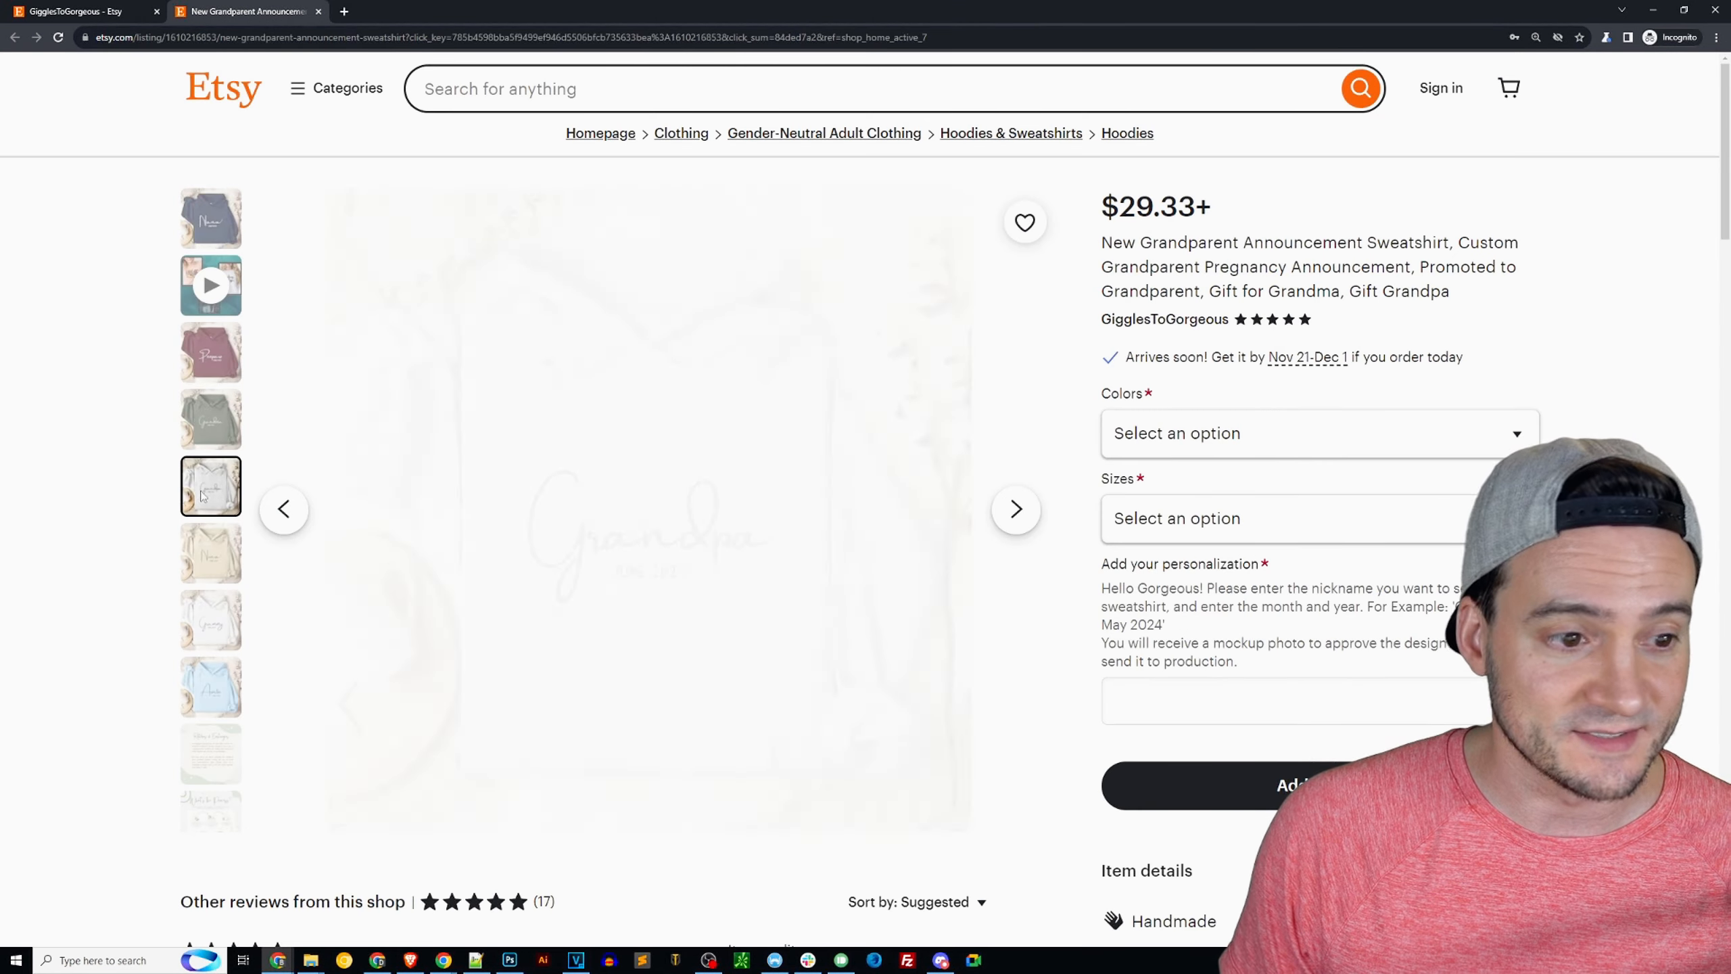
pyautogui.click(211, 552)
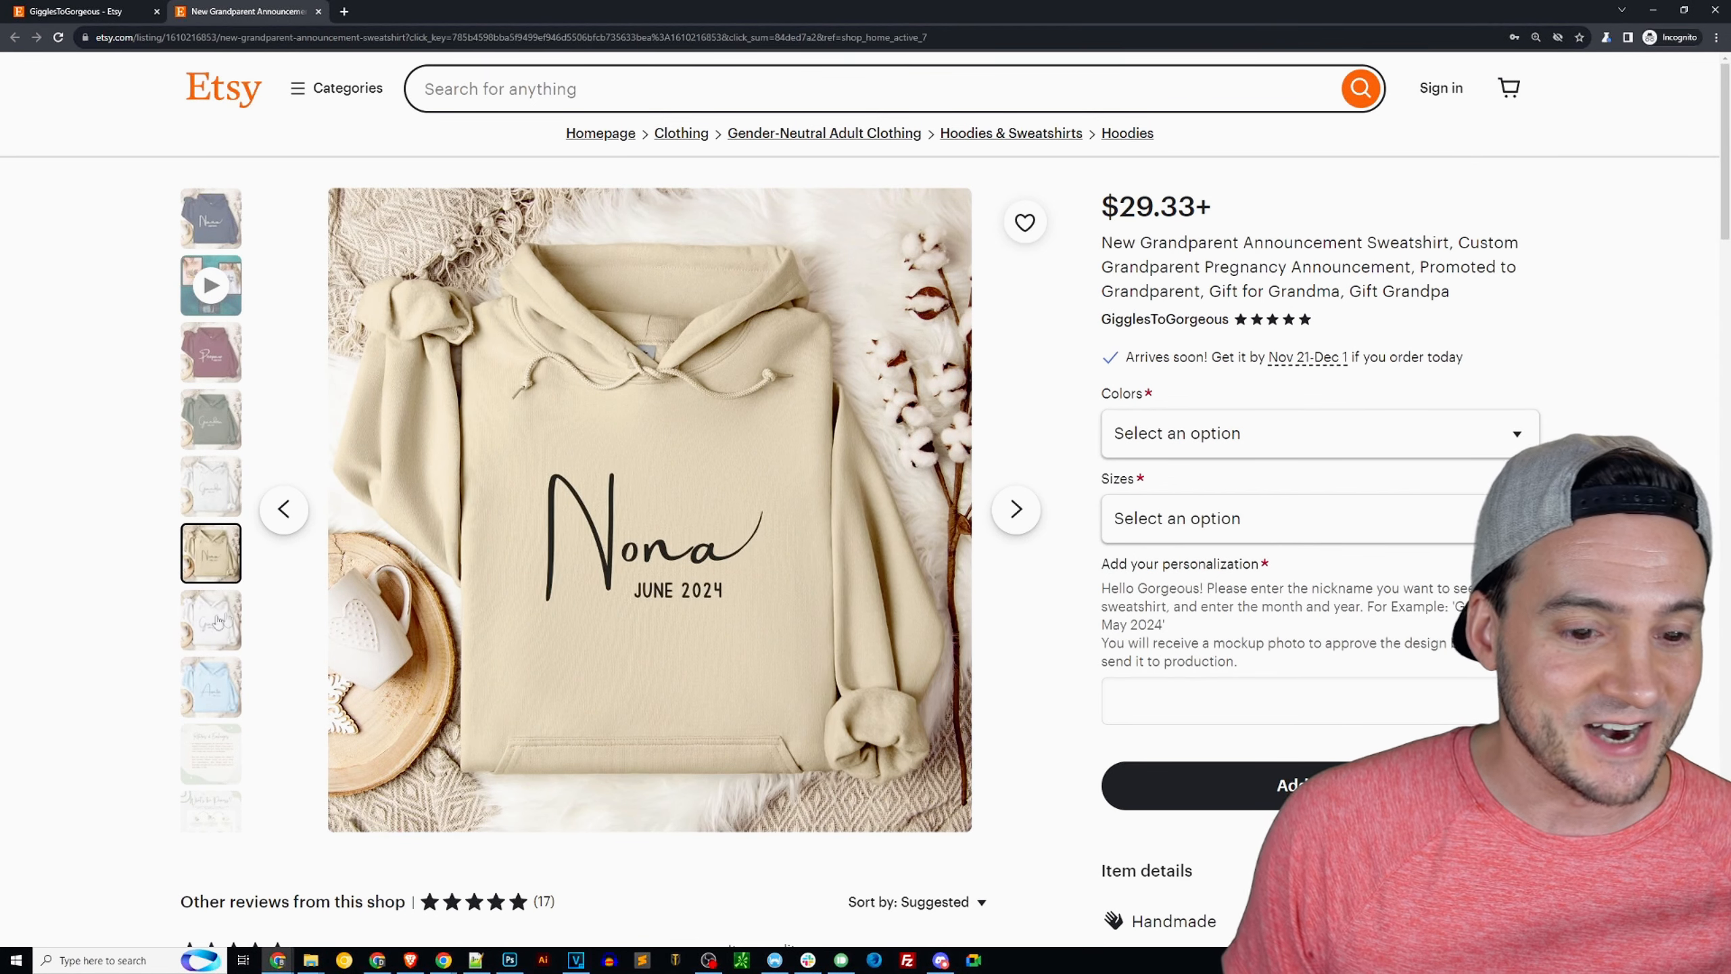
pyautogui.click(210, 619)
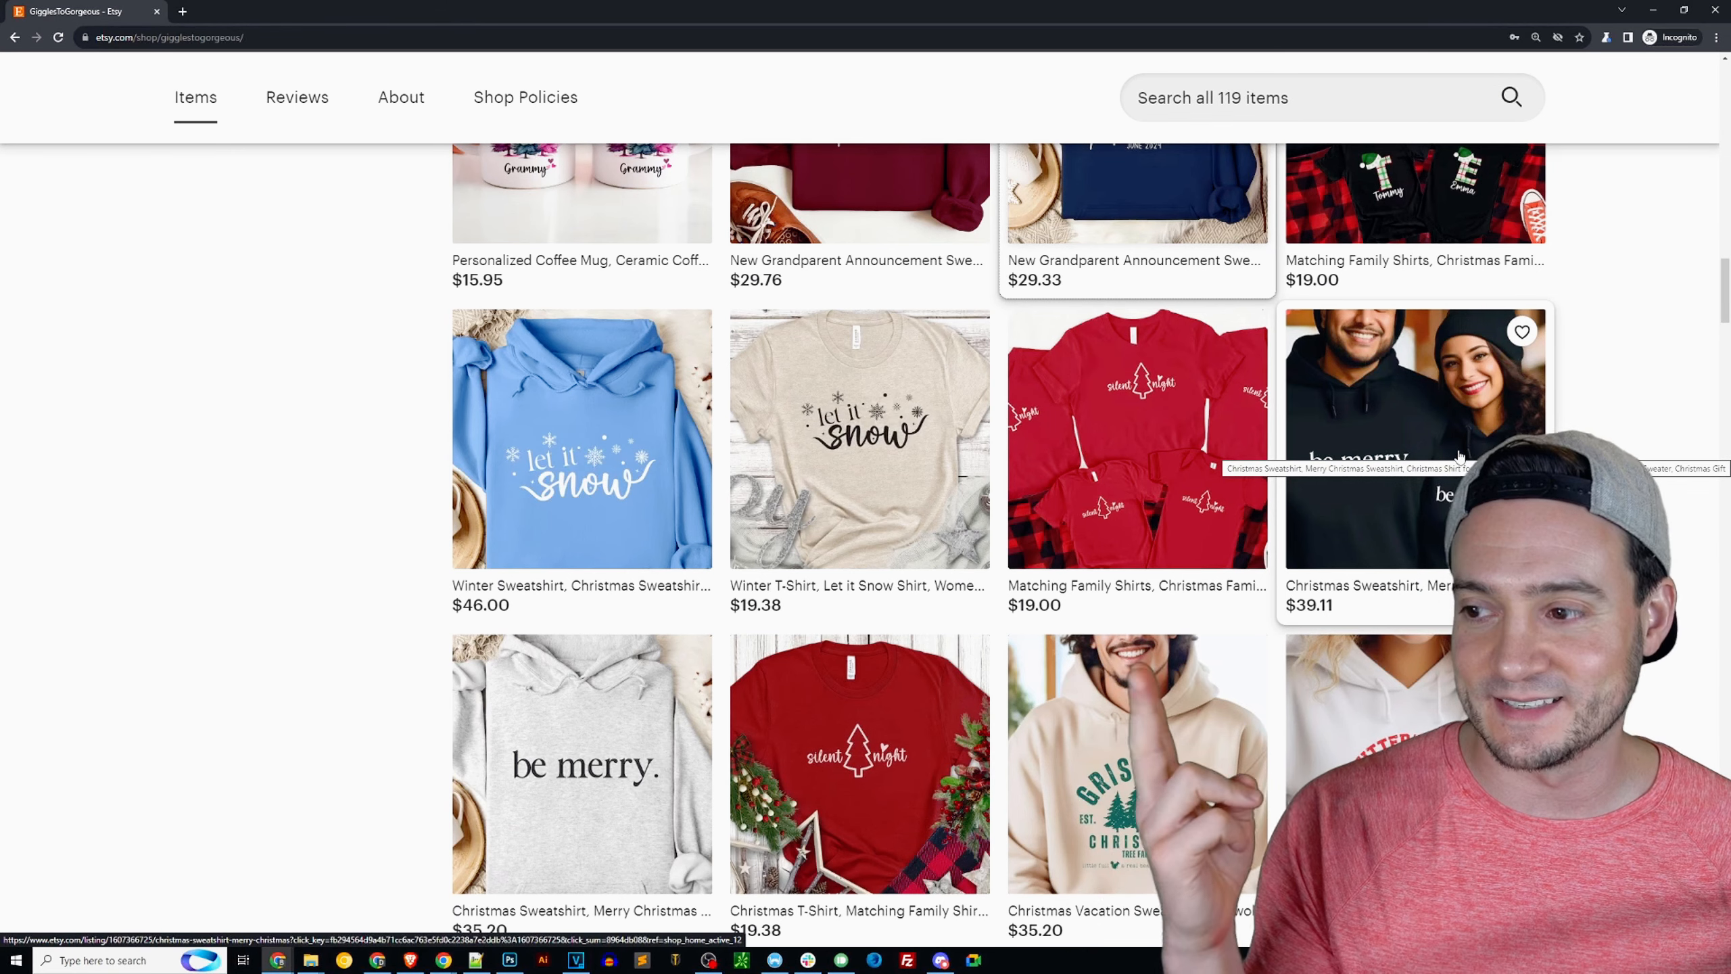
# - Scroll through page 1 of the item grid and briefly back up to the banner
pyautogui.scroll(-3)
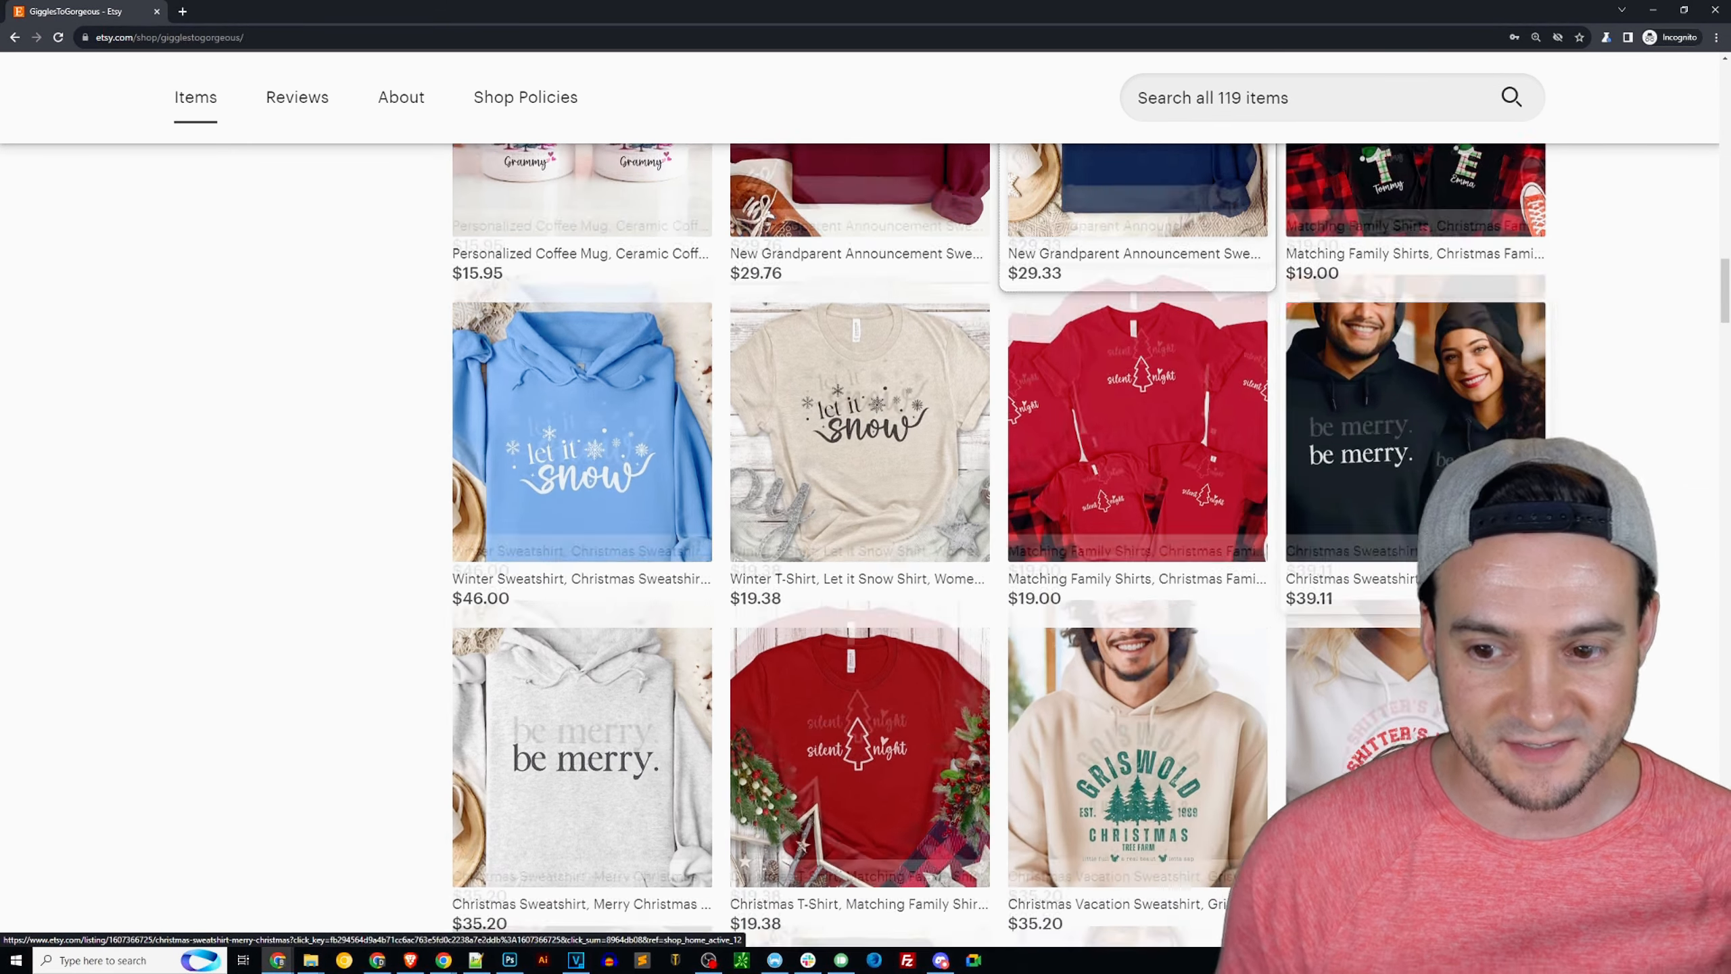
pyautogui.scroll(-3)
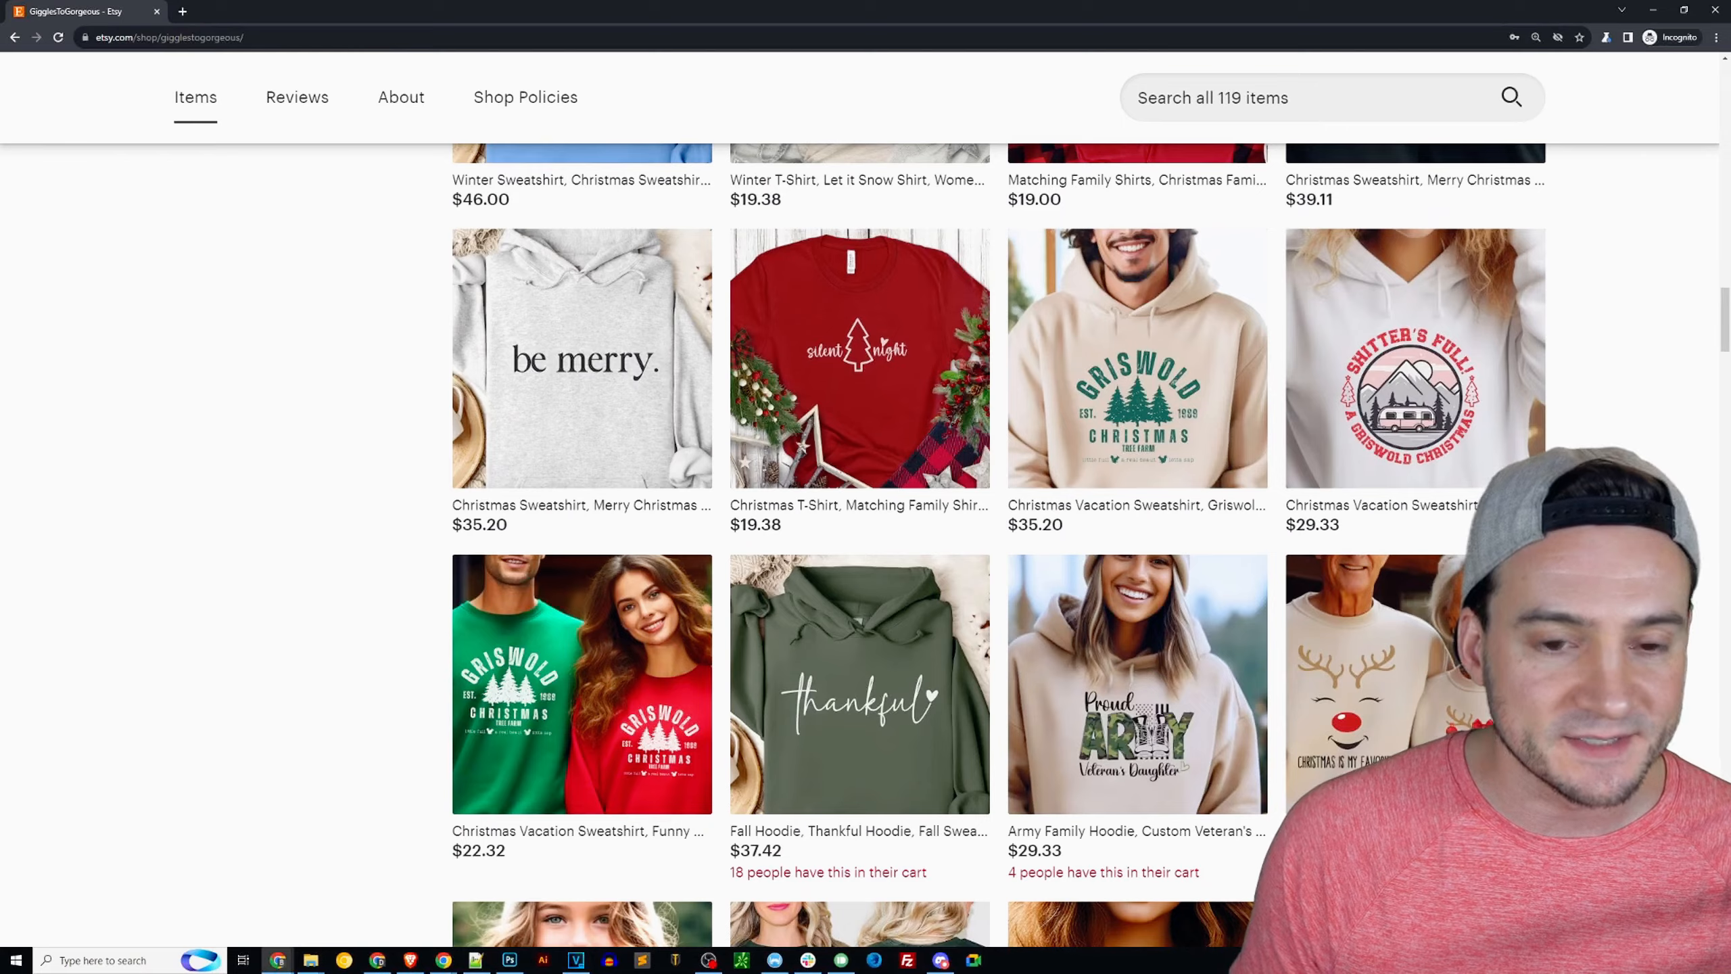
pyautogui.scroll(-3)
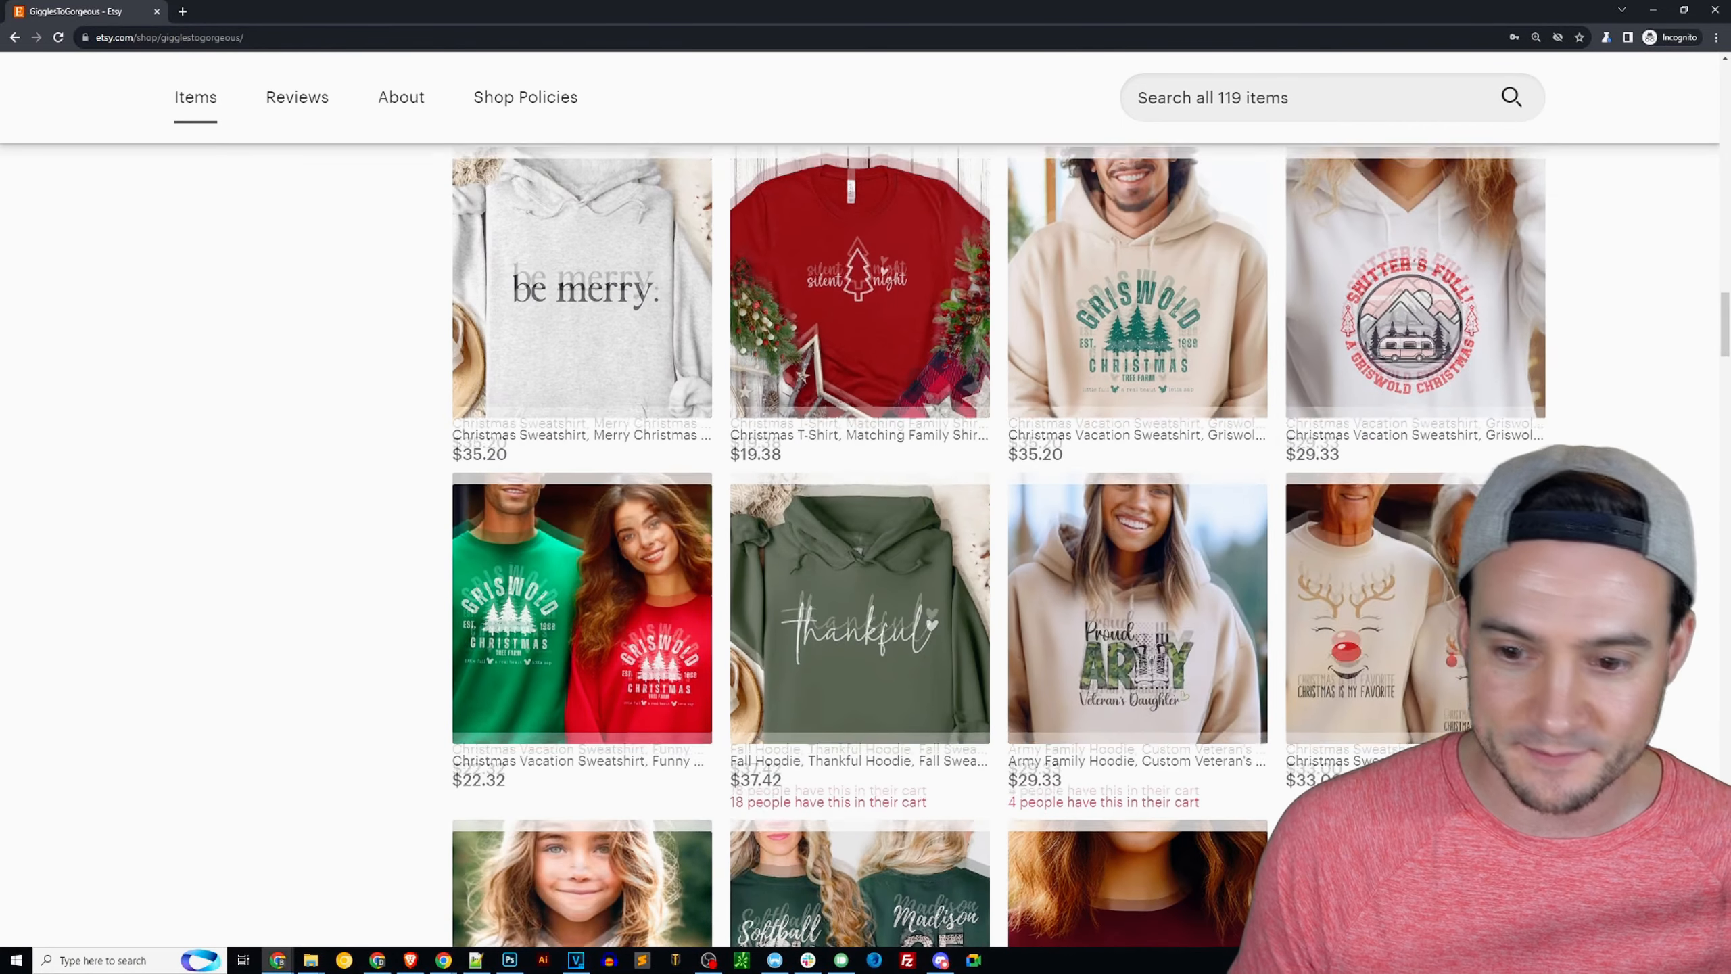
pyautogui.scroll(-3)
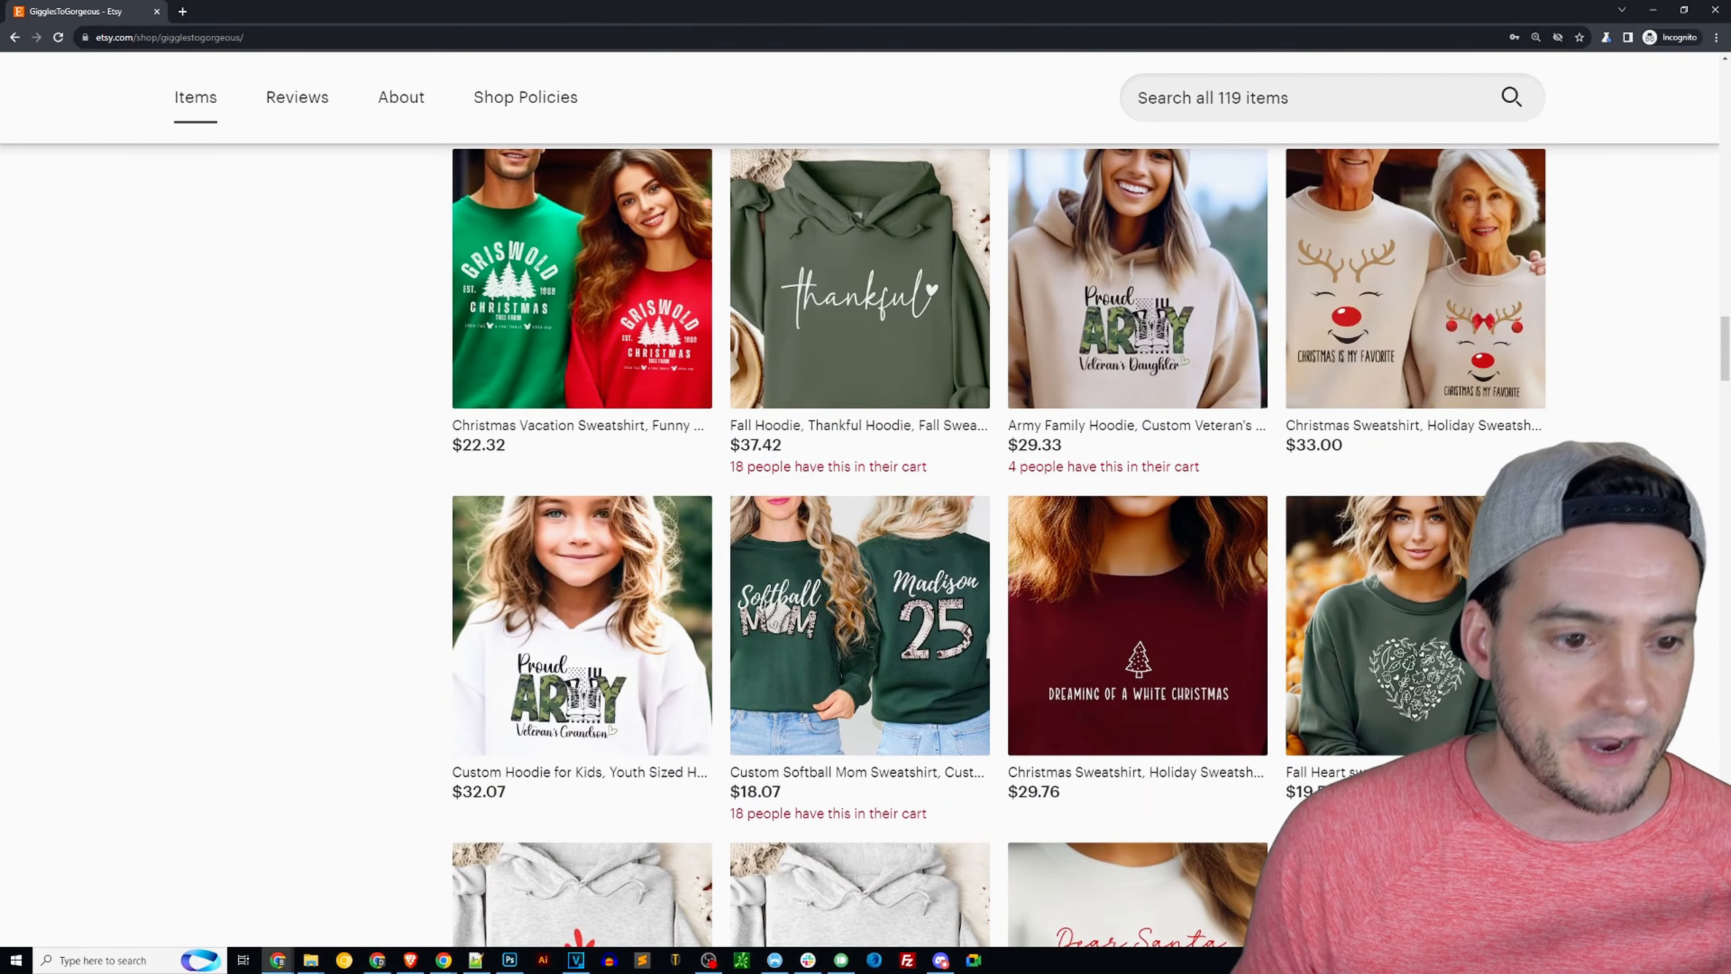
pyautogui.scroll(-3)
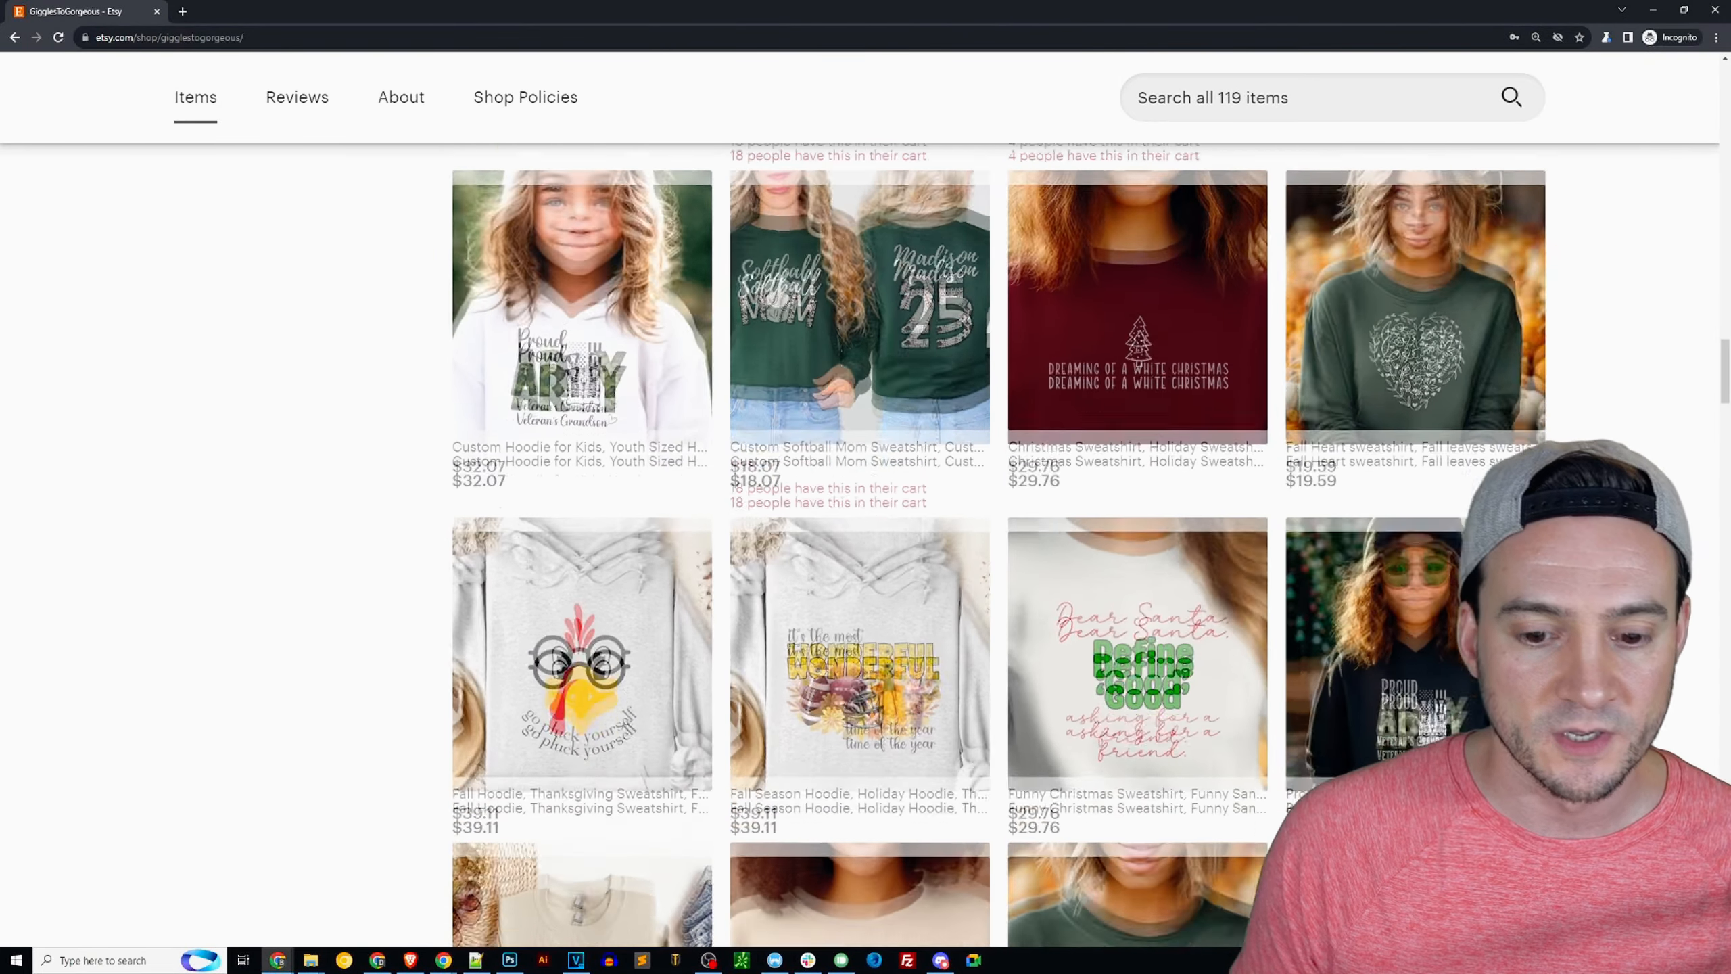
pyautogui.scroll(-3)
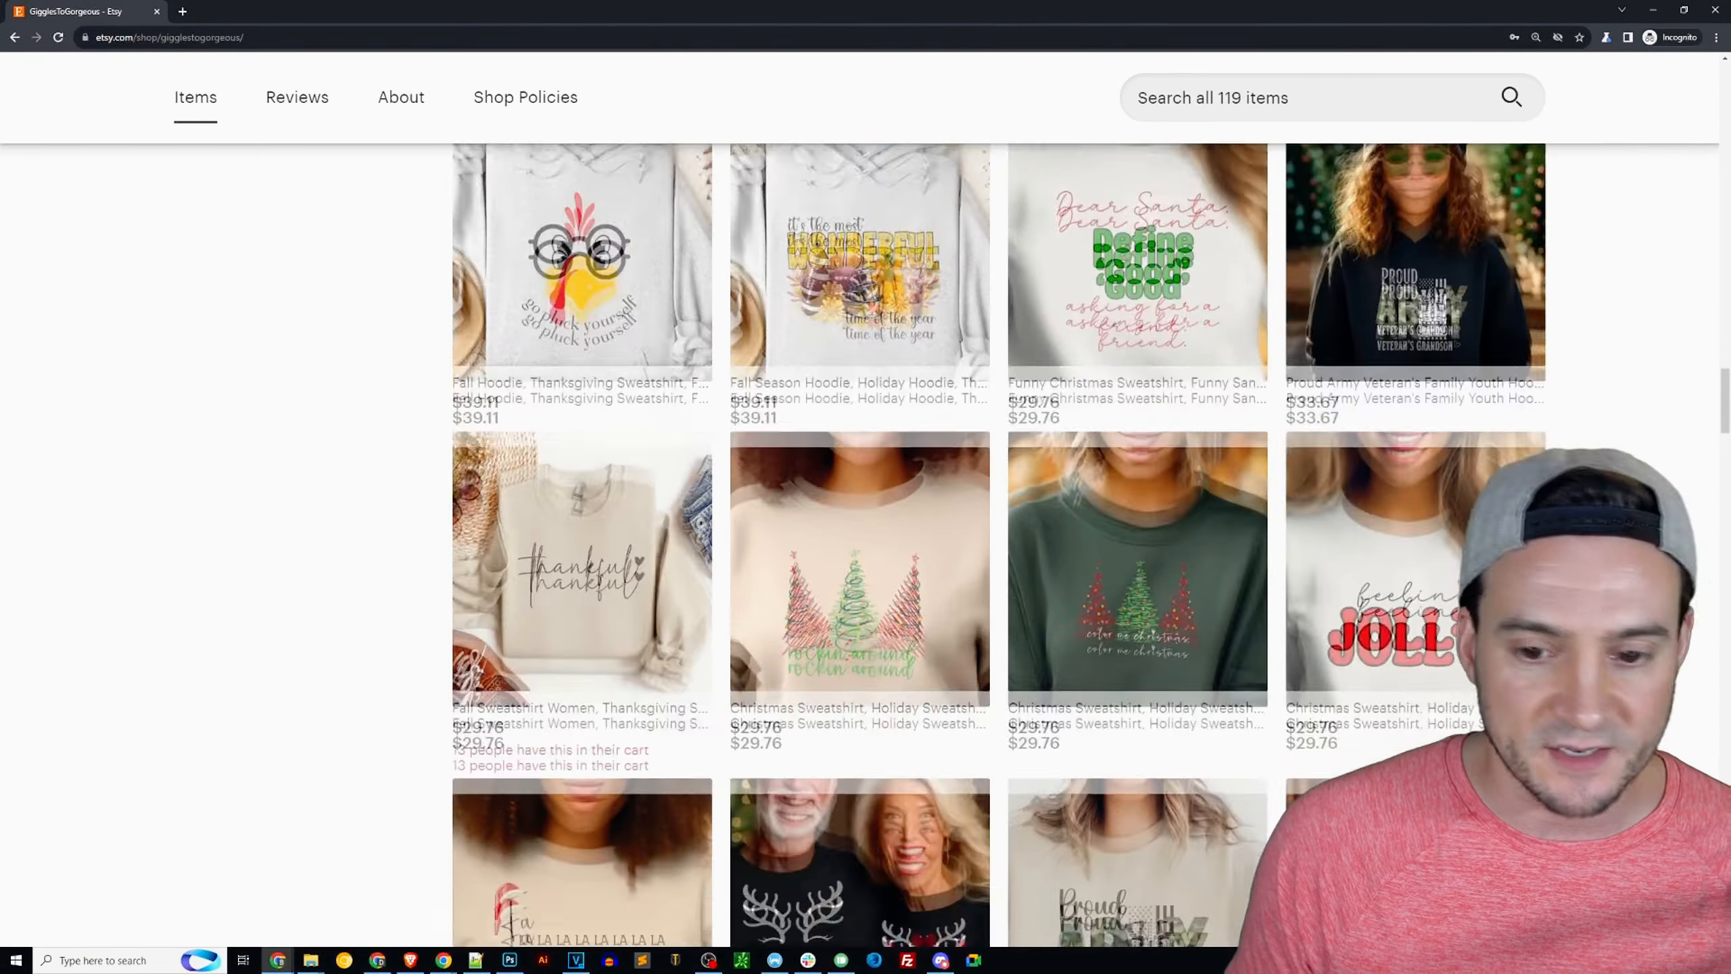
pyautogui.scroll(3)
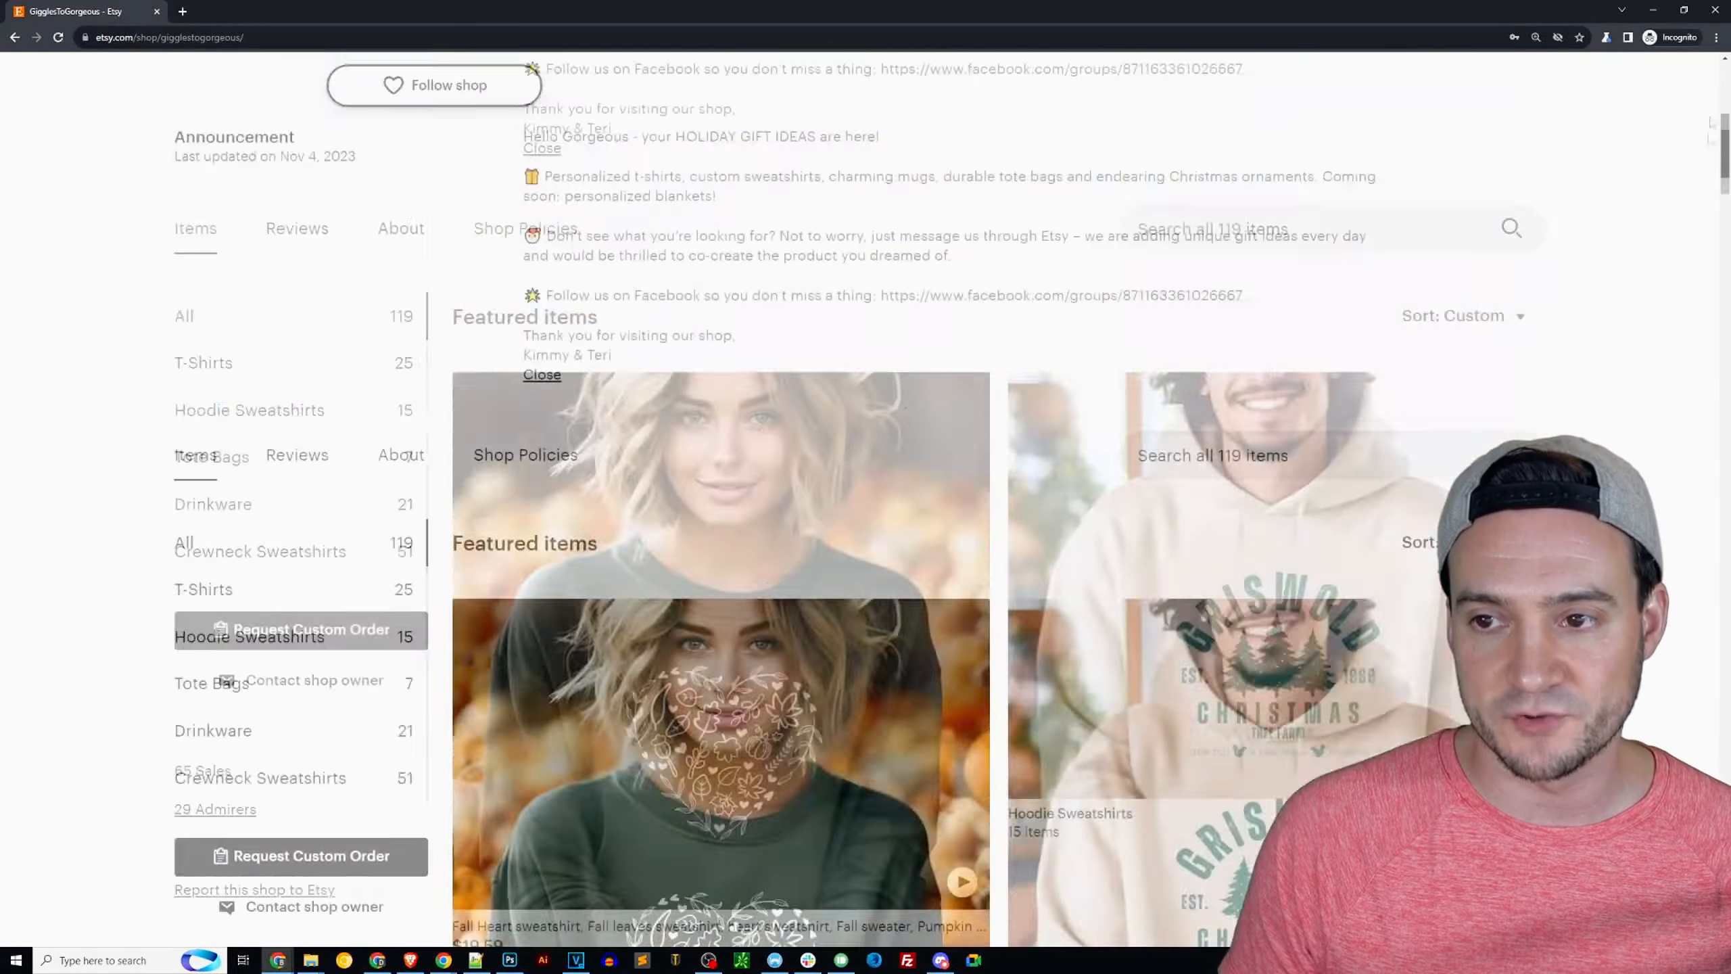
pyautogui.scroll(3)
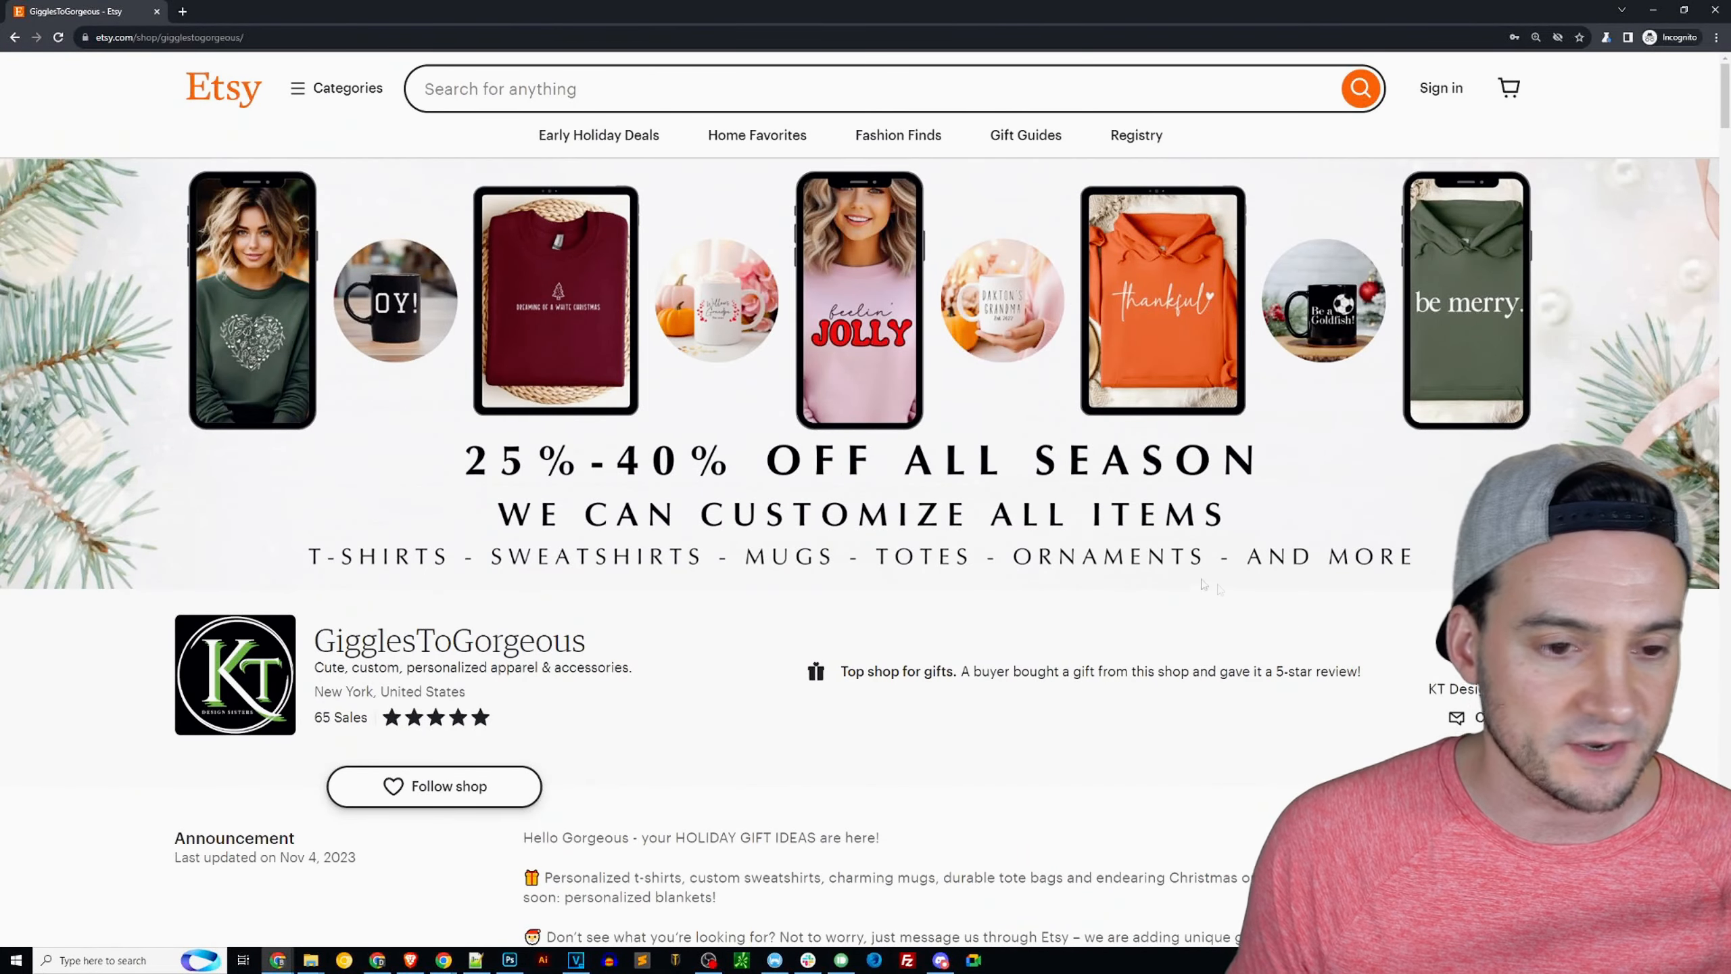
# - Scroll to the end of page 1, reaching the pagination and shop reviews
pyautogui.scroll(-3)
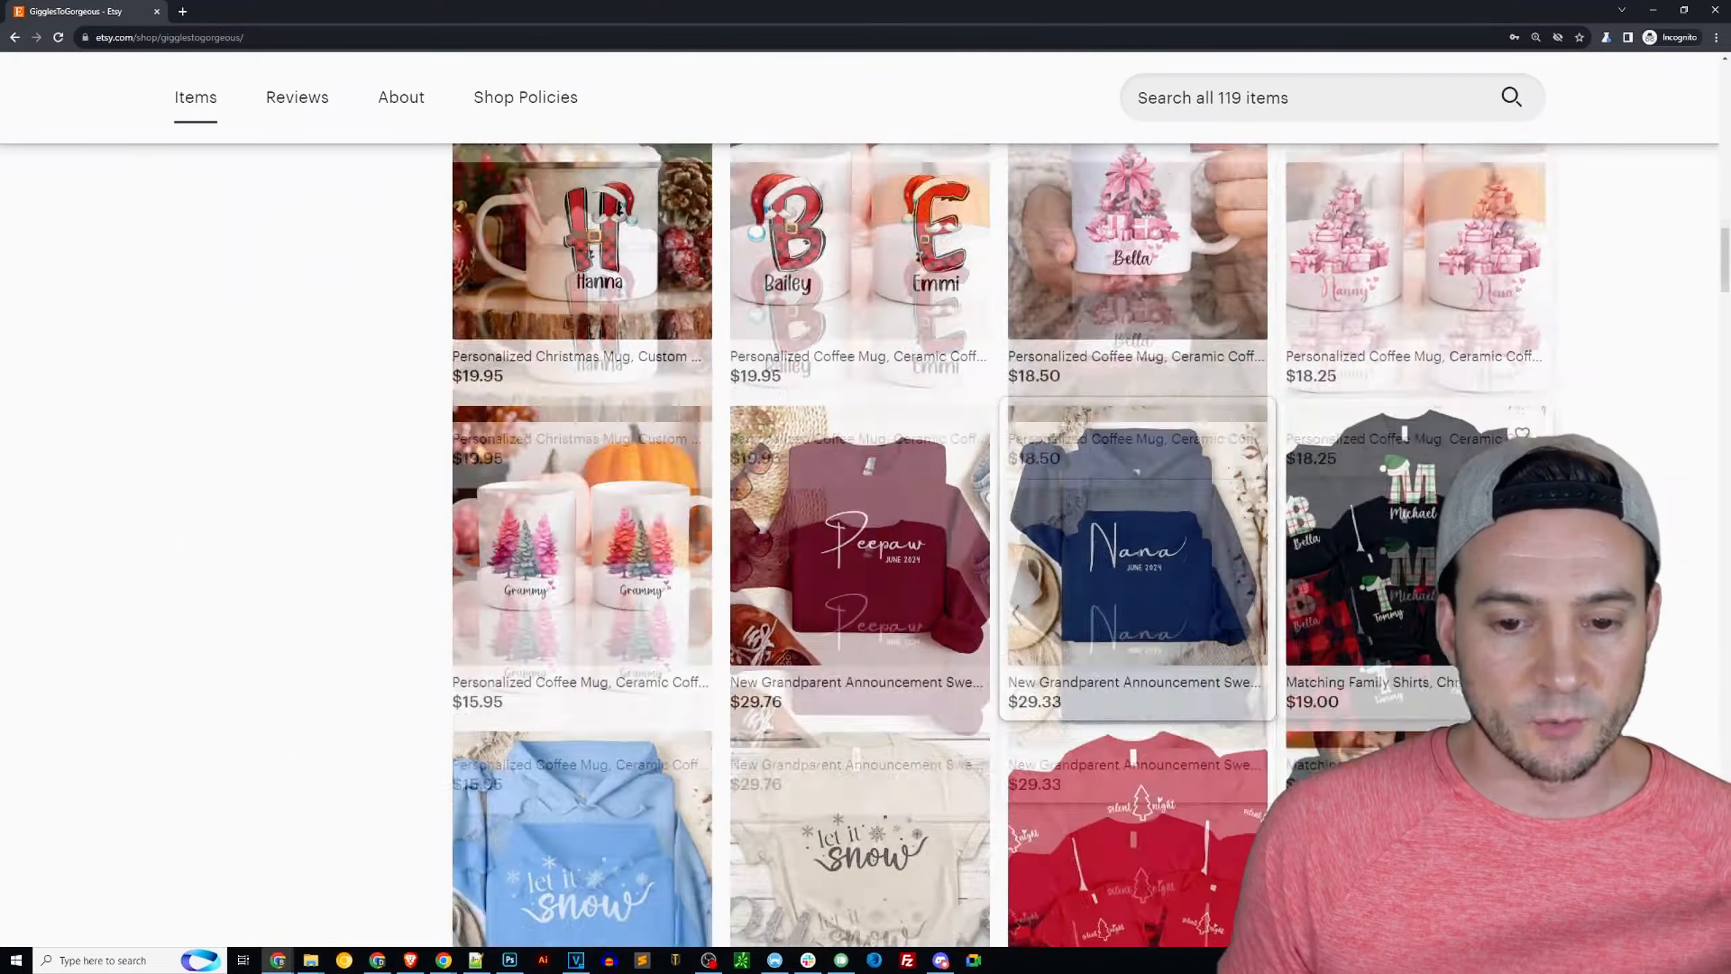
pyautogui.scroll(-3)
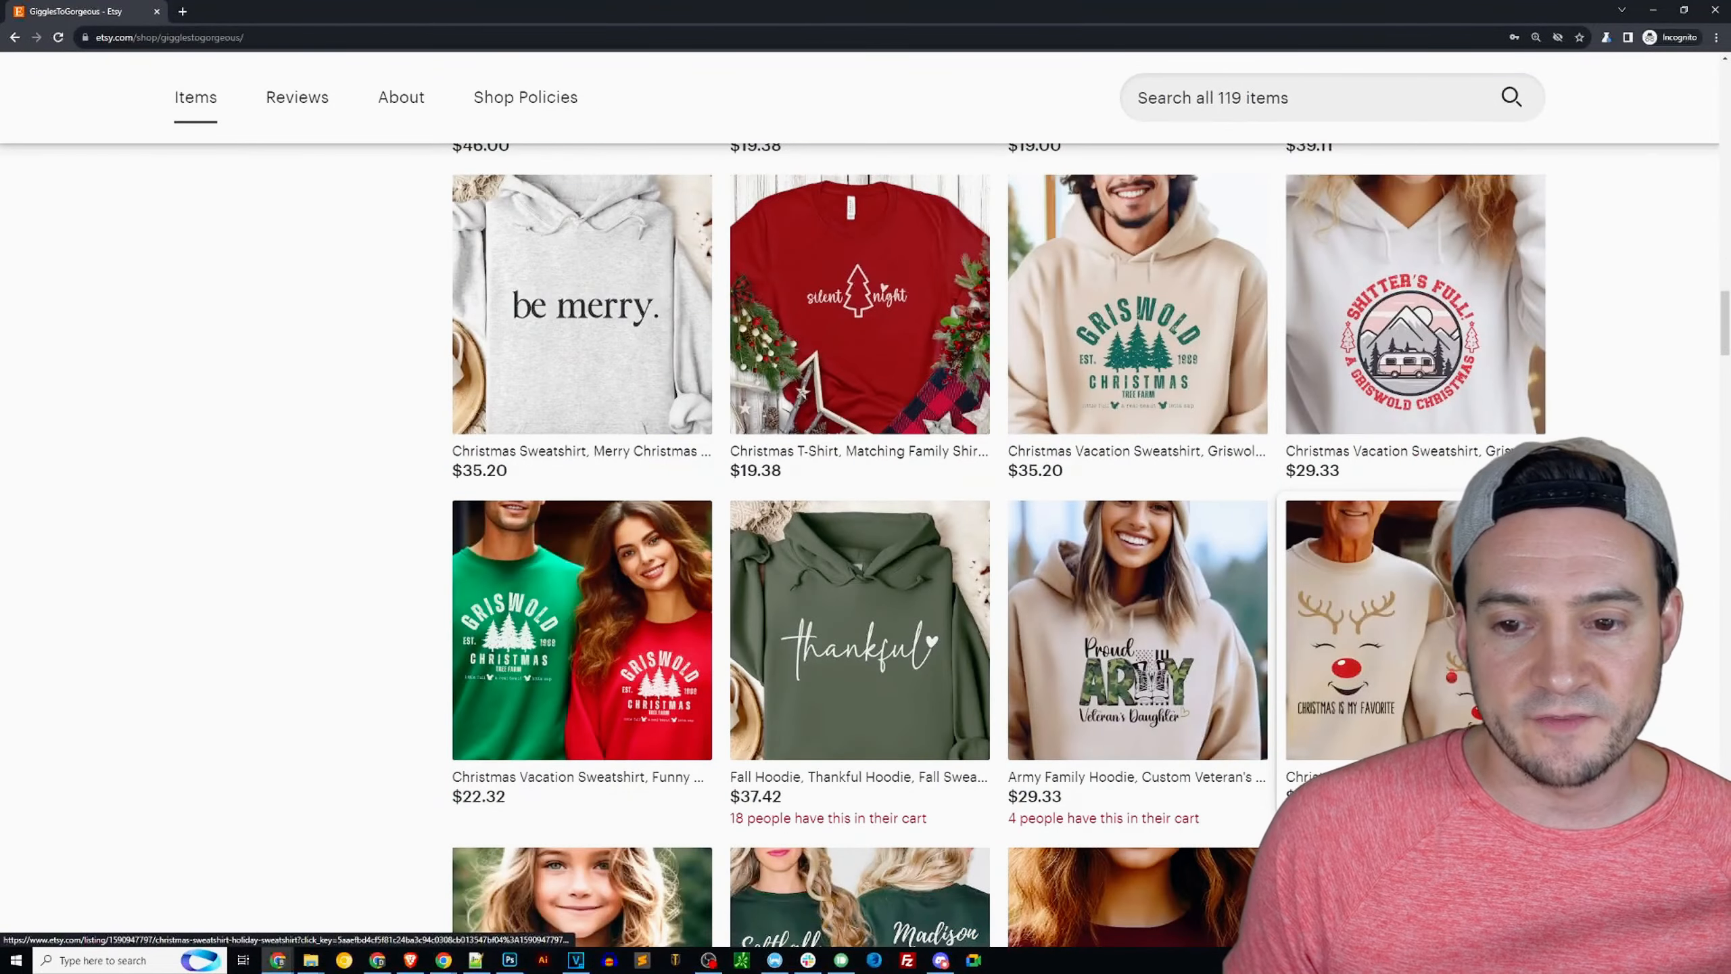
pyautogui.scroll(-3)
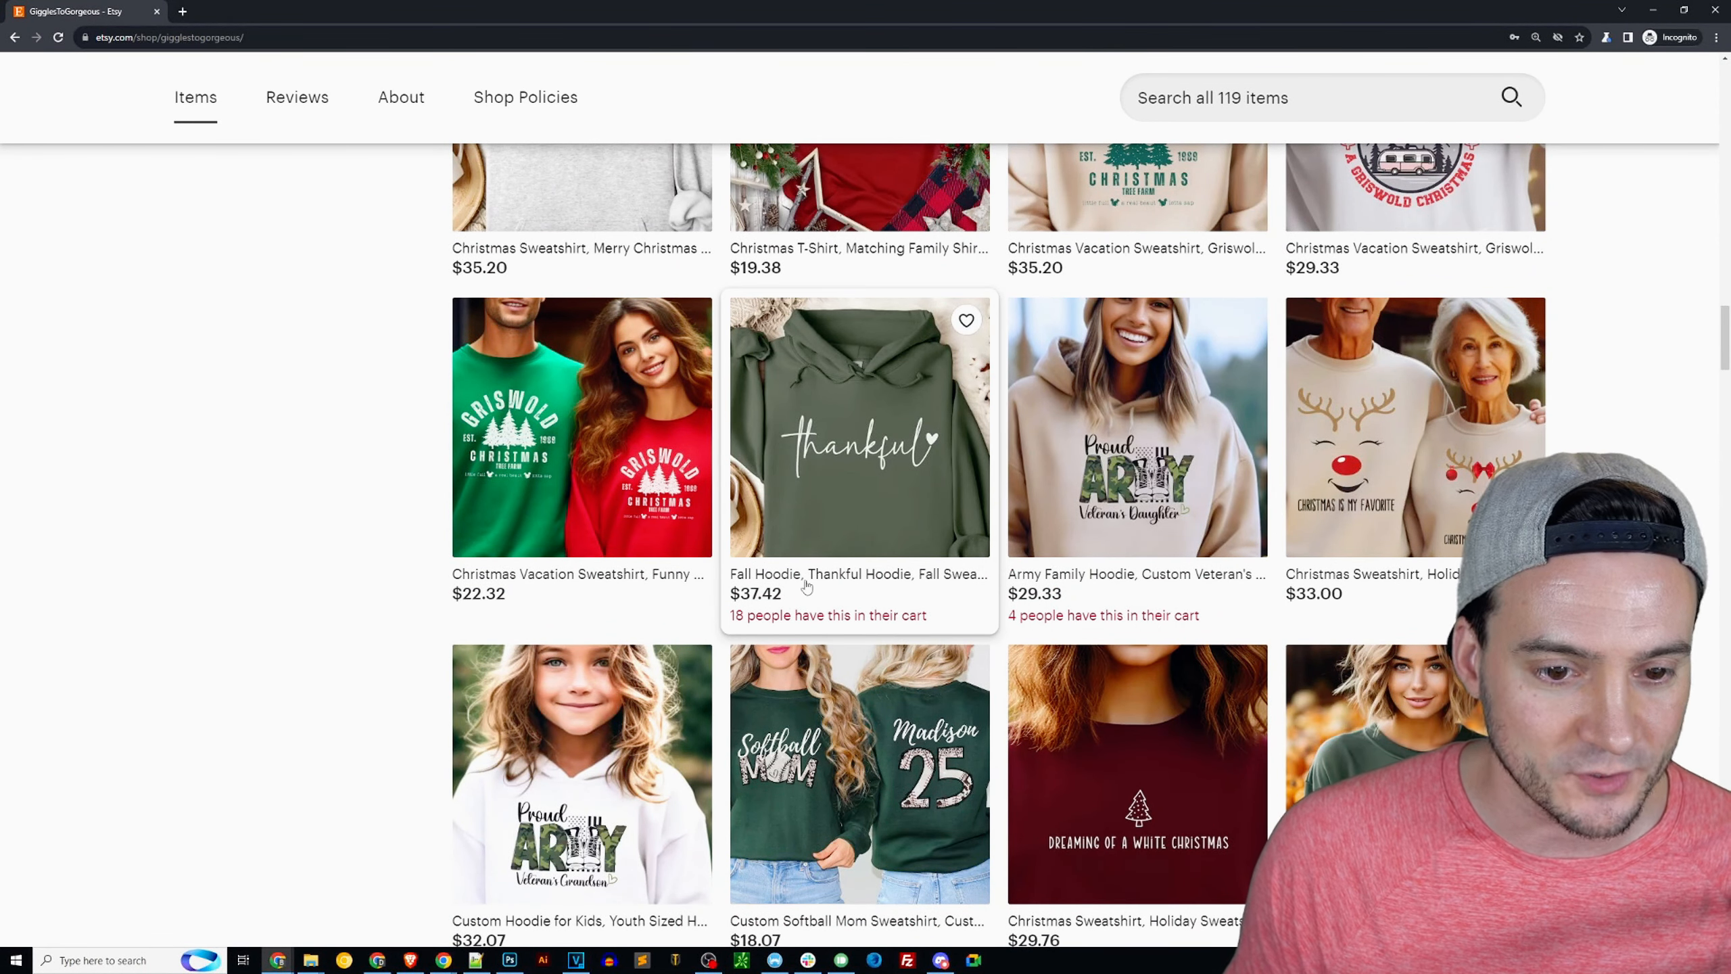
pyautogui.moveTo(1101, 549)
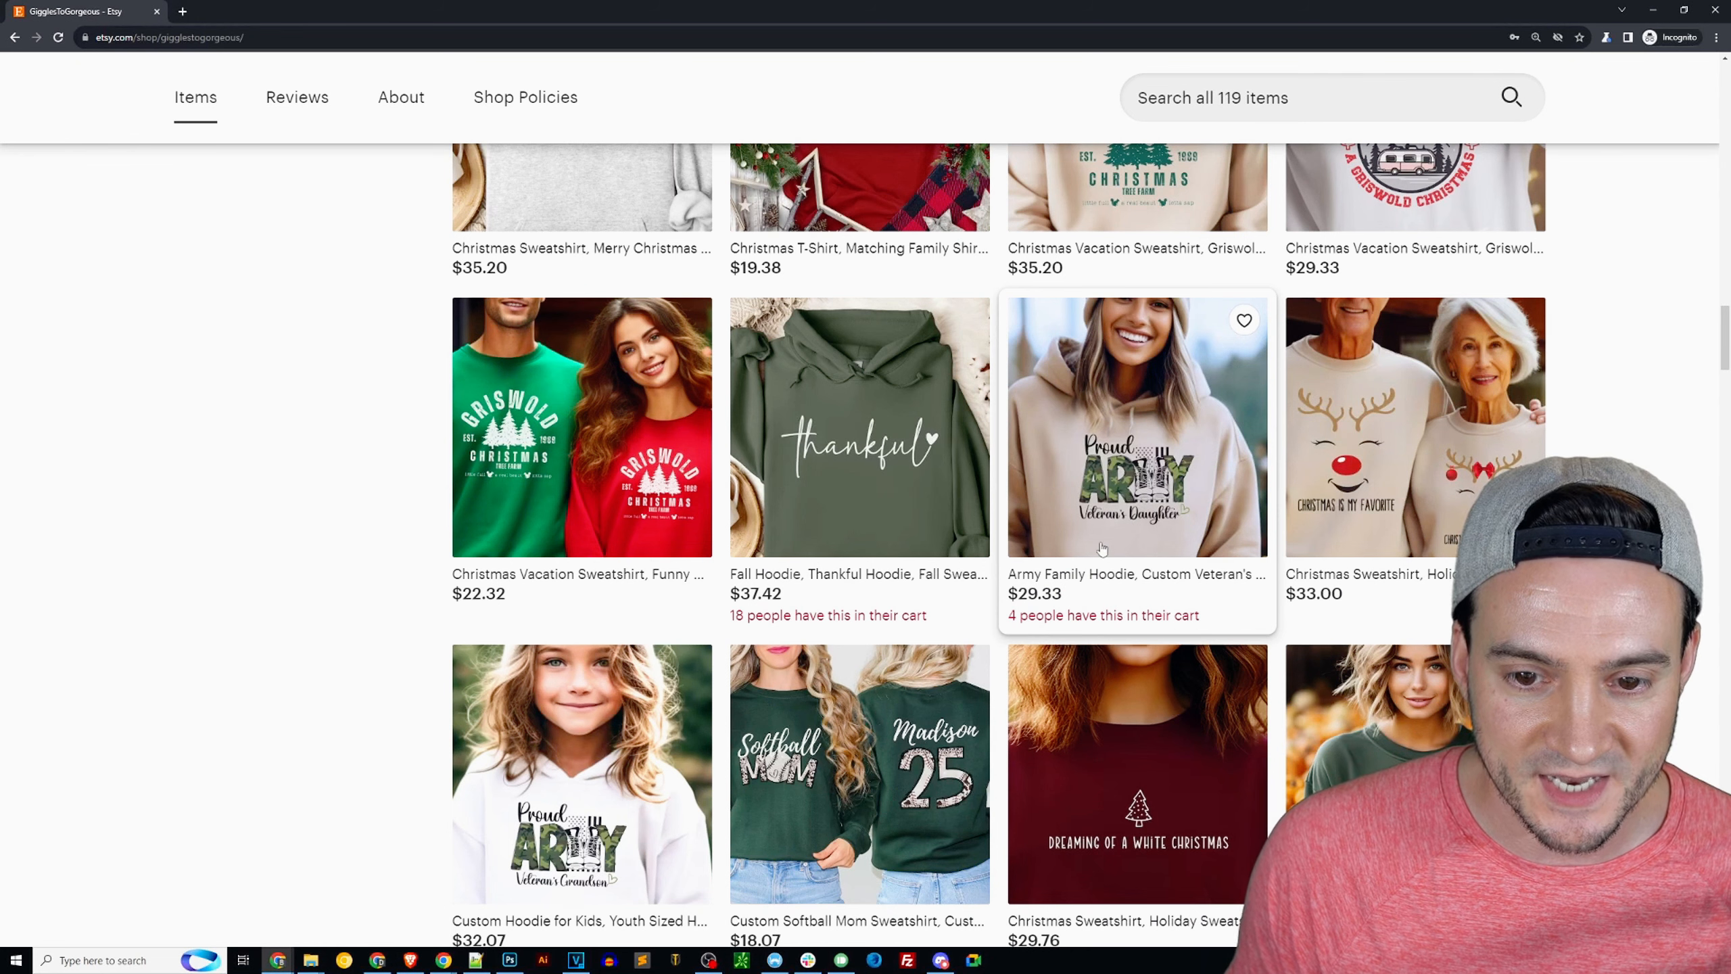
pyautogui.scroll(-3)
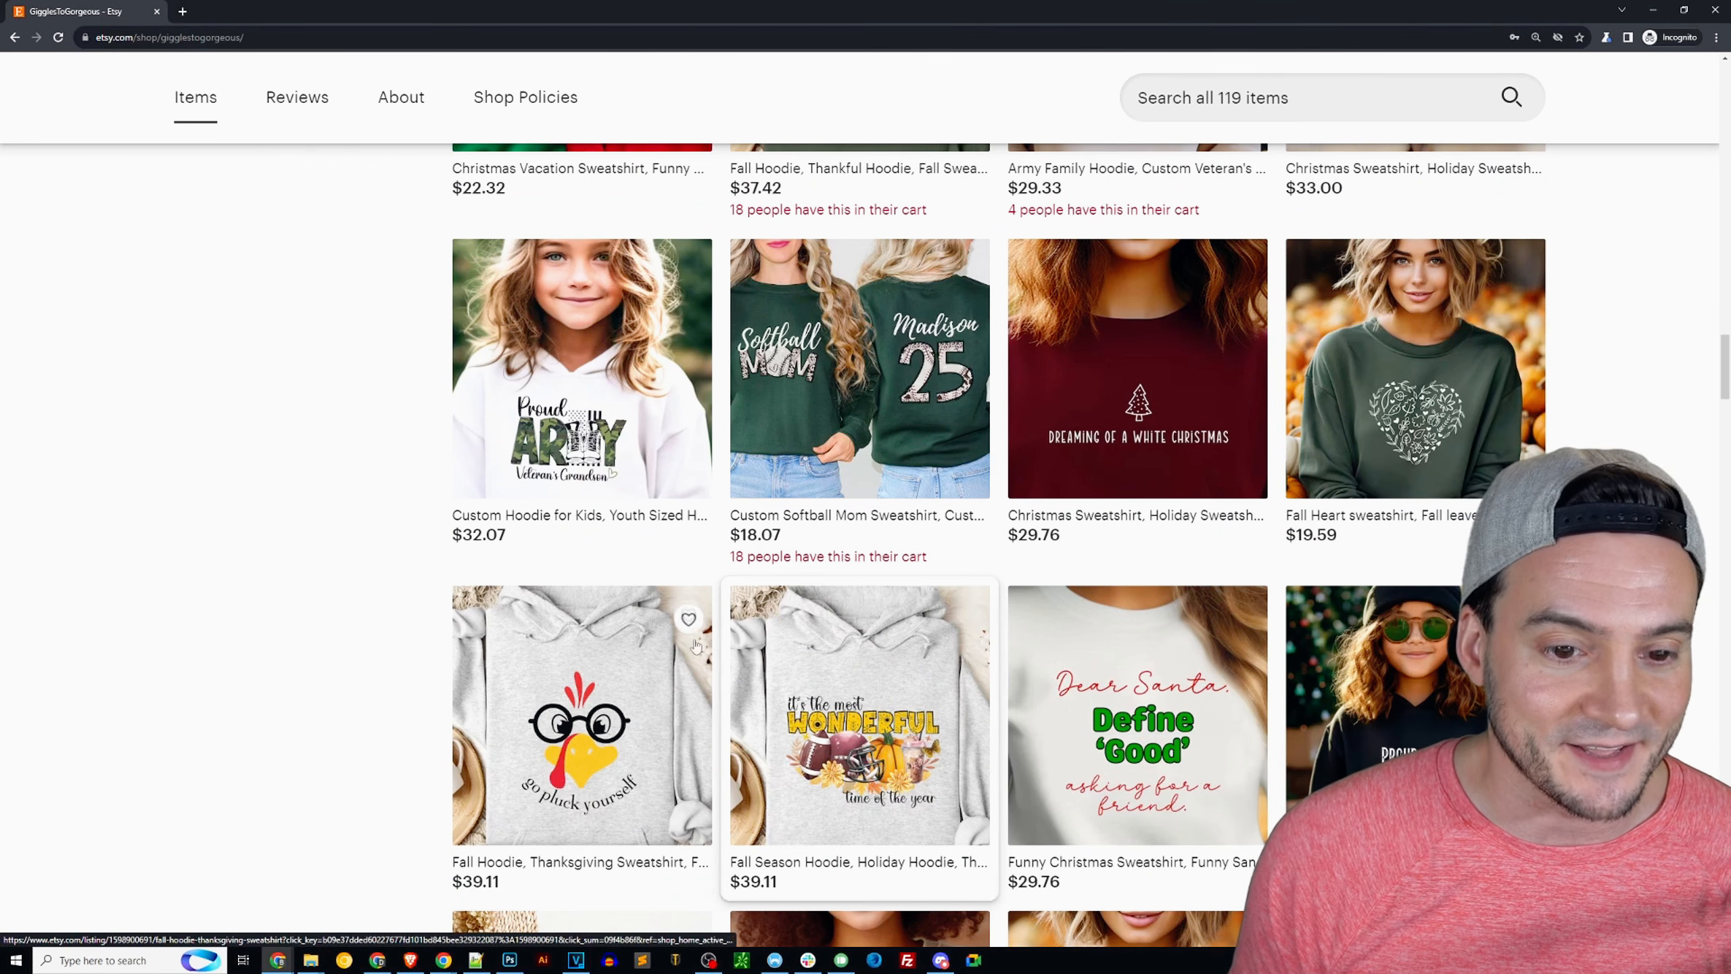
pyautogui.moveTo(859, 367)
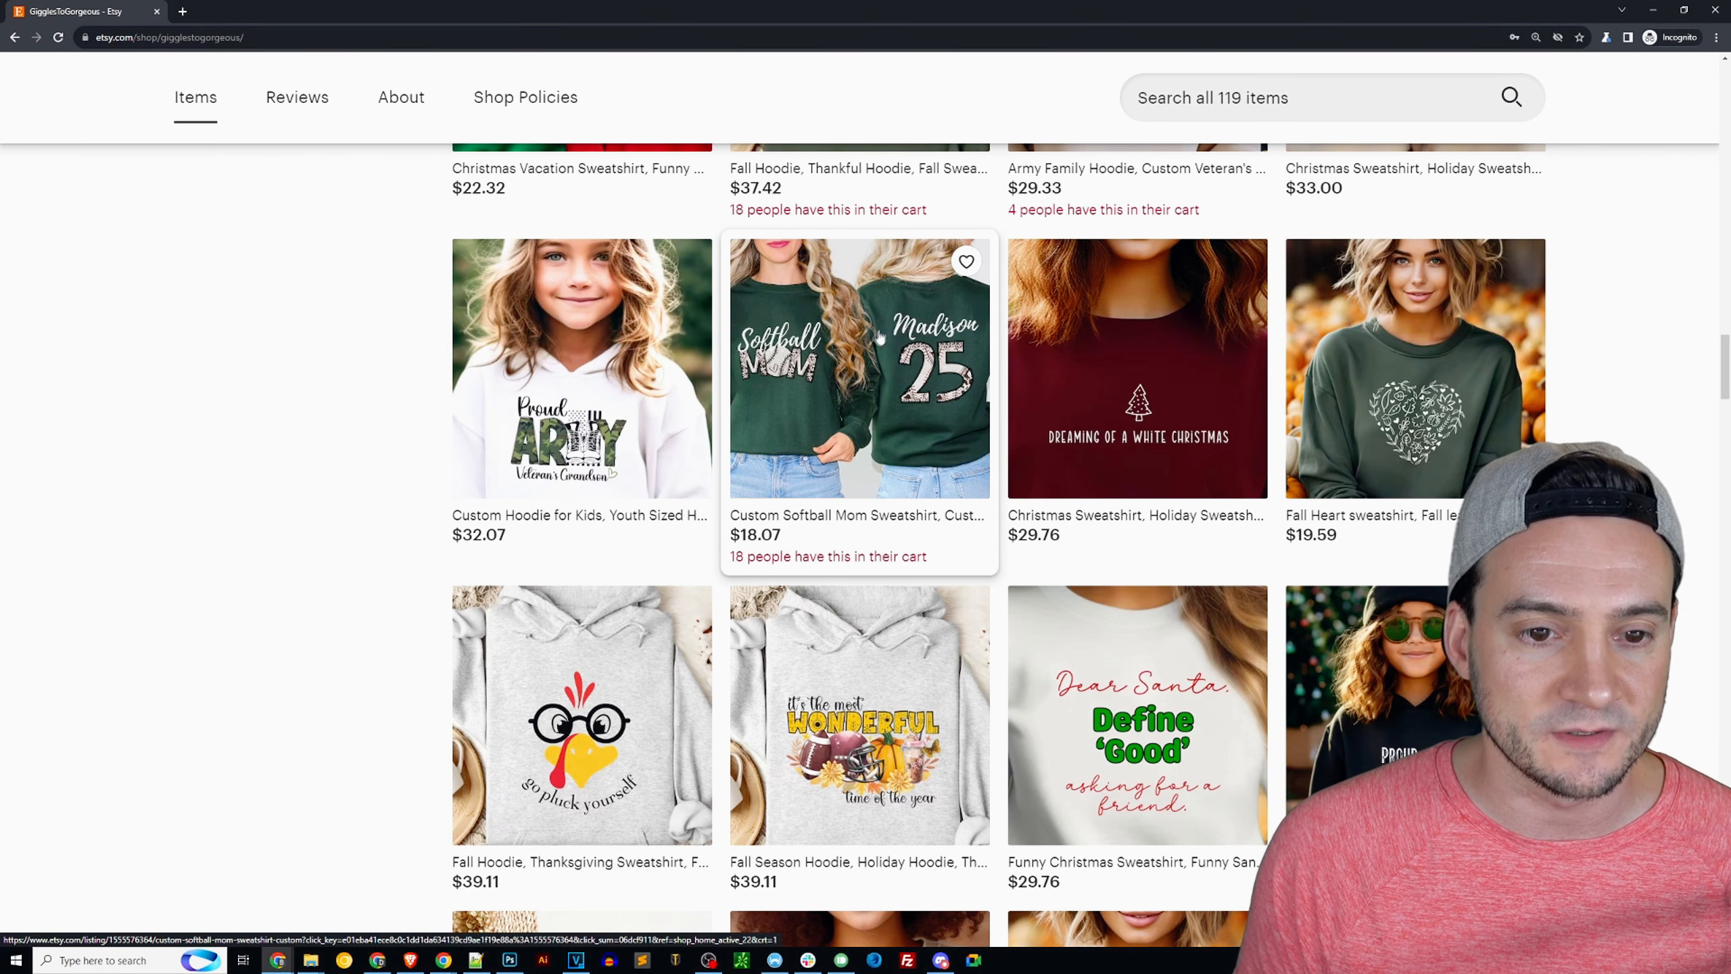
pyautogui.scroll(-3)
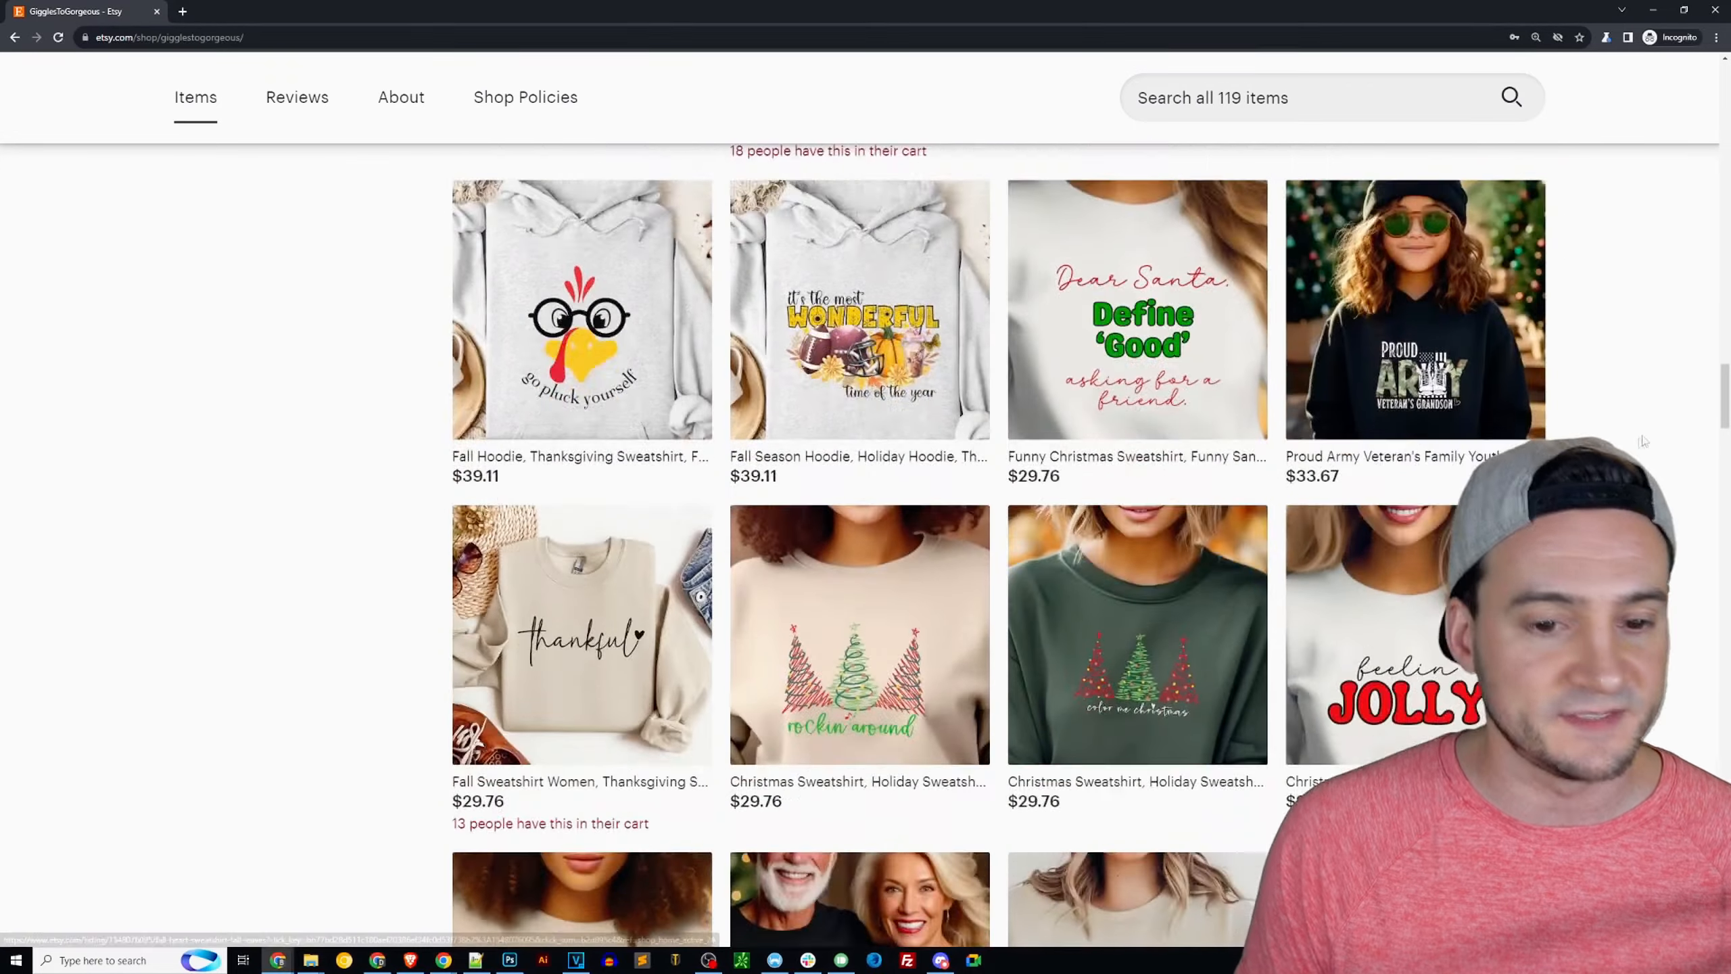
pyautogui.scroll(-3)
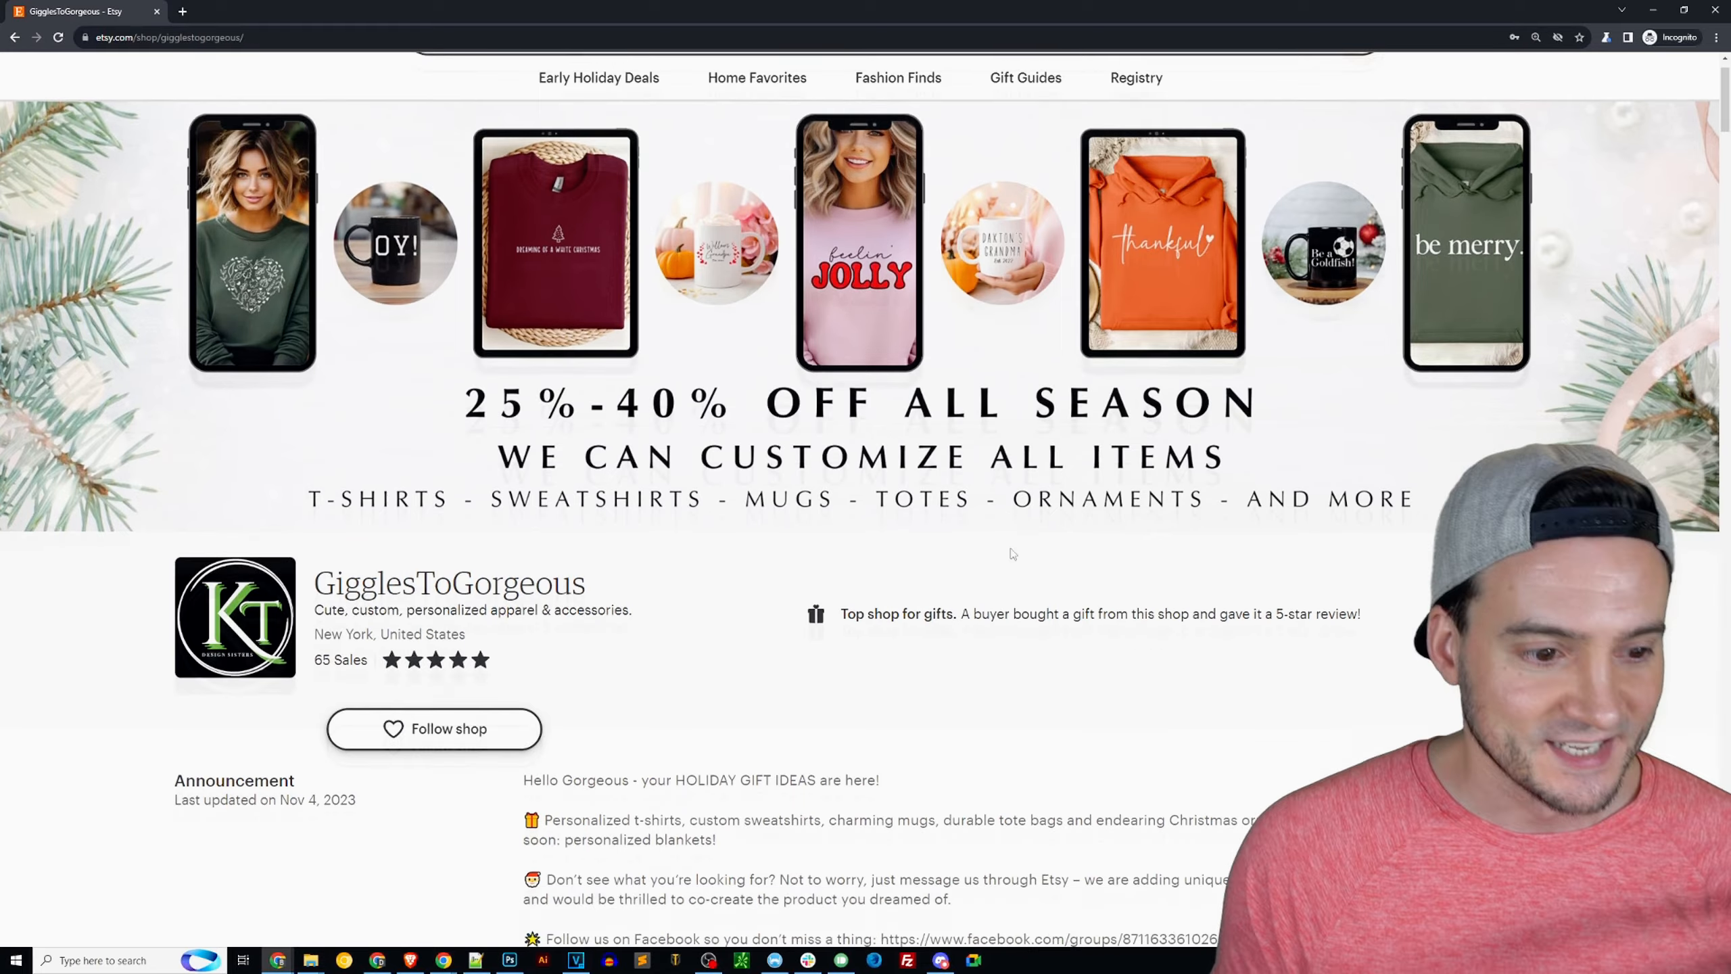
pyautogui.scroll(-3)
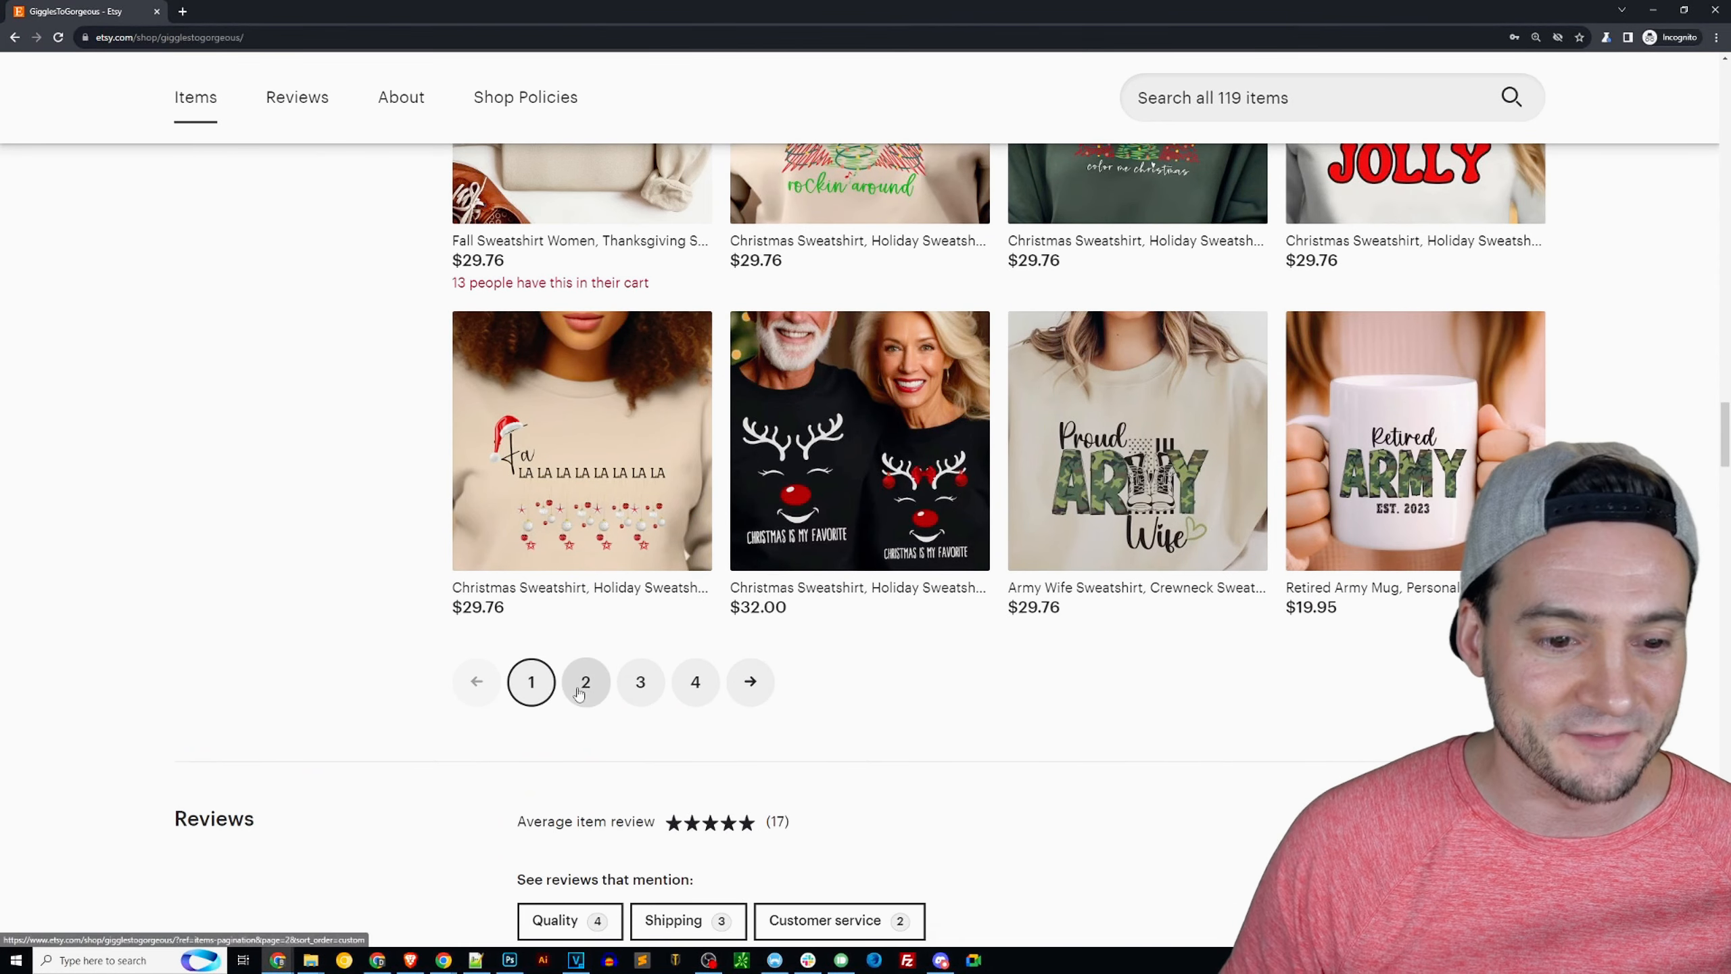
# - Open page 2 and scroll through its pink ribbon, patriotic and Halloween apparel
pyautogui.click(584, 680)
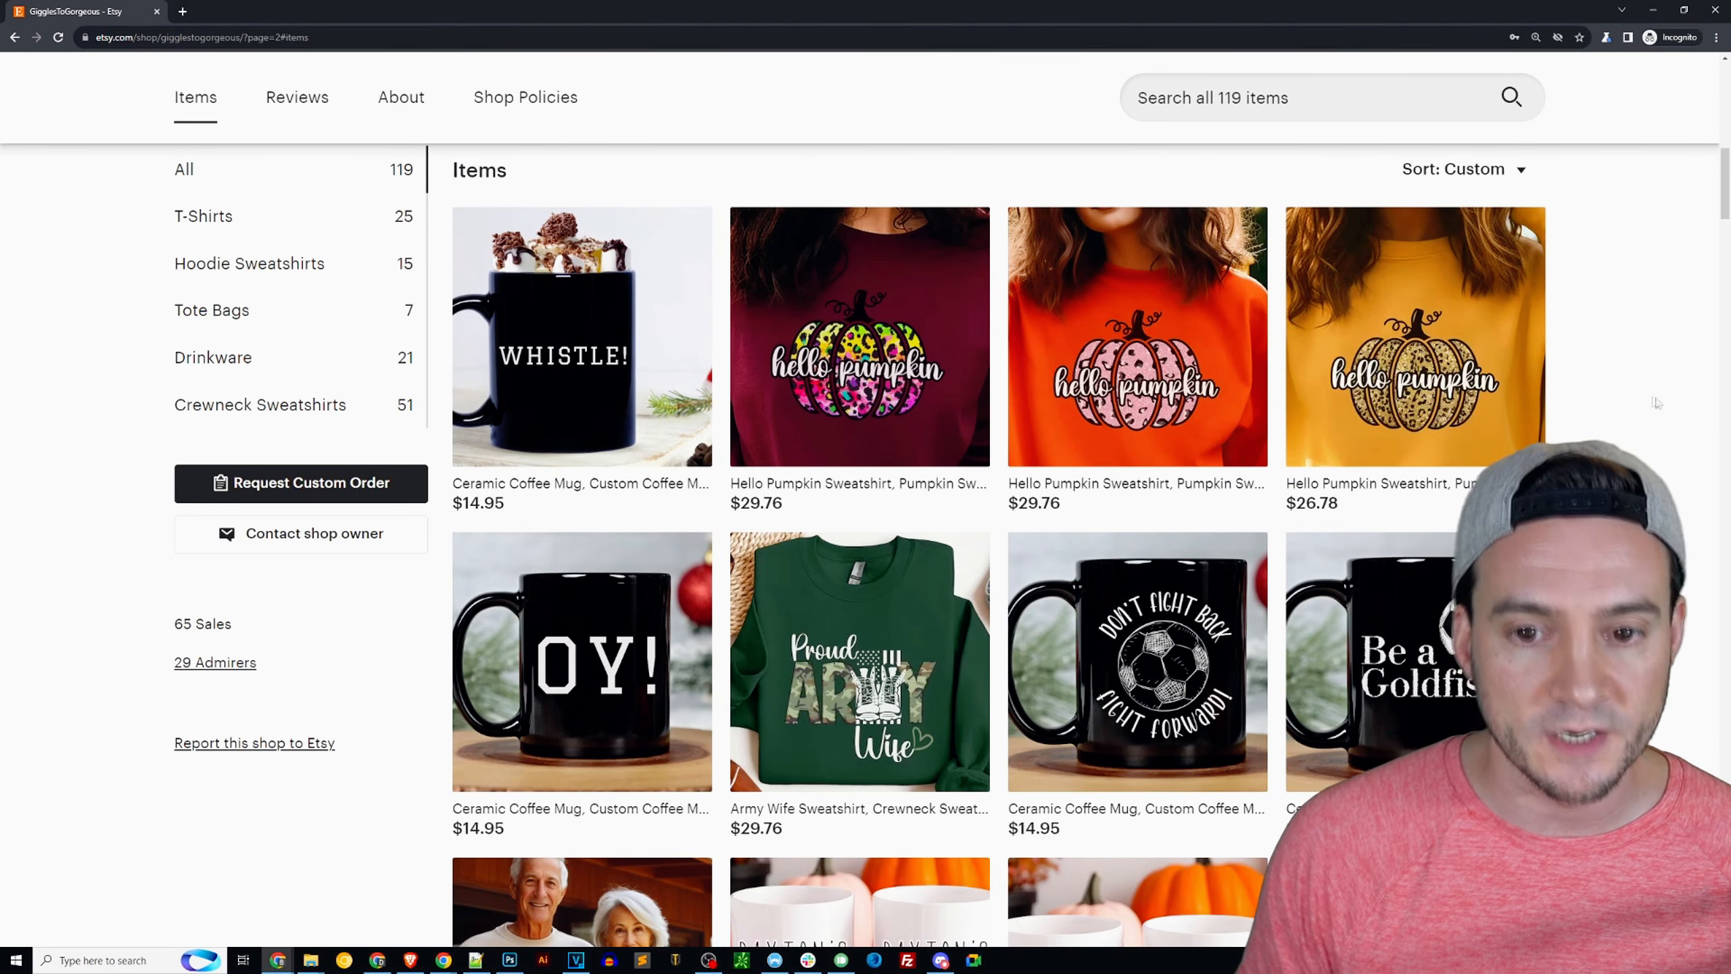
pyautogui.moveTo(1581, 379)
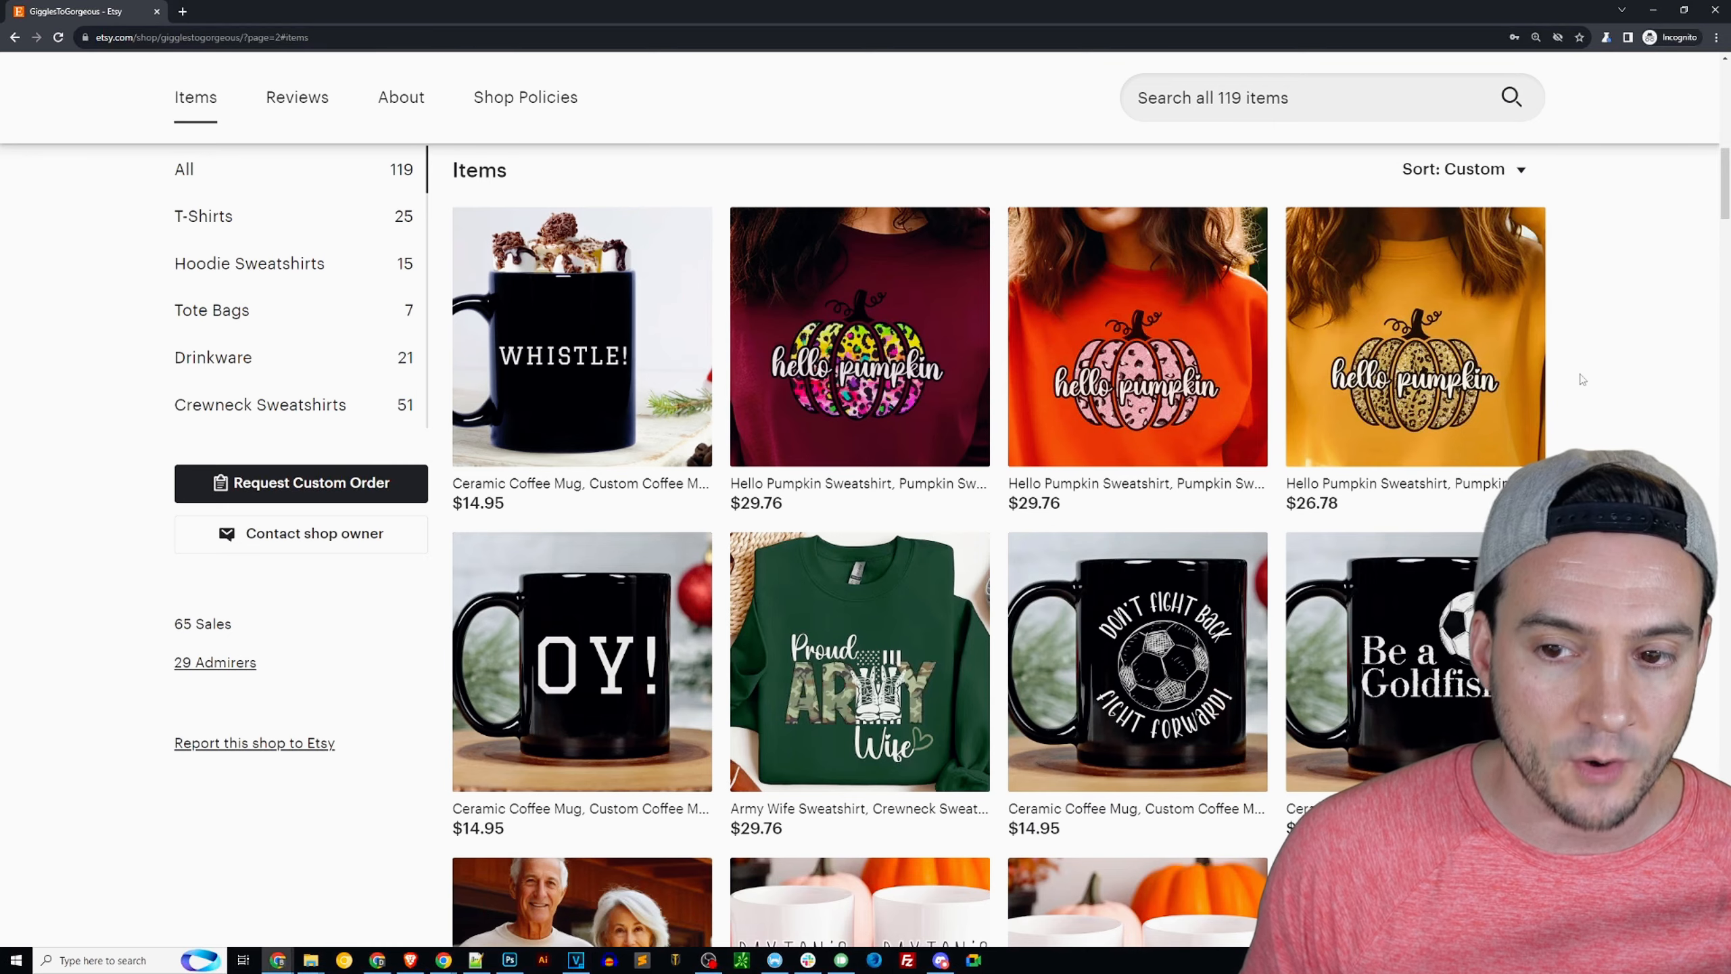
pyautogui.scroll(-3)
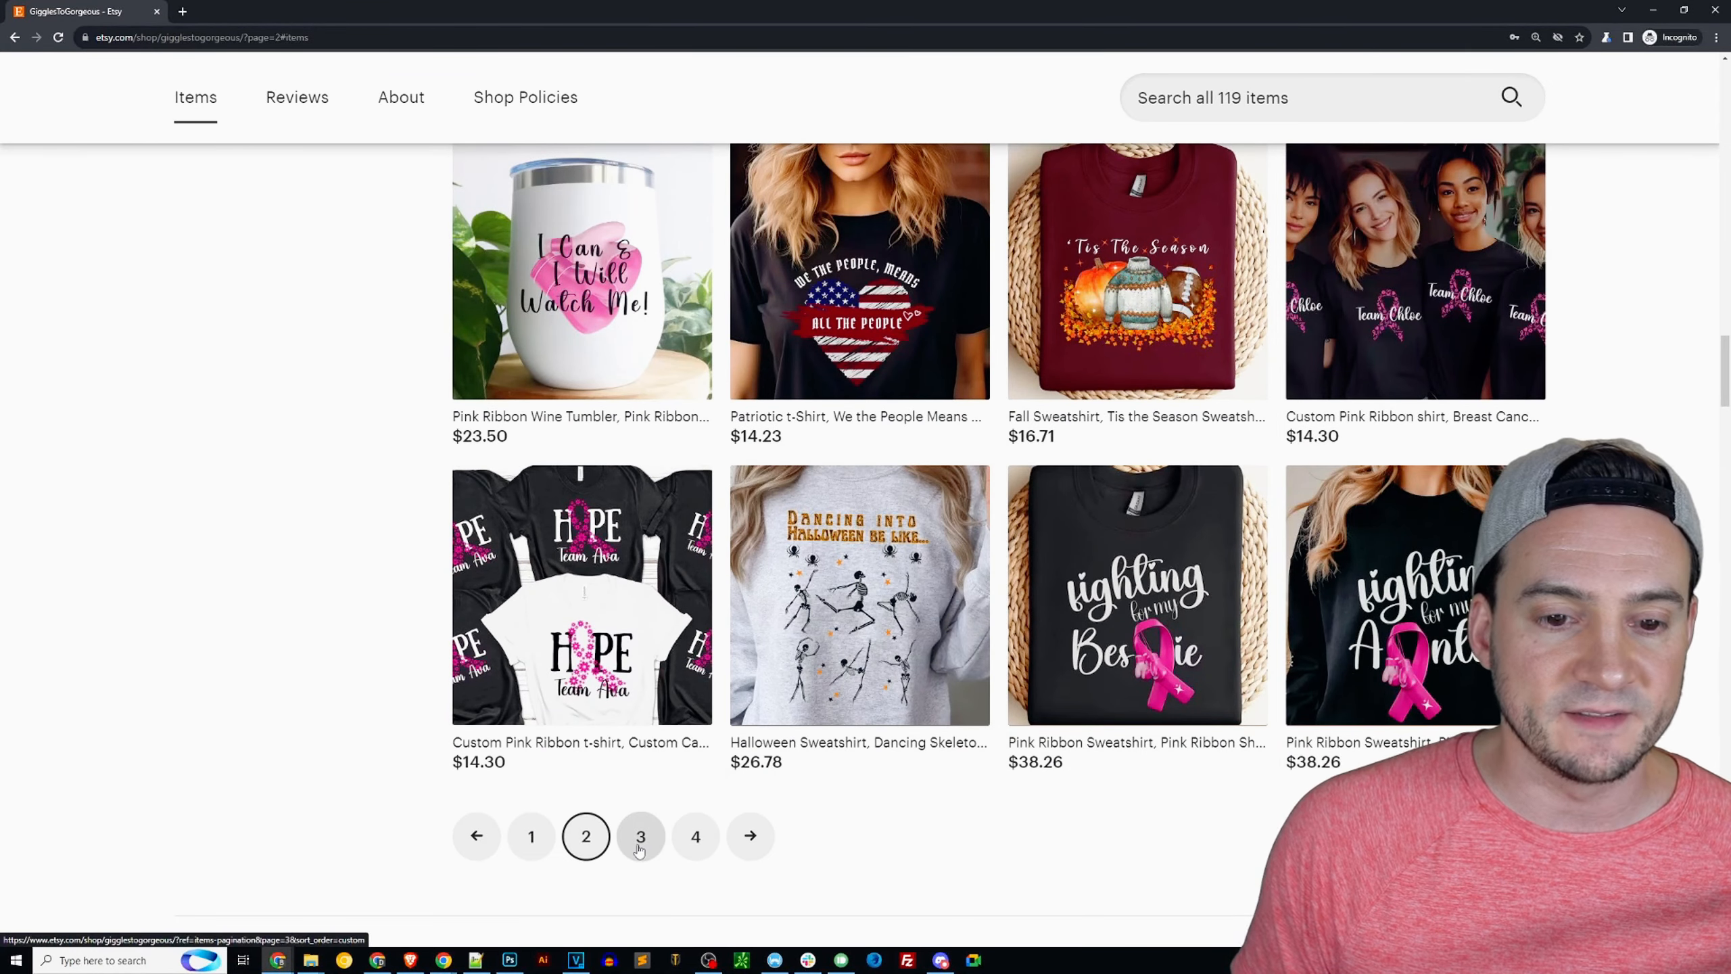
# - Open page 3 and scroll through its items toward page 4
pyautogui.click(640, 836)
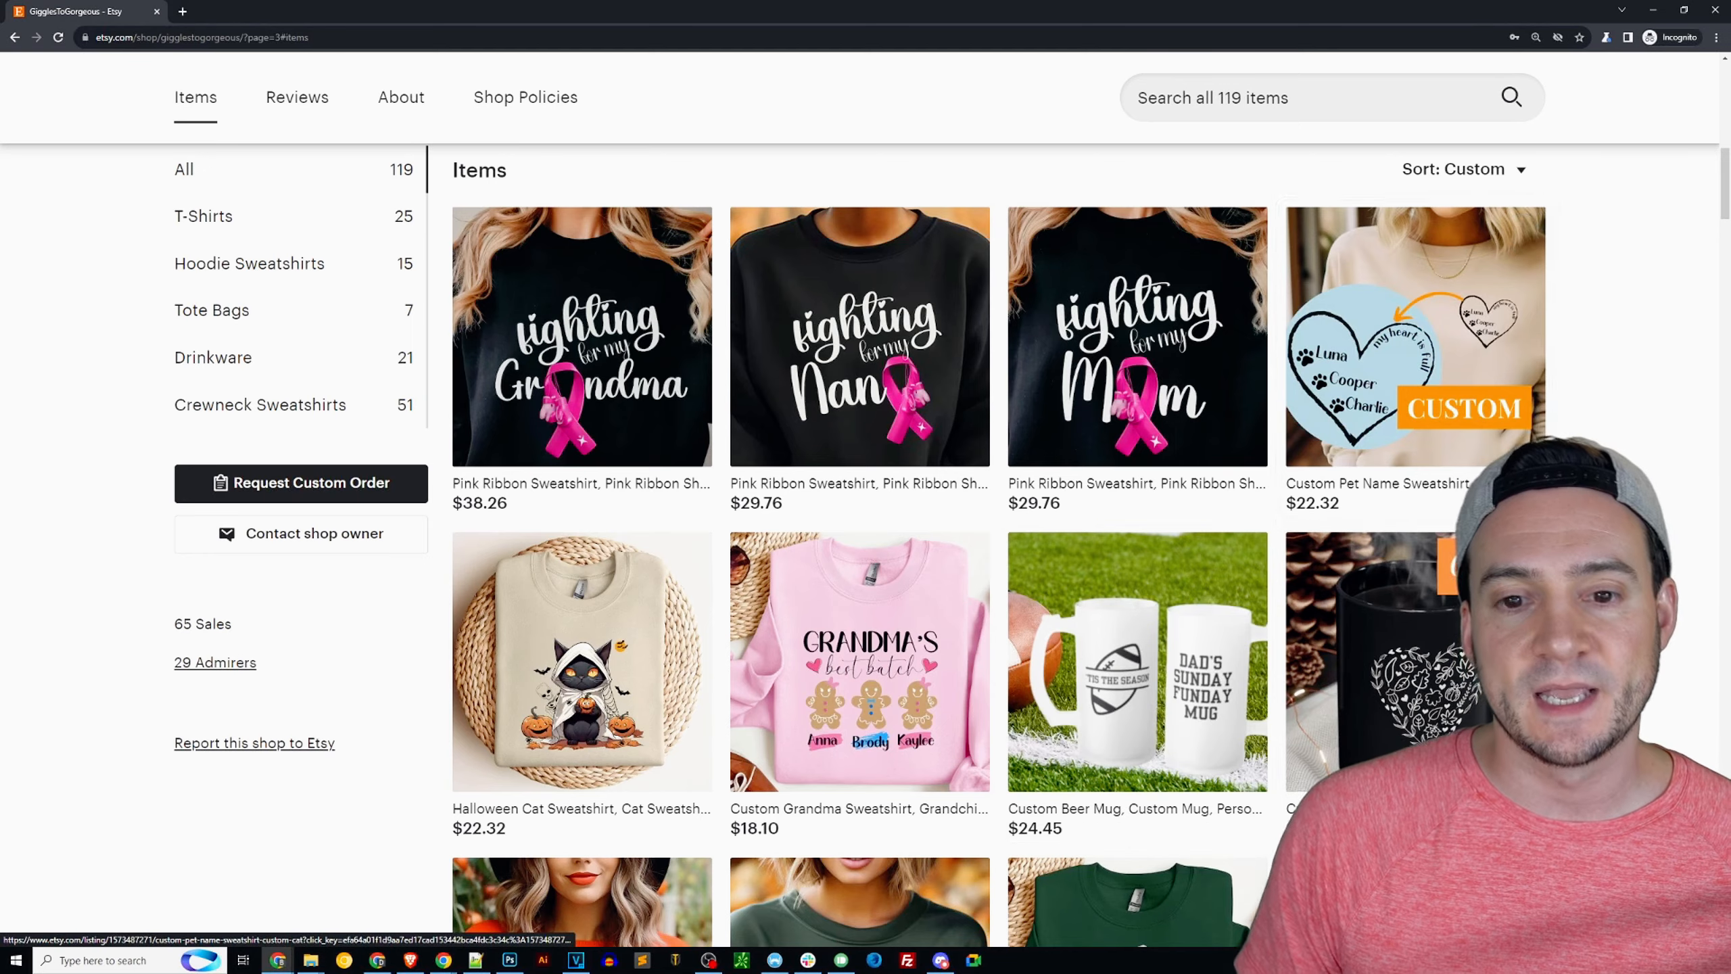
pyautogui.scroll(-3)
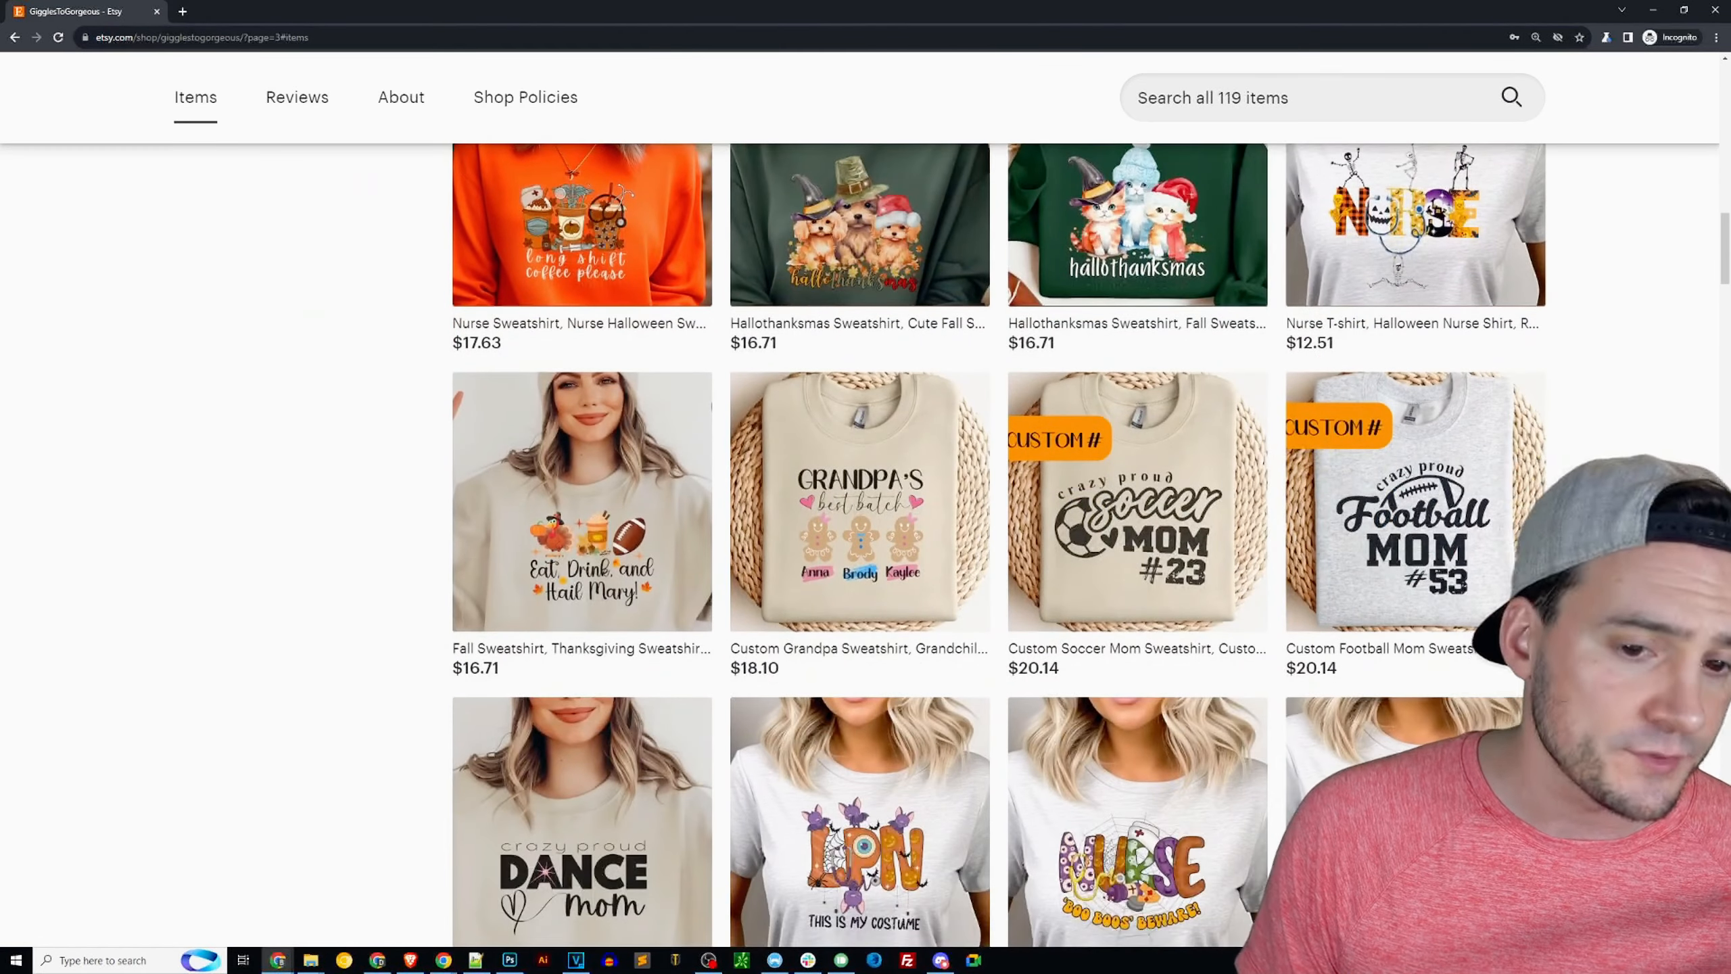
pyautogui.scroll(-3)
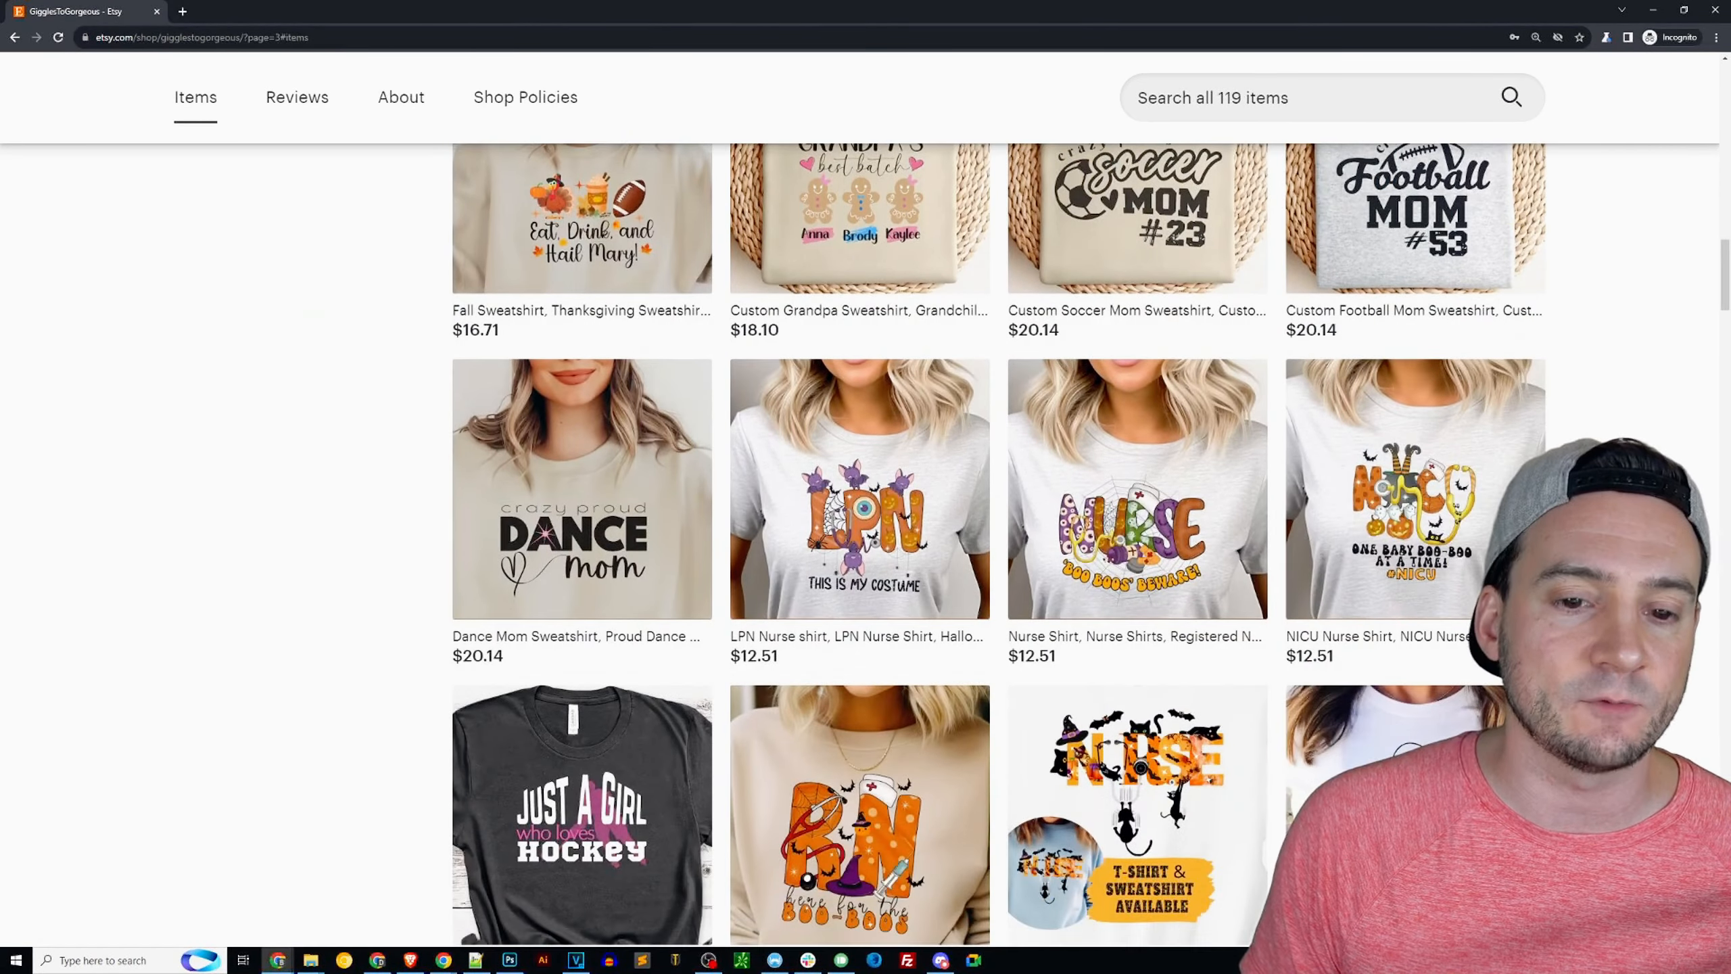
pyautogui.scroll(-3)
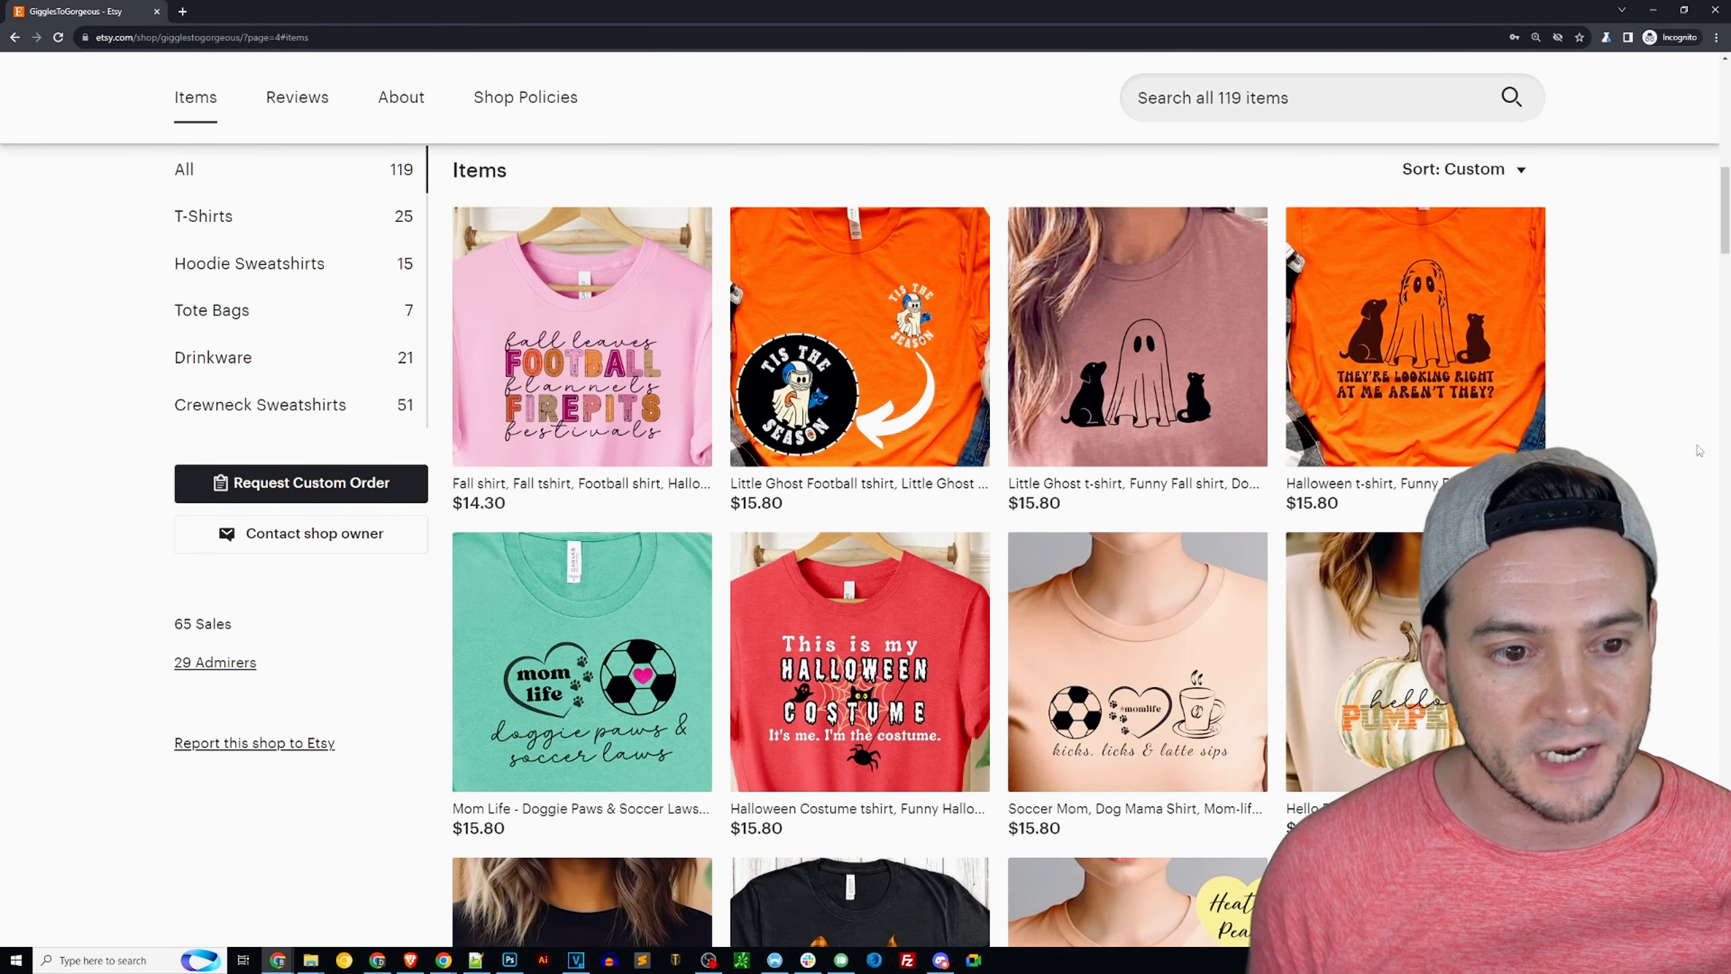
# - Scroll down page 1 past the Featured items to the All Items section
pyautogui.scroll(-3)
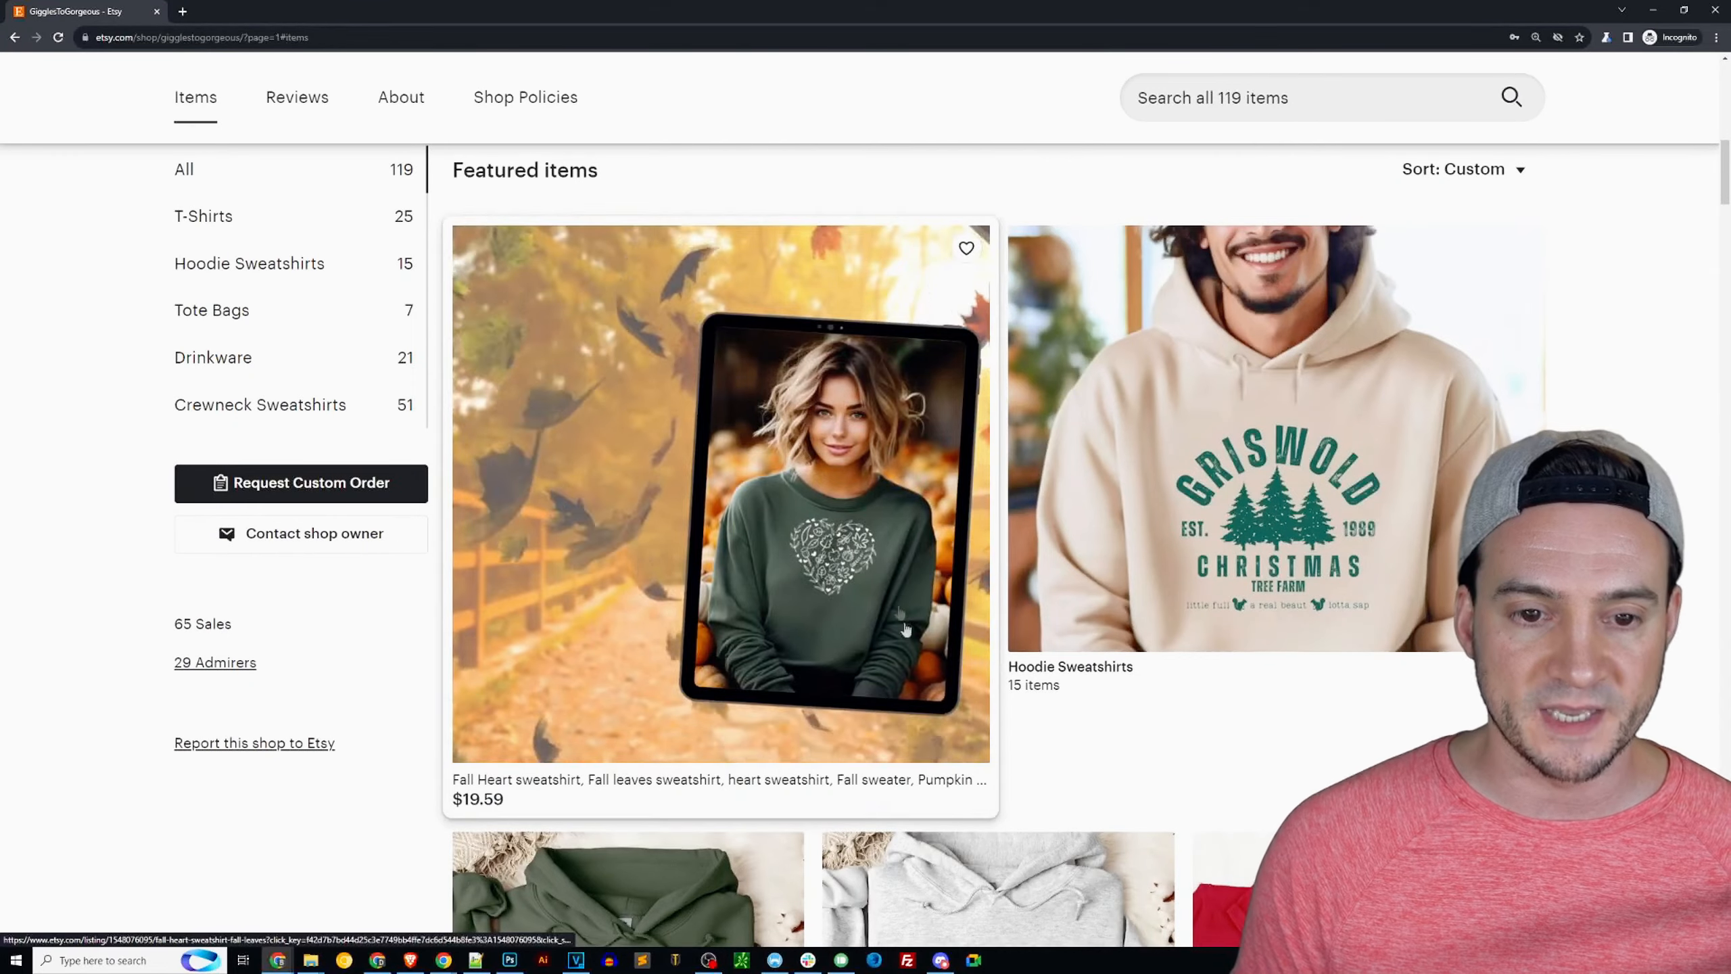
pyautogui.scroll(-3)
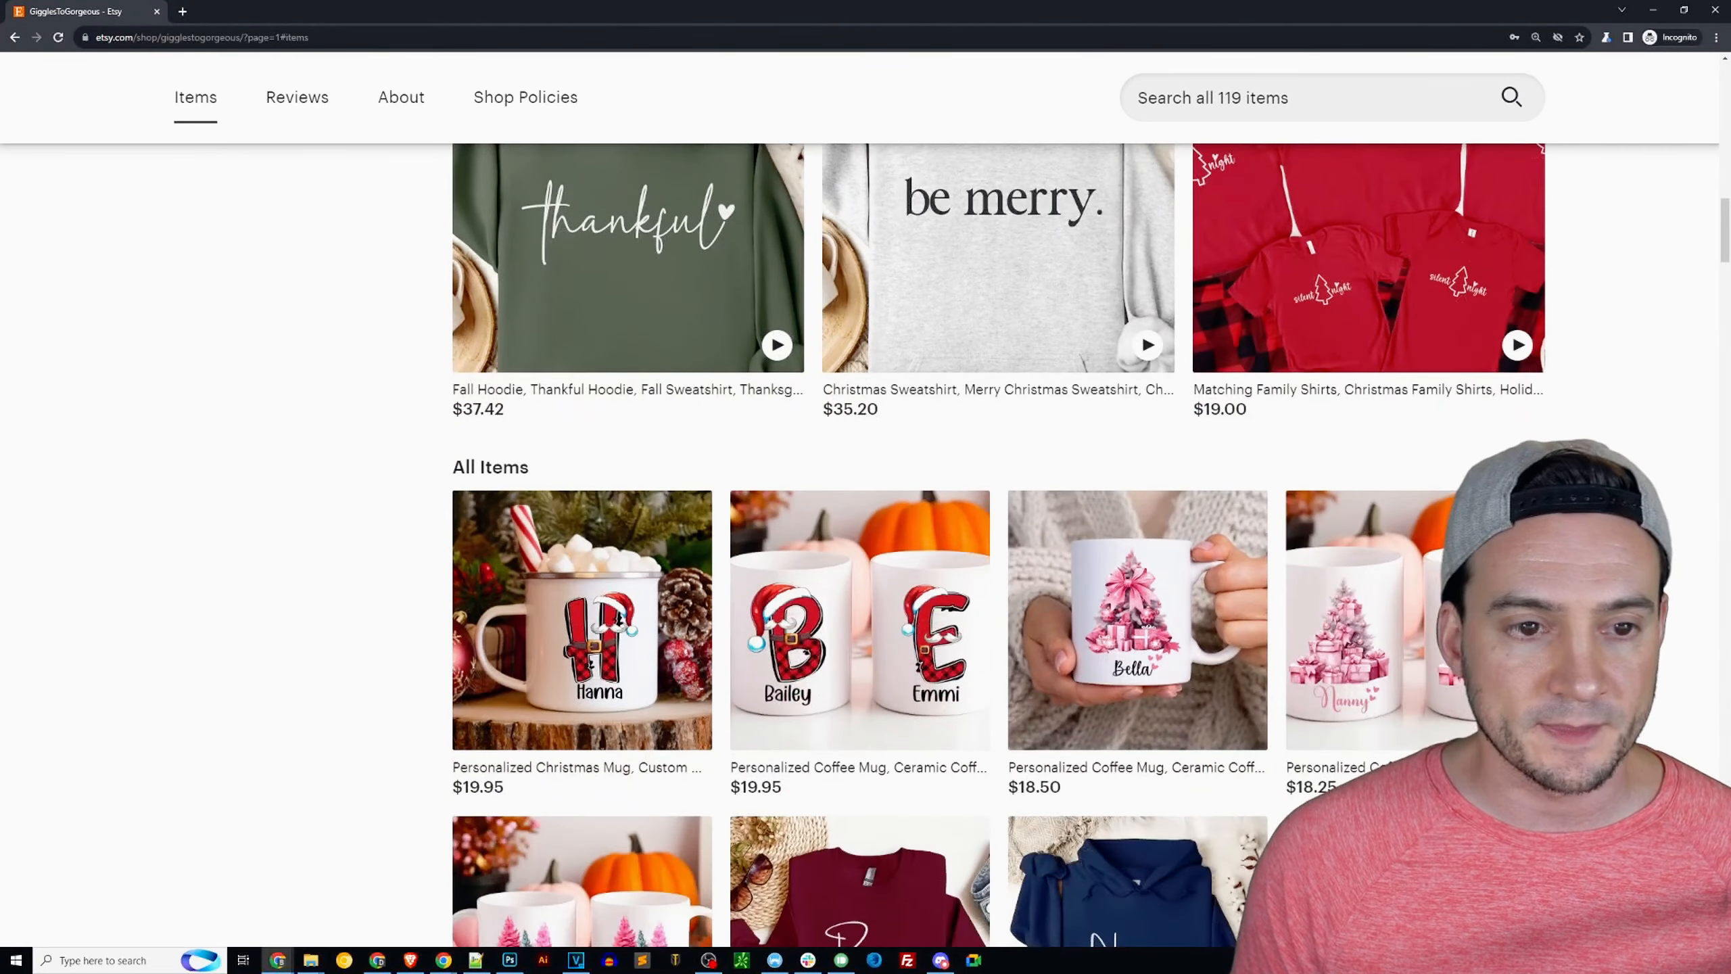
# - Open the 'be merry' Christmas hoodie listing and browse its colour photos in the lightbox
pyautogui.click(995, 258)
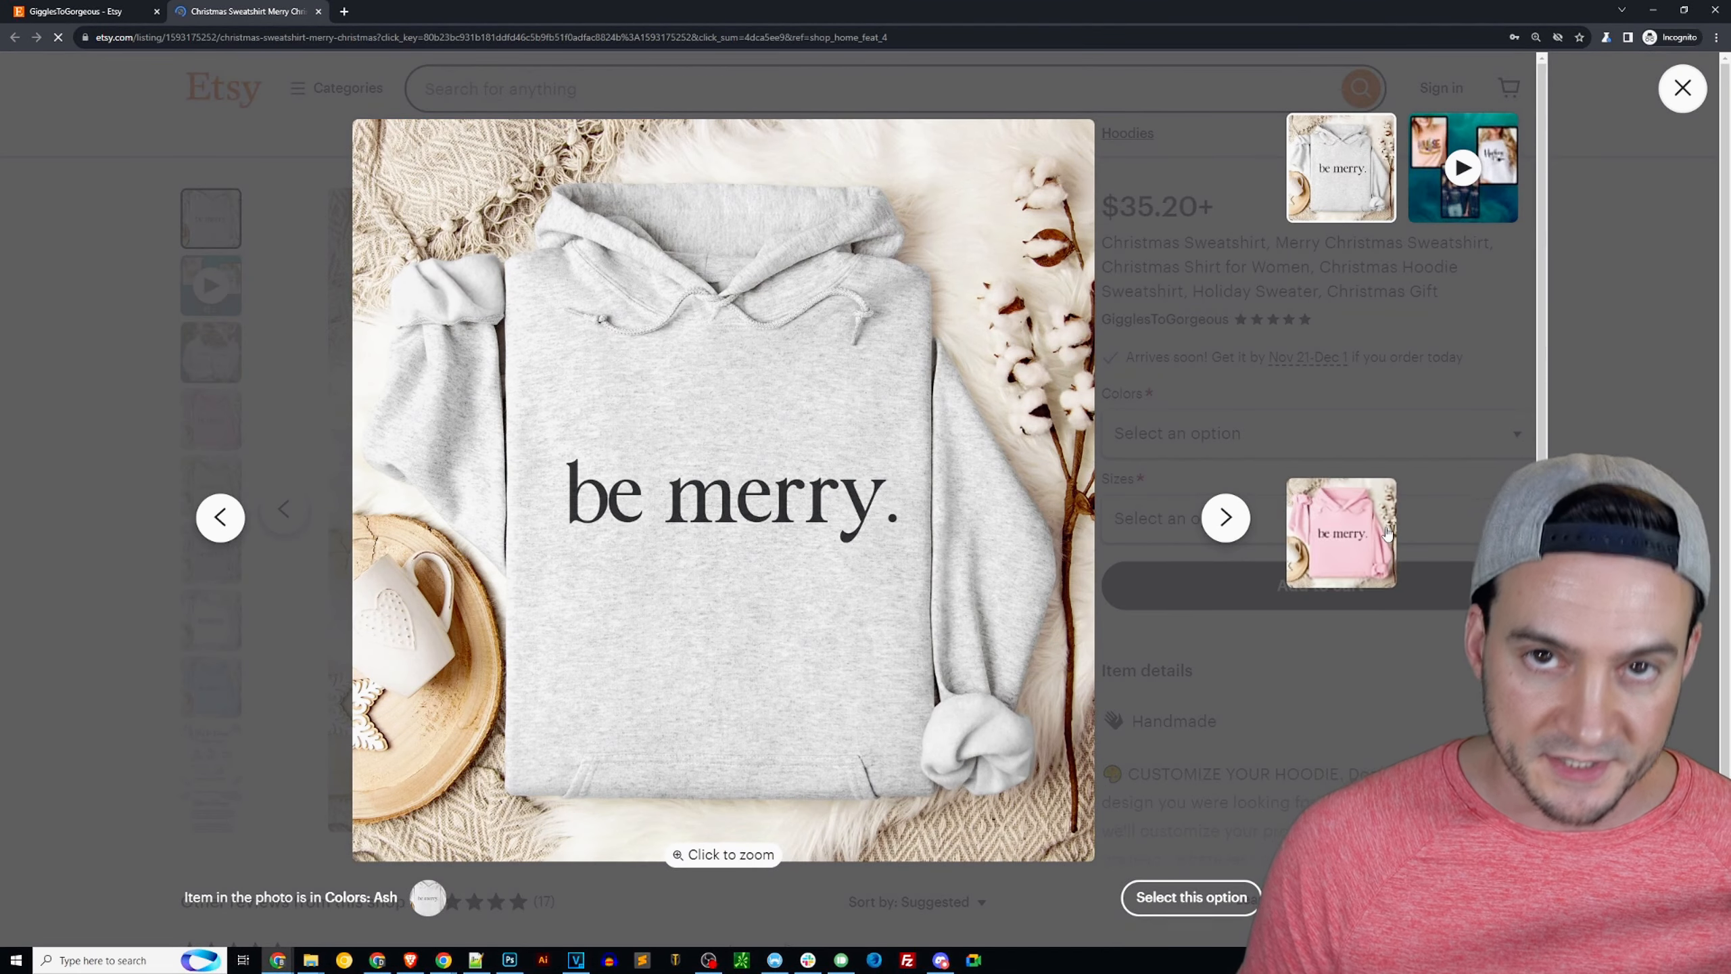
pyautogui.click(1339, 532)
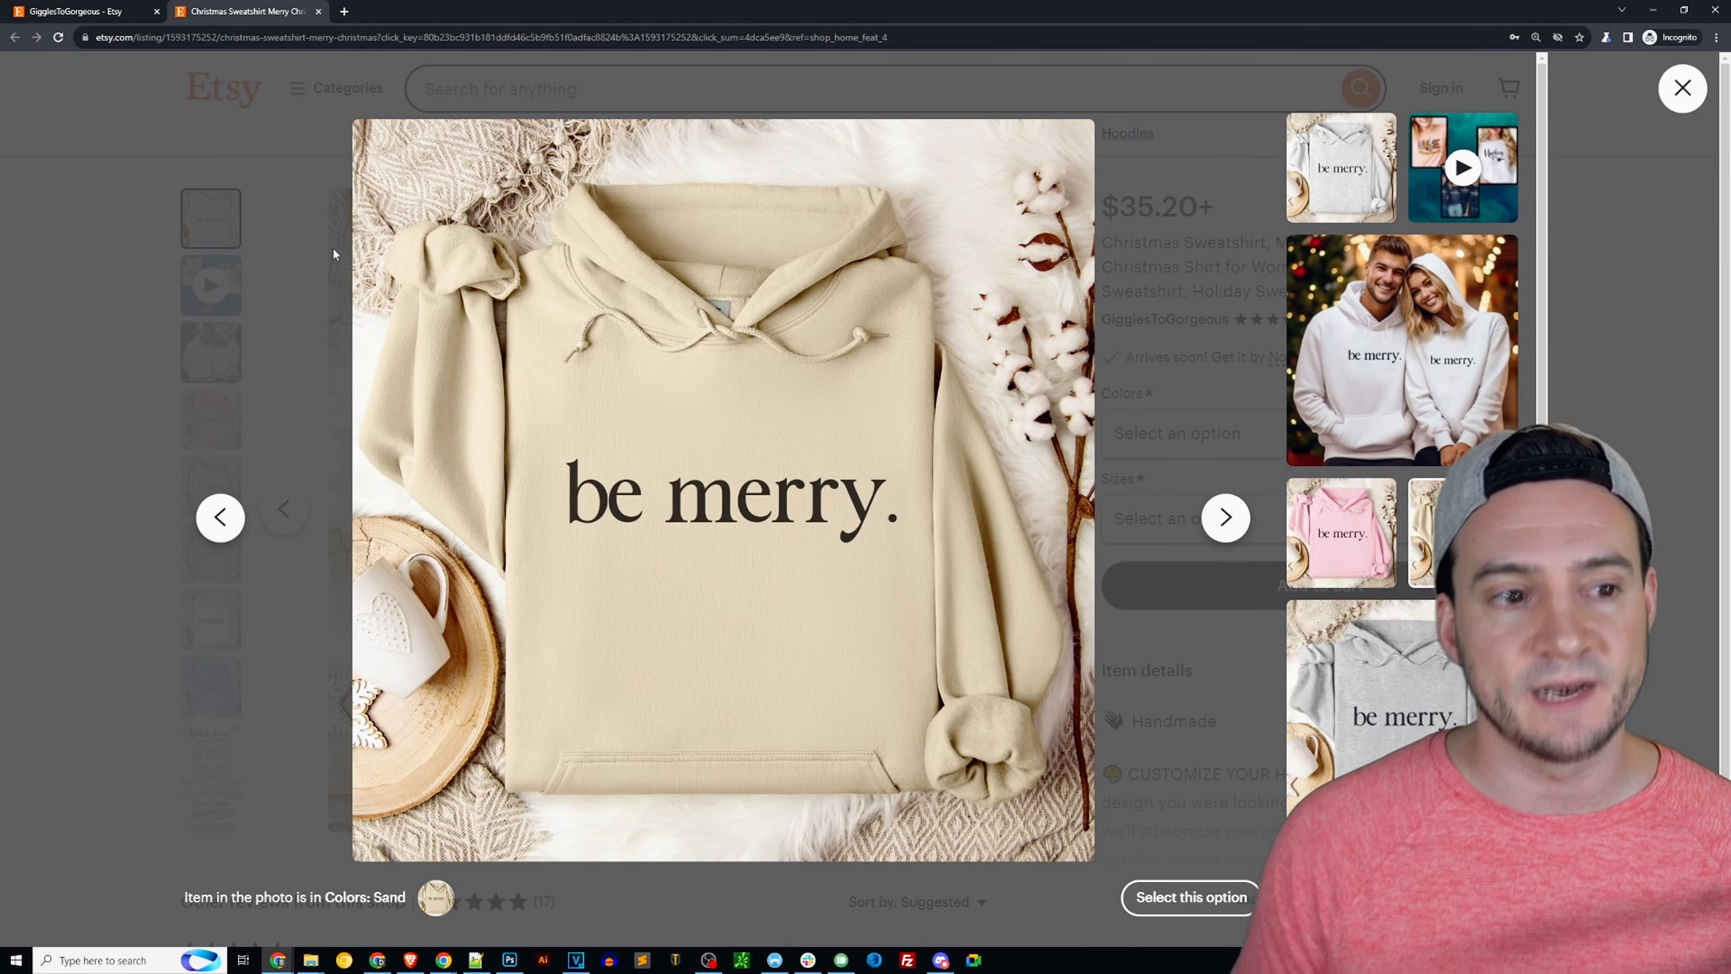
pyautogui.click(1683, 89)
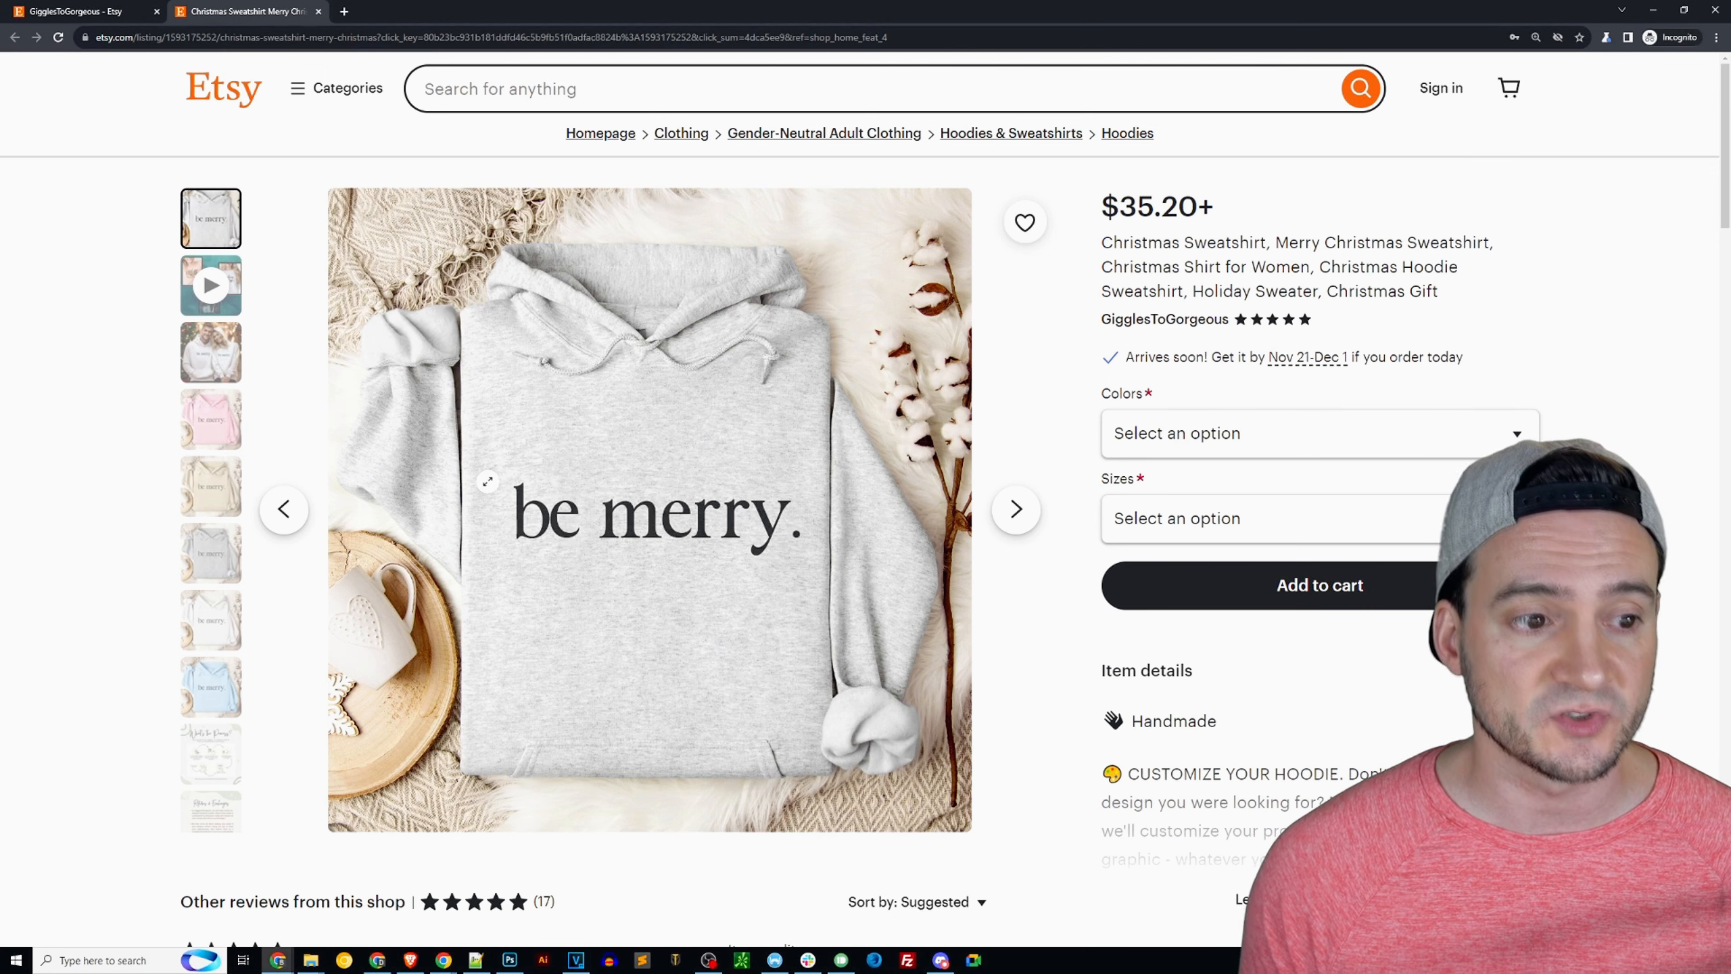
pyautogui.click(210, 711)
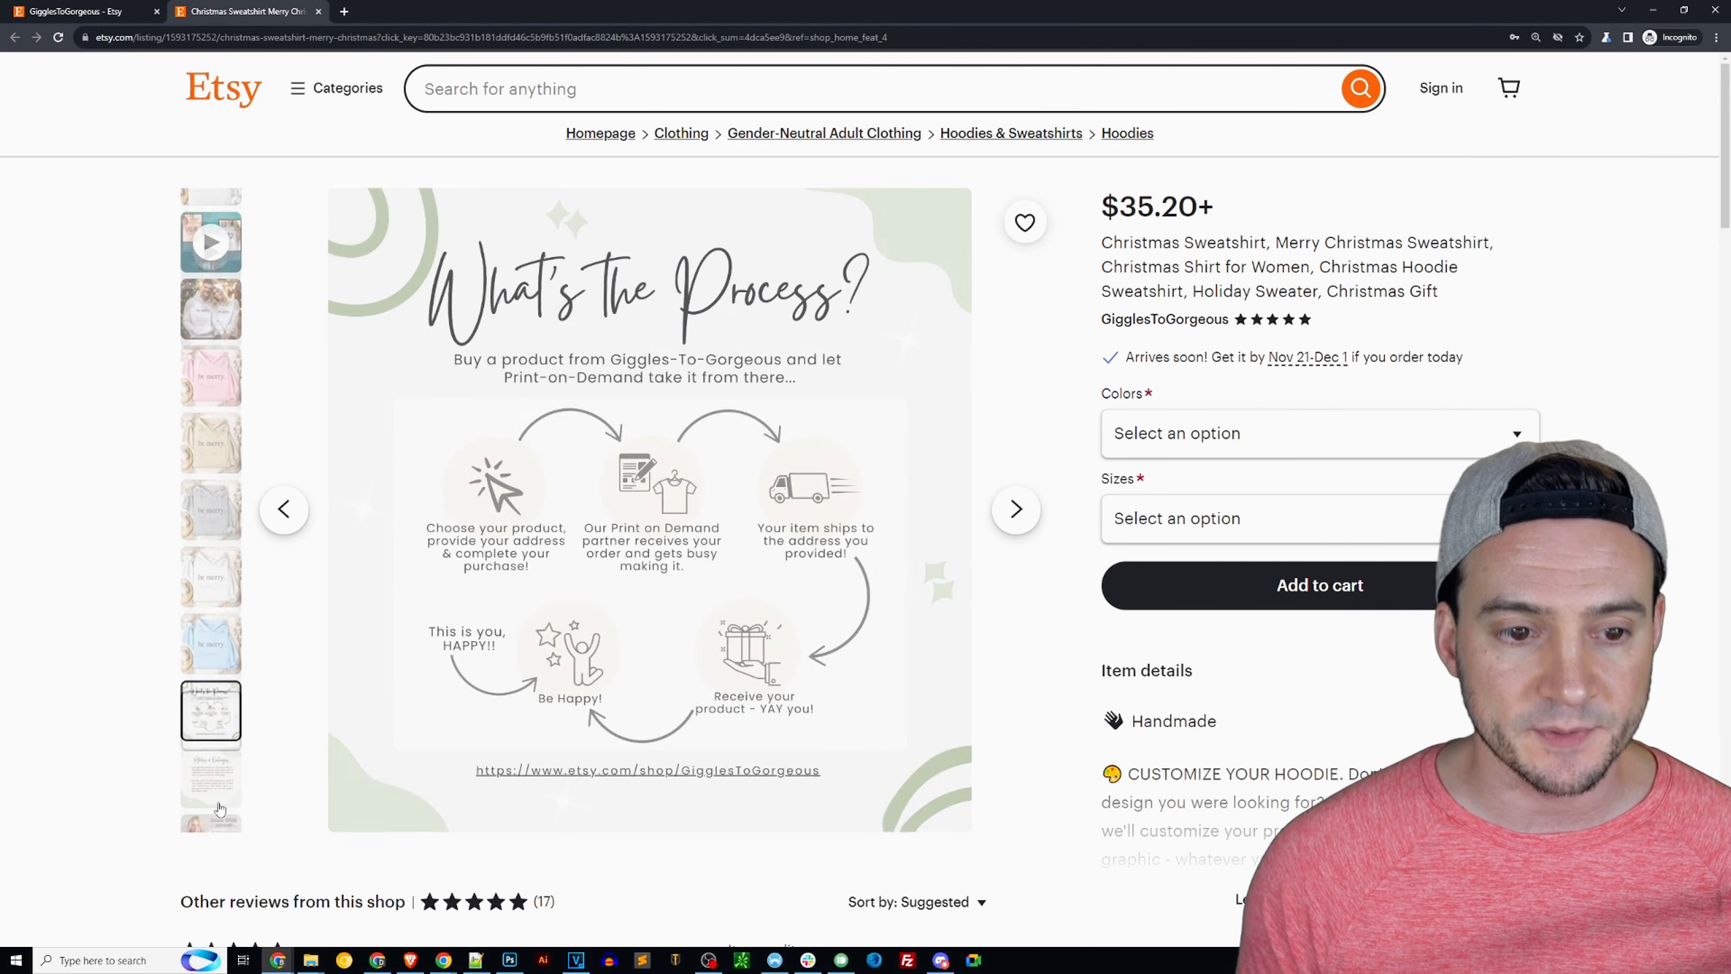
pyautogui.click(209, 795)
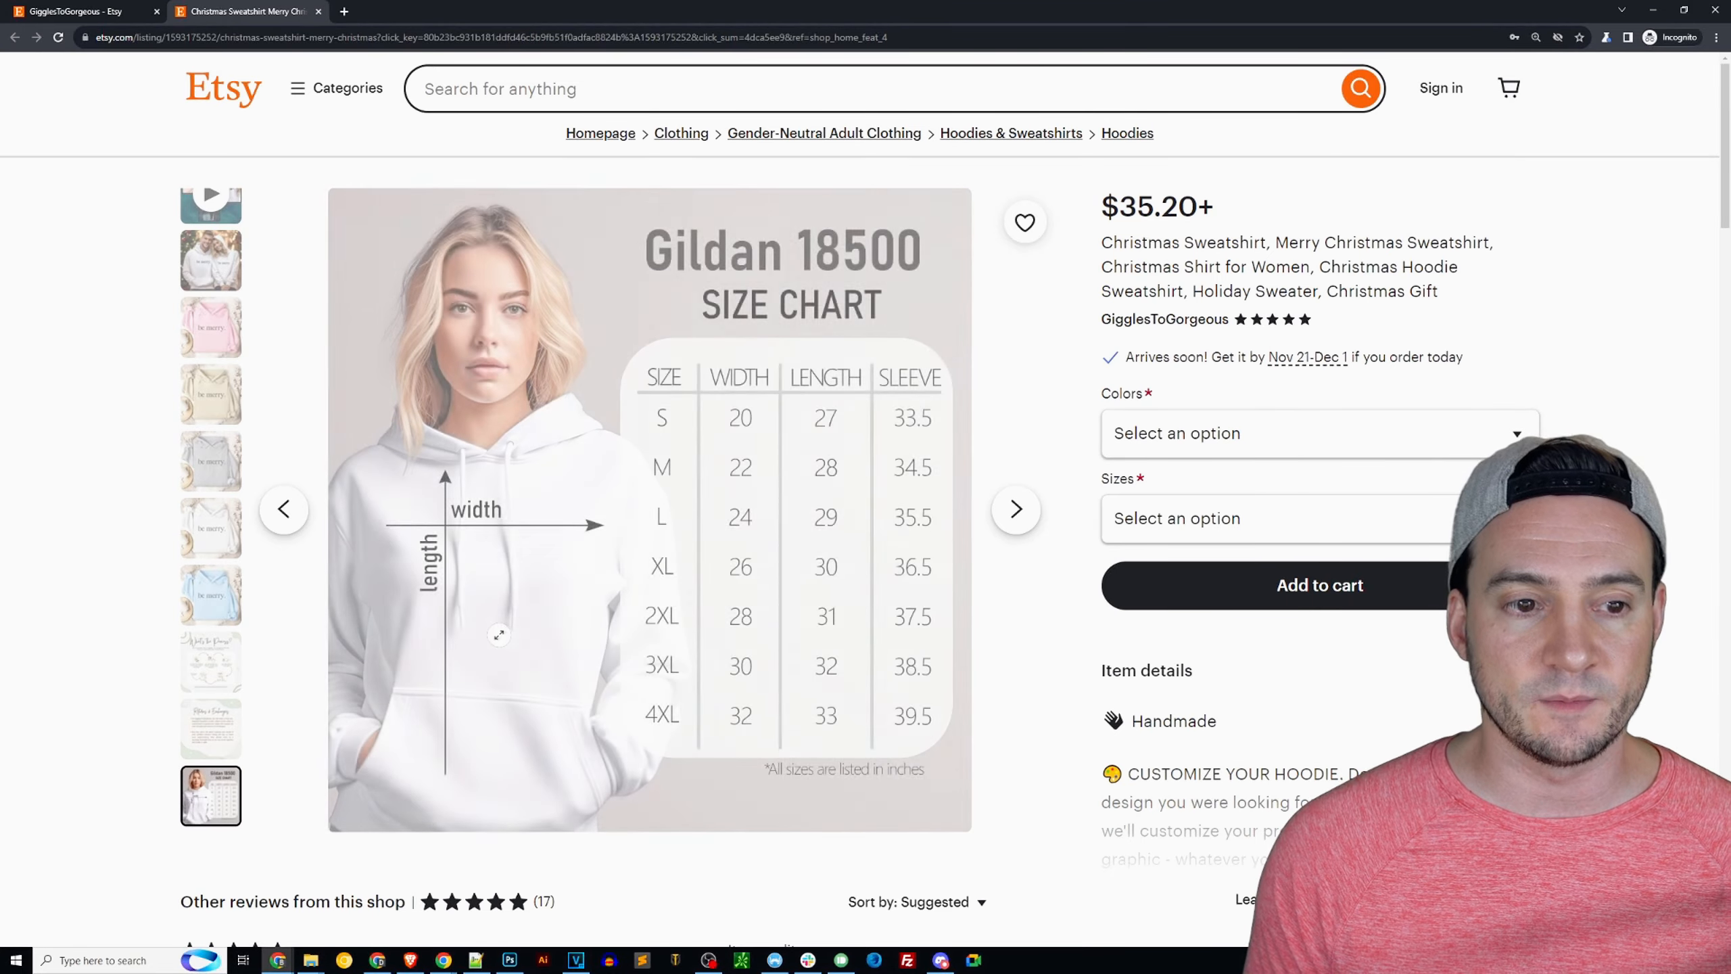
pyautogui.scroll(-3)
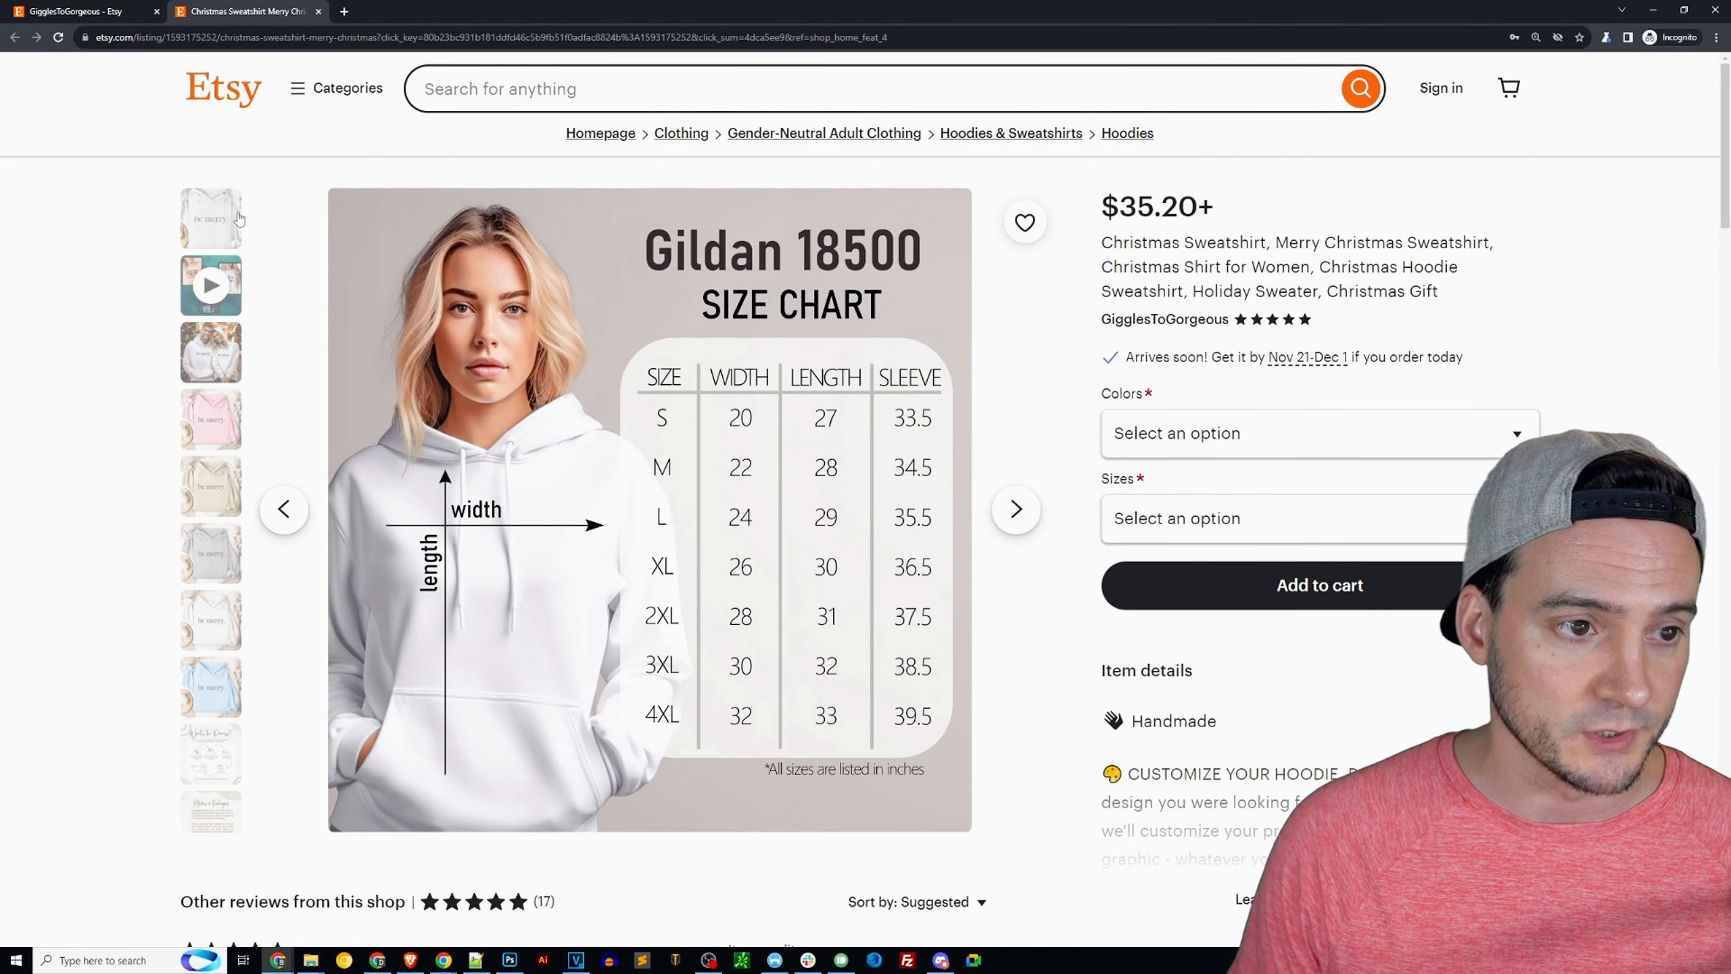
pyautogui.click(210, 217)
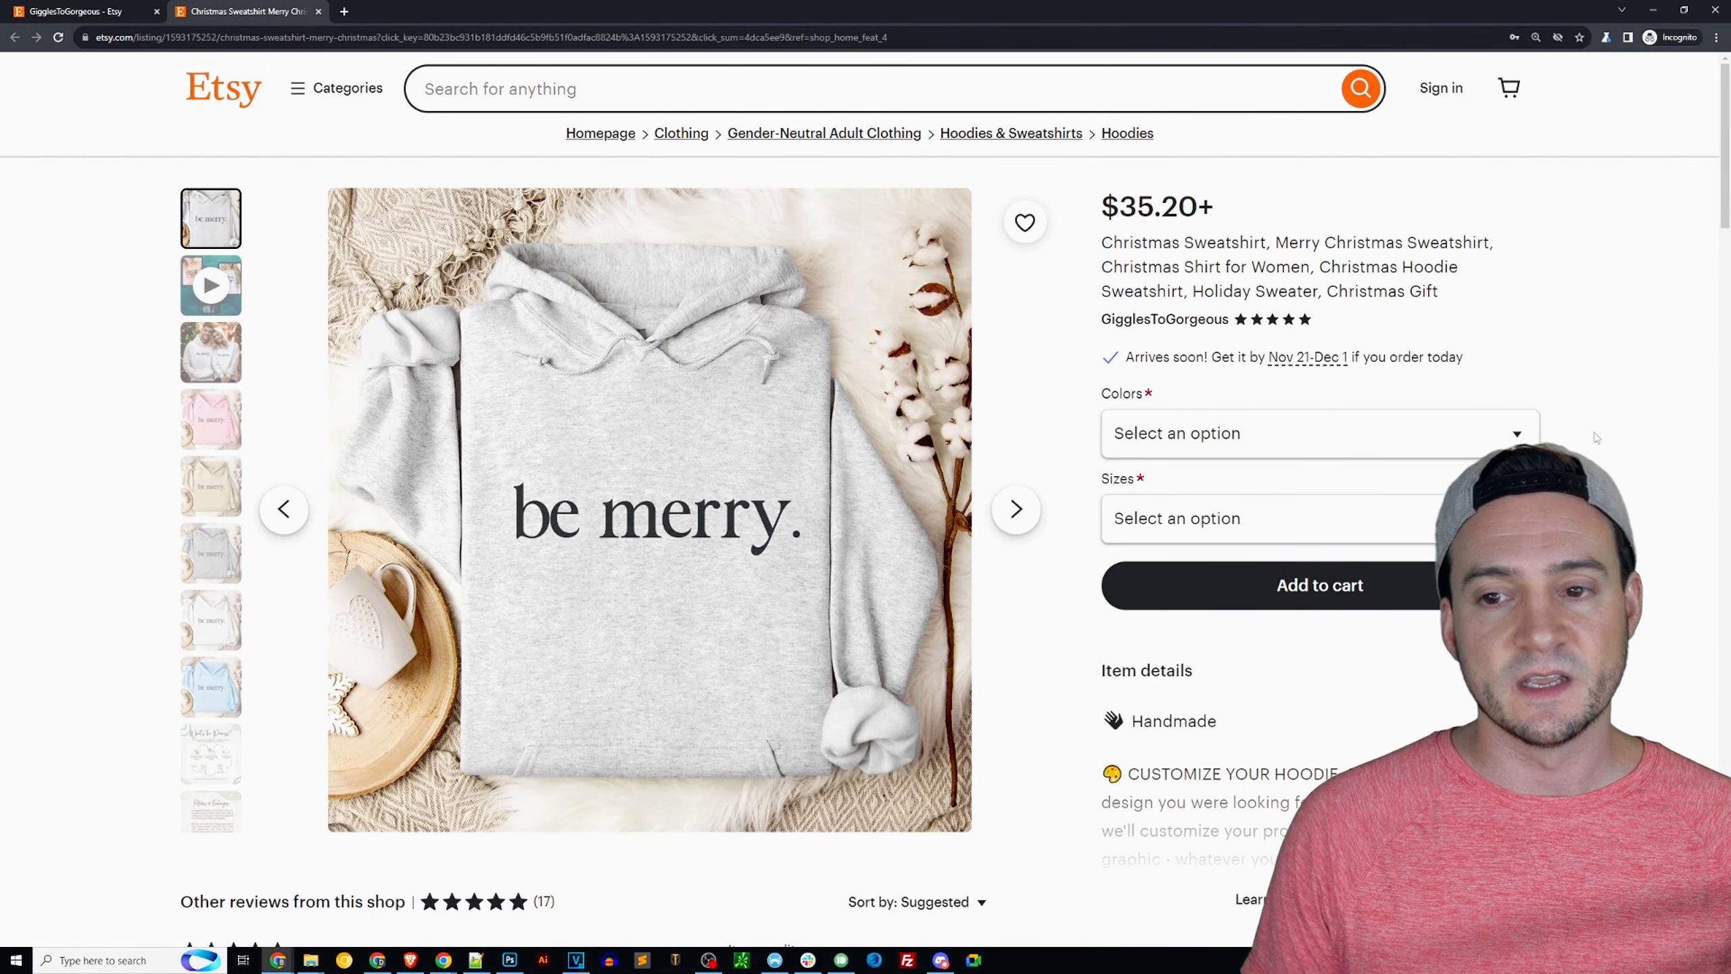